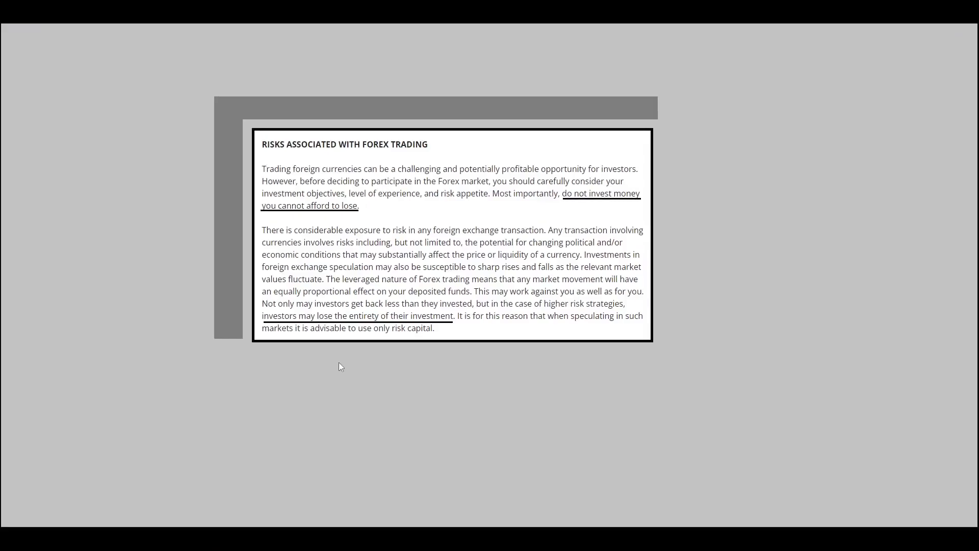
{"action": "mouse_move", "coordinate": [346, 214]}
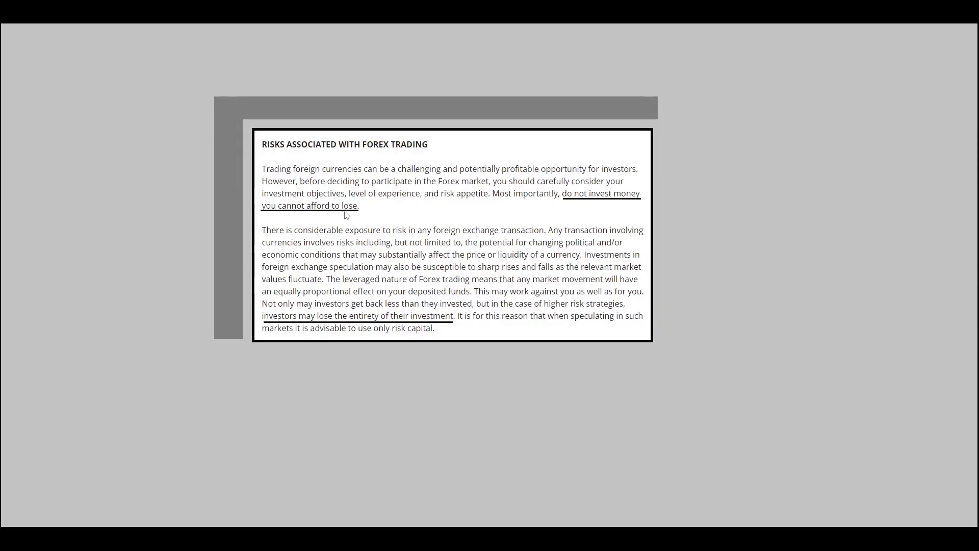
{"action": "mouse_move", "coordinate": [402, 263]}
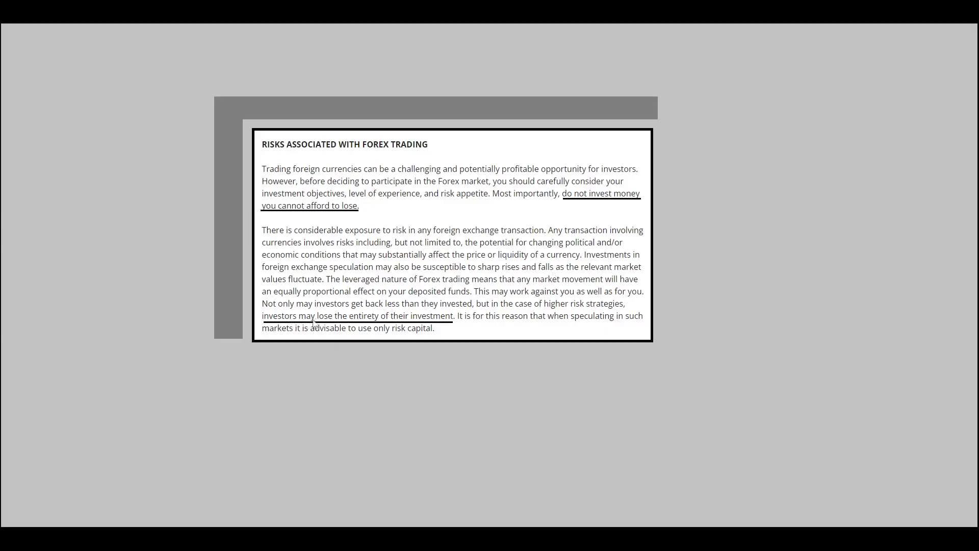
{"action": "mouse_move", "coordinate": [353, 334]}
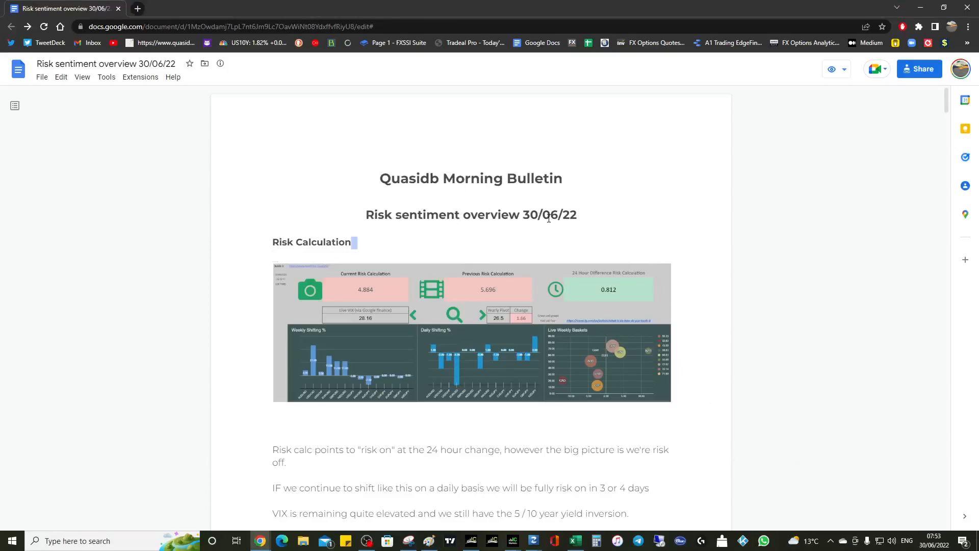
{"action": "mouse_move", "coordinate": [935, 541]}
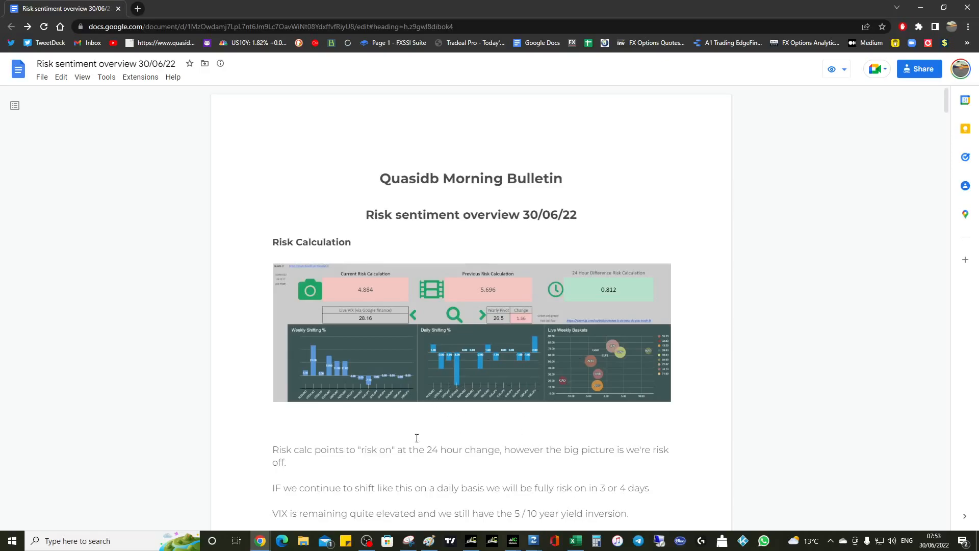
{"action": "mouse_move", "coordinate": [530, 459]}
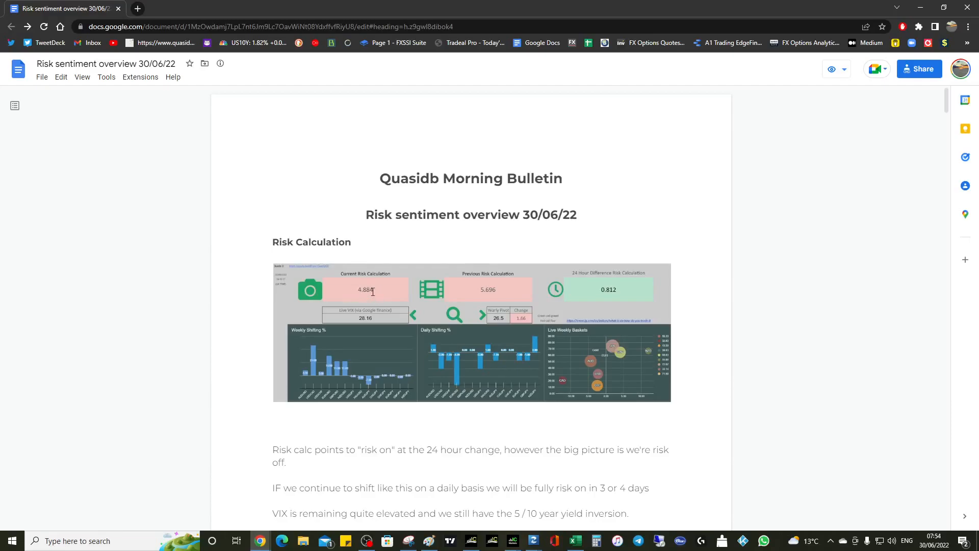
{"action": "mouse_move", "coordinate": [469, 456]}
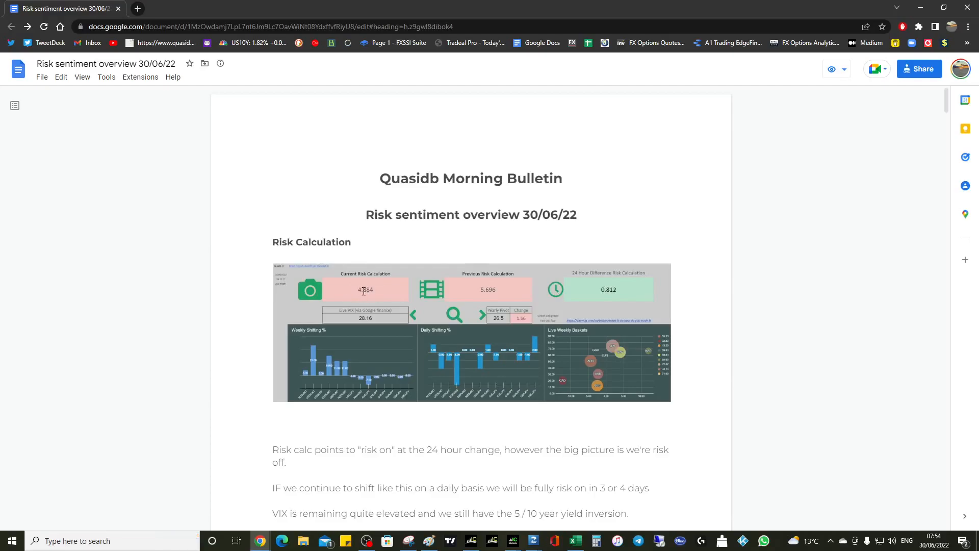
{"action": "mouse_move", "coordinate": [493, 316]}
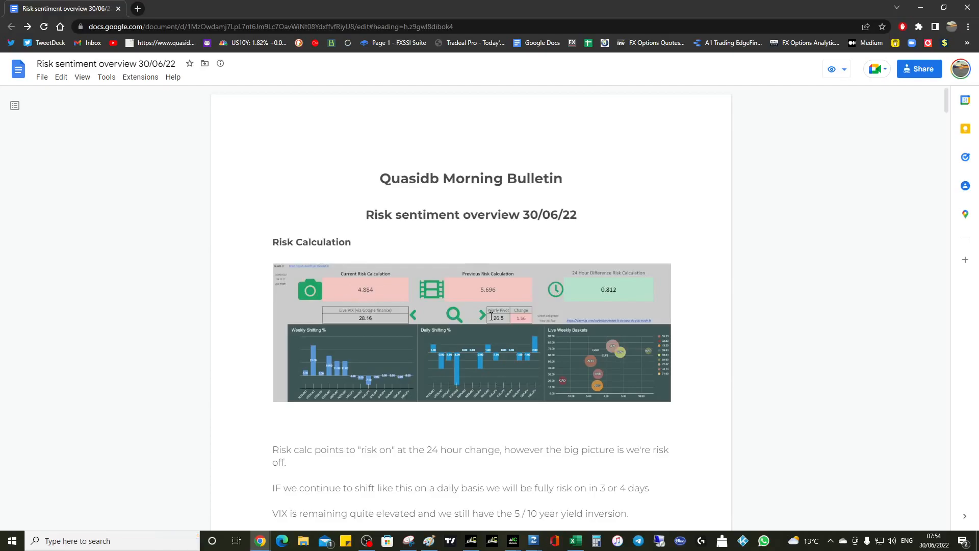
- Scroll down to the commentary noting Central Bank chatter moved USD substantially yesterday
{"action": "scroll", "scroll_direction": "down", "scroll_amount": 3}
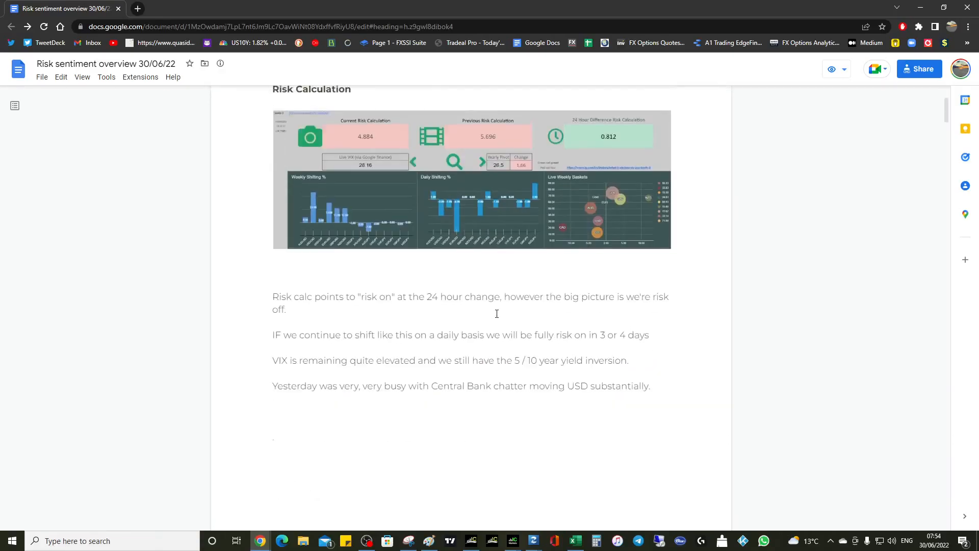
{"action": "mouse_move", "coordinate": [260, 334]}
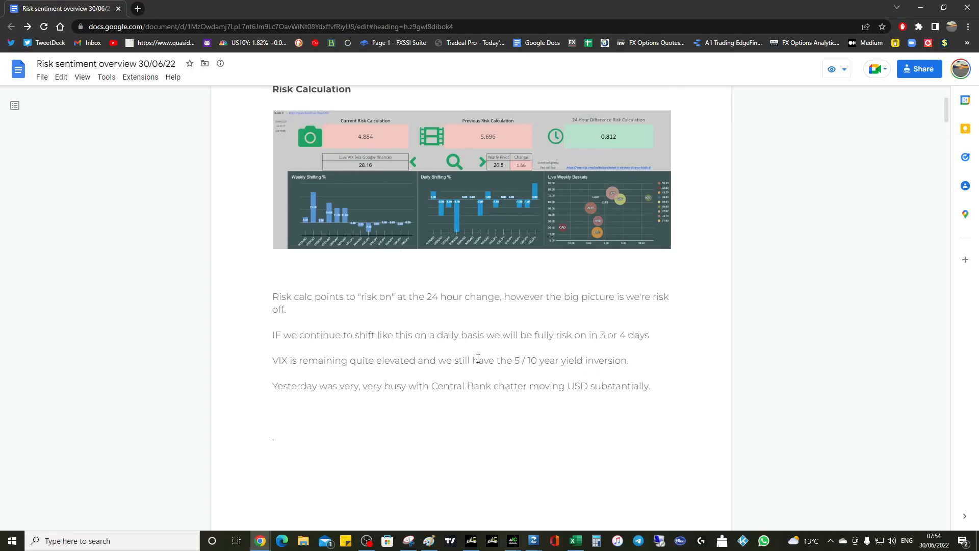
- Scroll down to the Thursday SSI snapshot table and its UK100, US oil and EURJPY notes
{"action": "scroll", "scroll_direction": "down", "scroll_amount": 3}
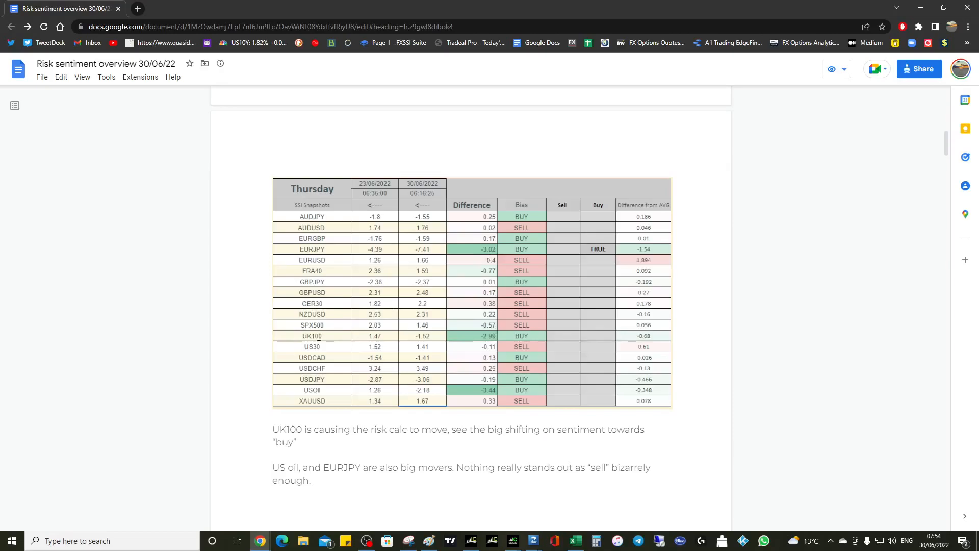
{"action": "mouse_move", "coordinate": [417, 354]}
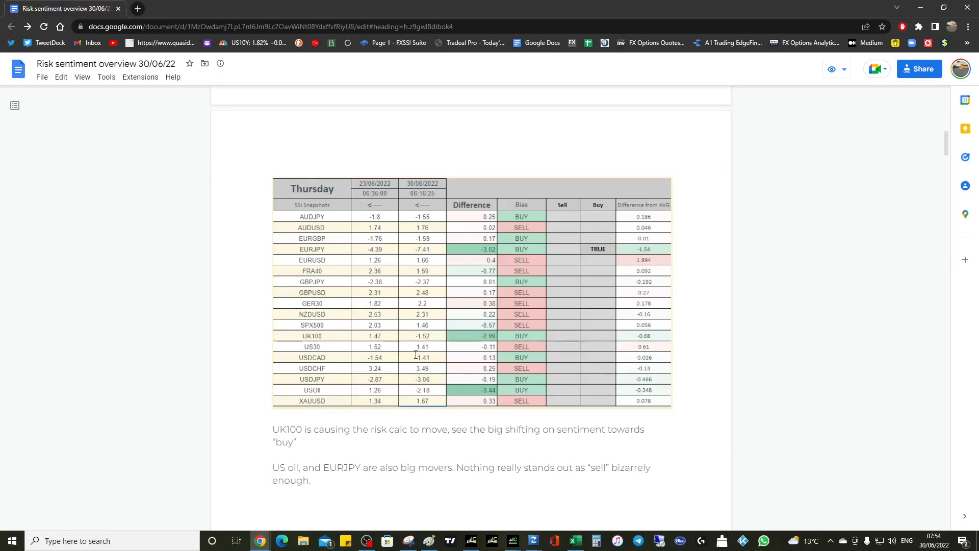
{"action": "mouse_move", "coordinate": [481, 392]}
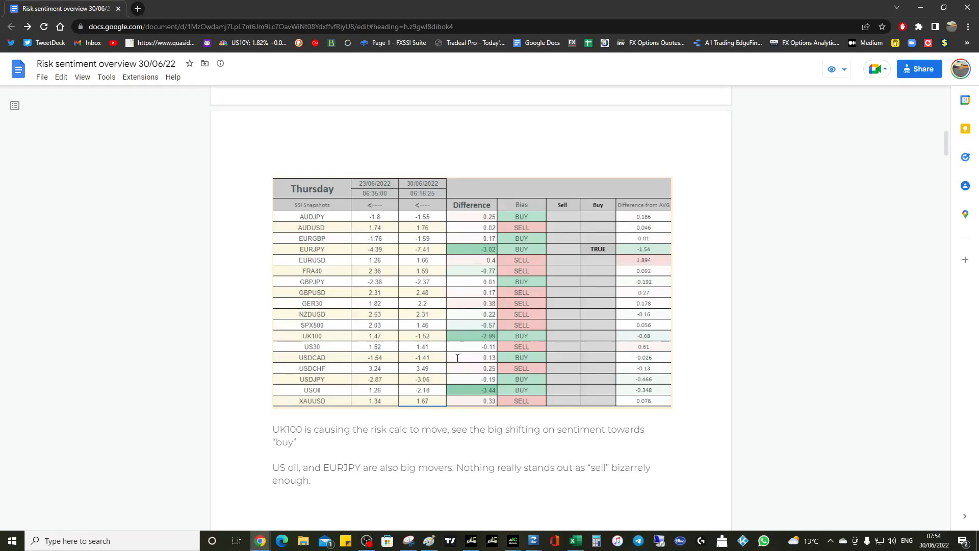
- Scroll to the Currency Strength Meter and close the Myfxbook upcoming events popup
{"action": "scroll", "scroll_direction": "down", "scroll_amount": 3}
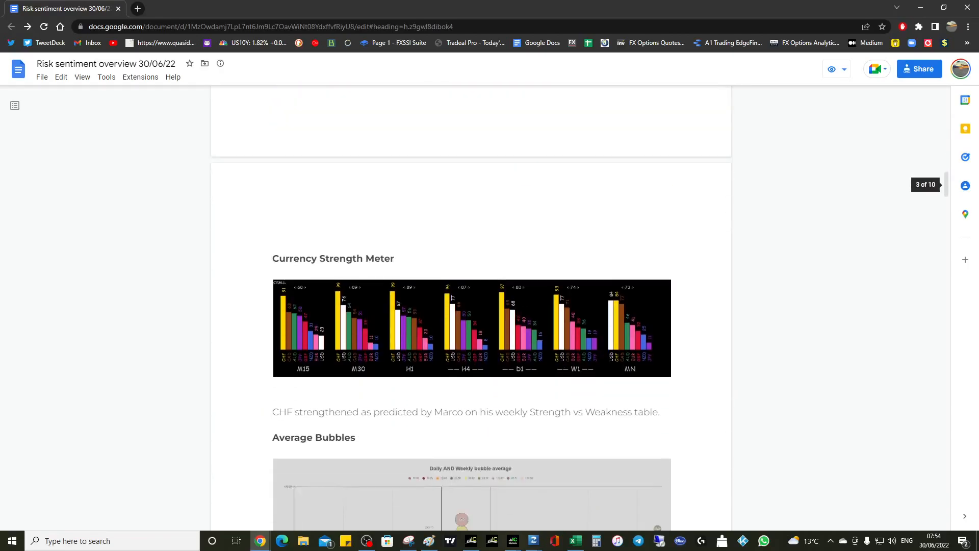
{"action": "scroll", "scroll_direction": "down", "scroll_amount": 3}
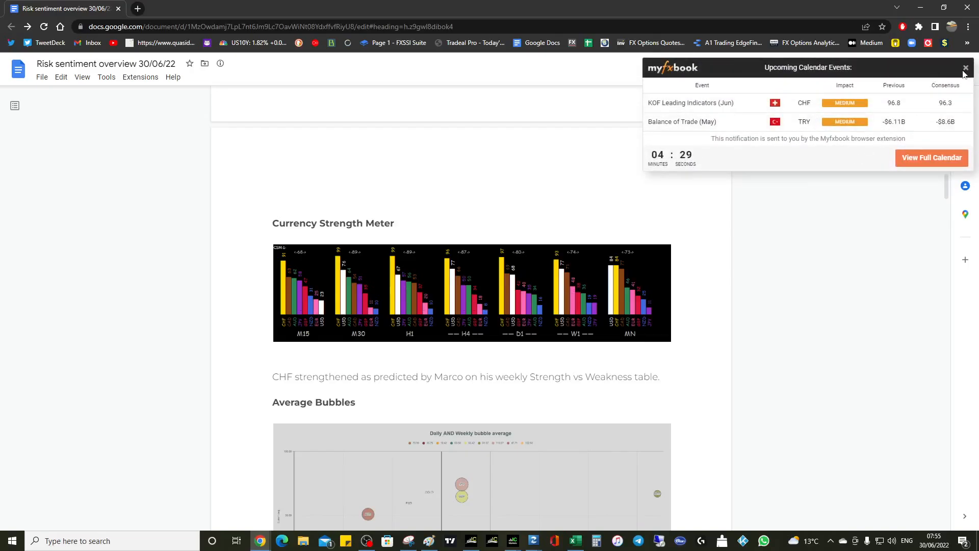
{"action": "left_click", "coordinate": [953, 67]}
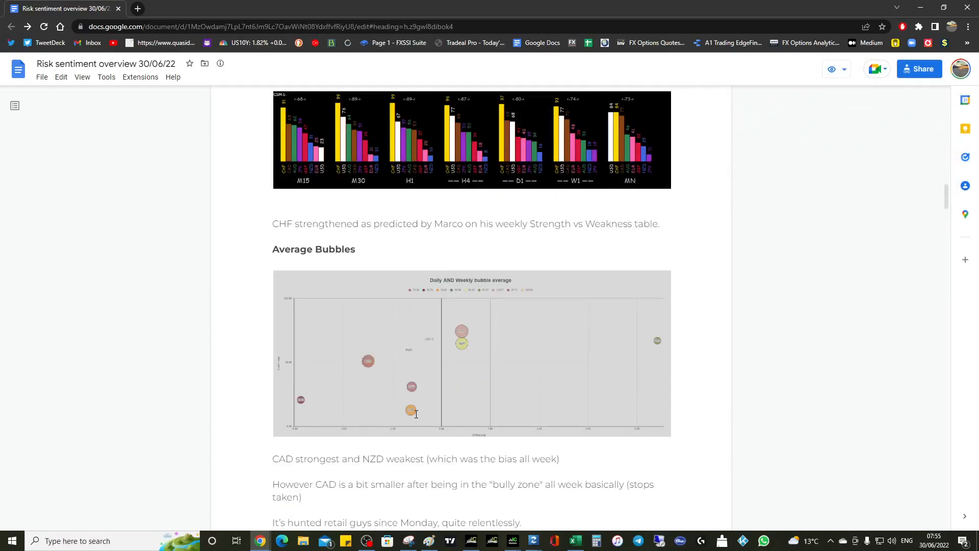
{"action": "mouse_move", "coordinate": [412, 352]}
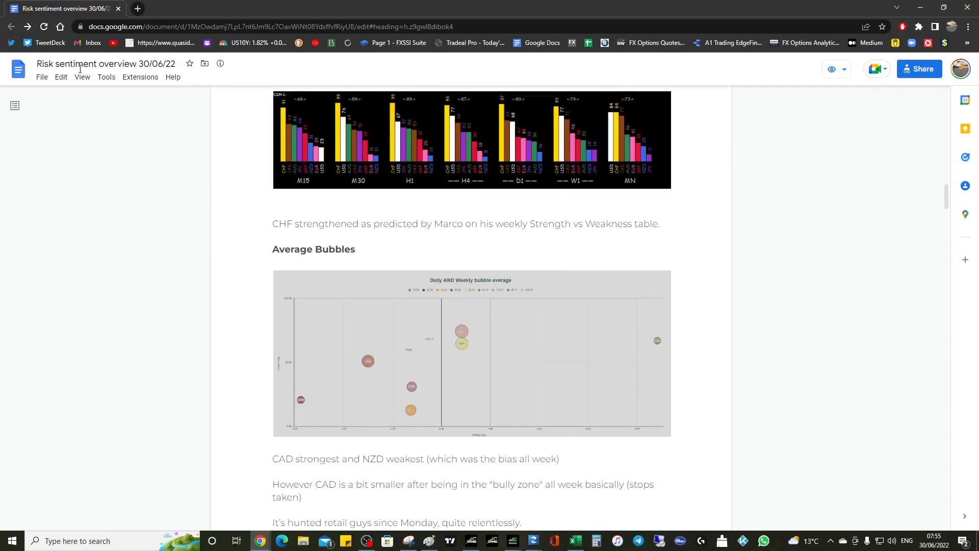
{"action": "left_click", "coordinate": [82, 78]}
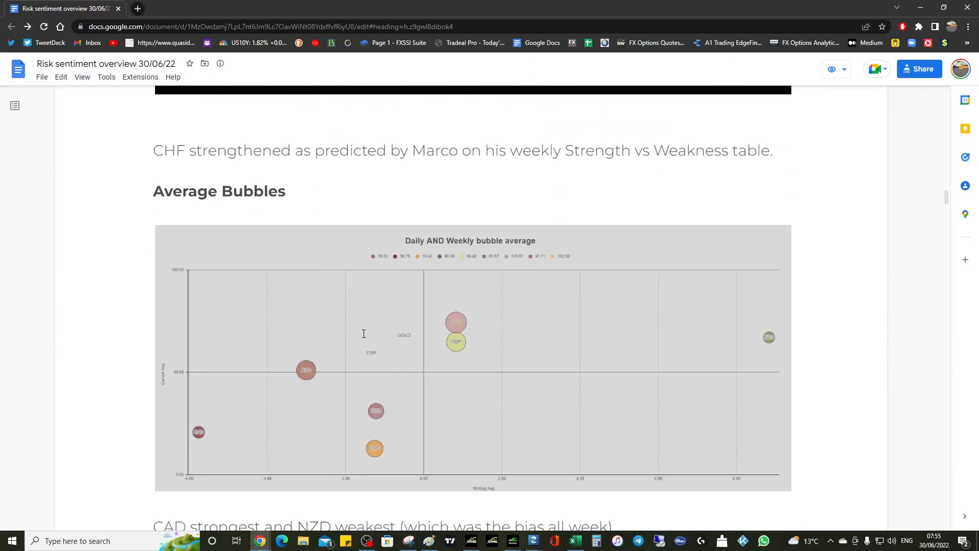
{"action": "mouse_move", "coordinate": [374, 449]}
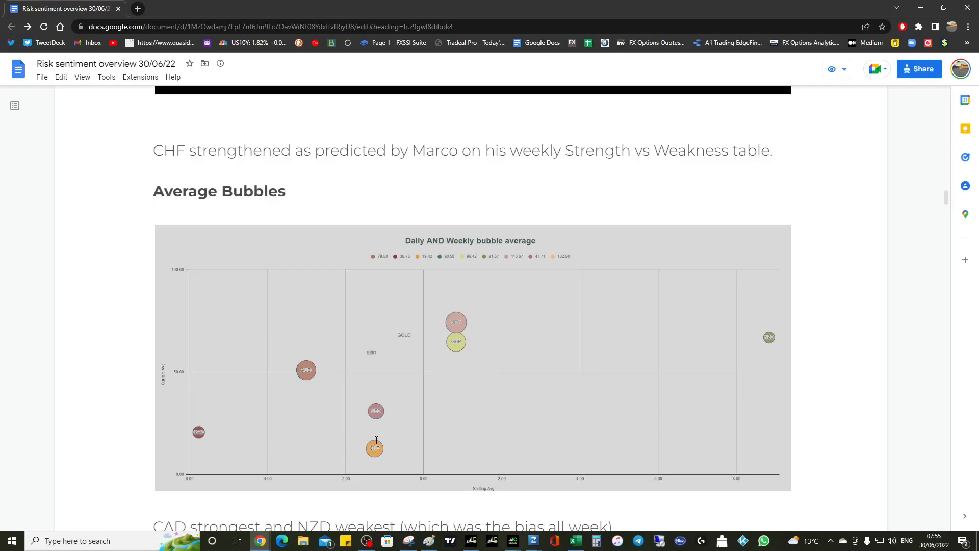
{"action": "mouse_move", "coordinate": [201, 425]}
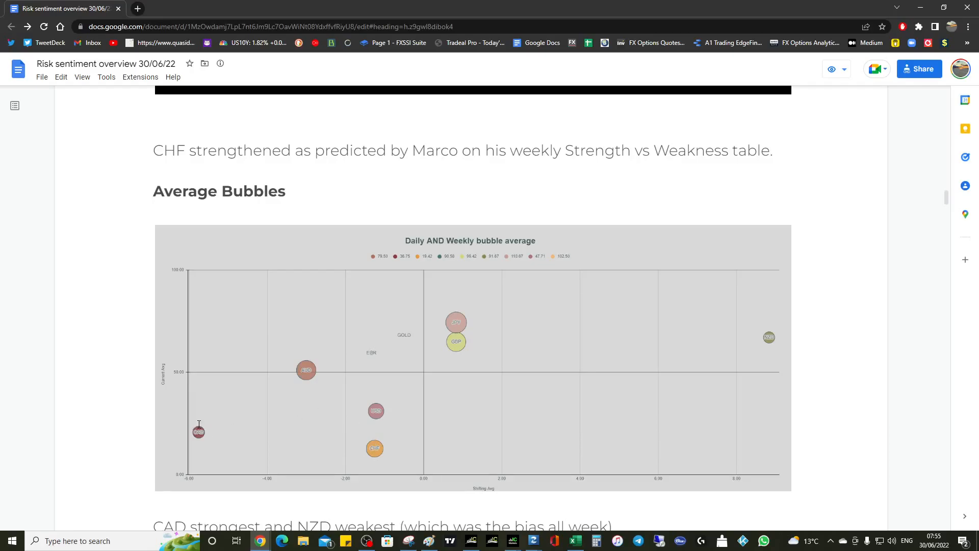
{"action": "mouse_move", "coordinate": [184, 427]}
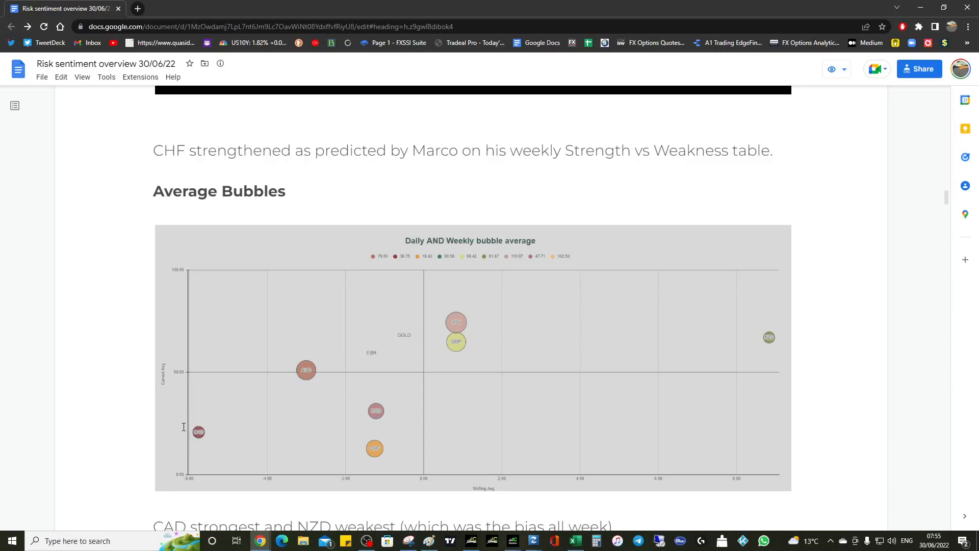
{"action": "mouse_move", "coordinate": [211, 422]}
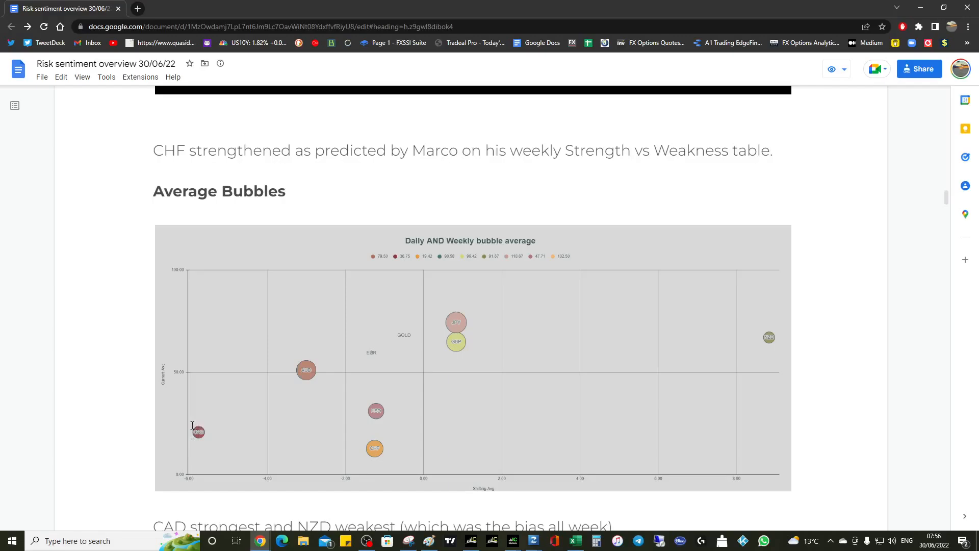
{"action": "mouse_move", "coordinate": [180, 423]}
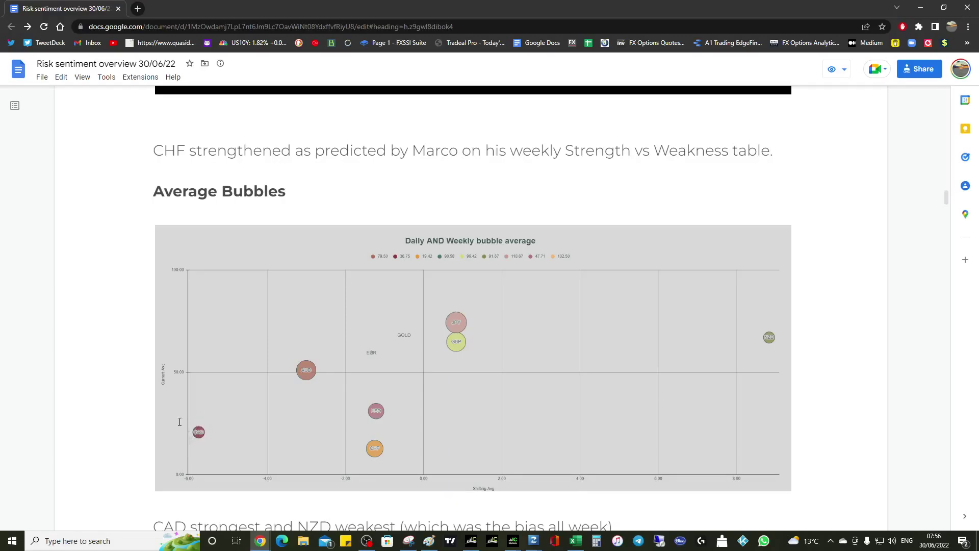
{"action": "mouse_move", "coordinate": [201, 446]}
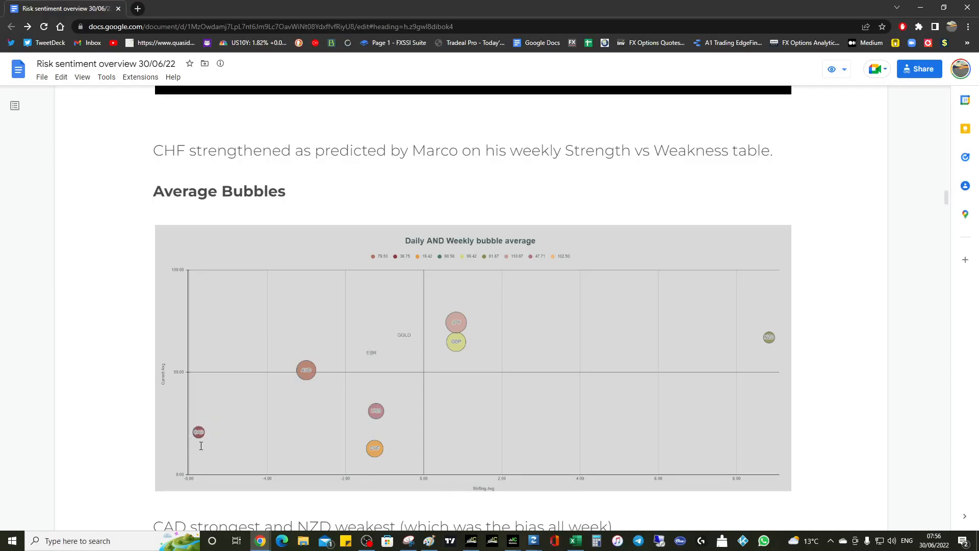
{"action": "mouse_move", "coordinate": [206, 449]}
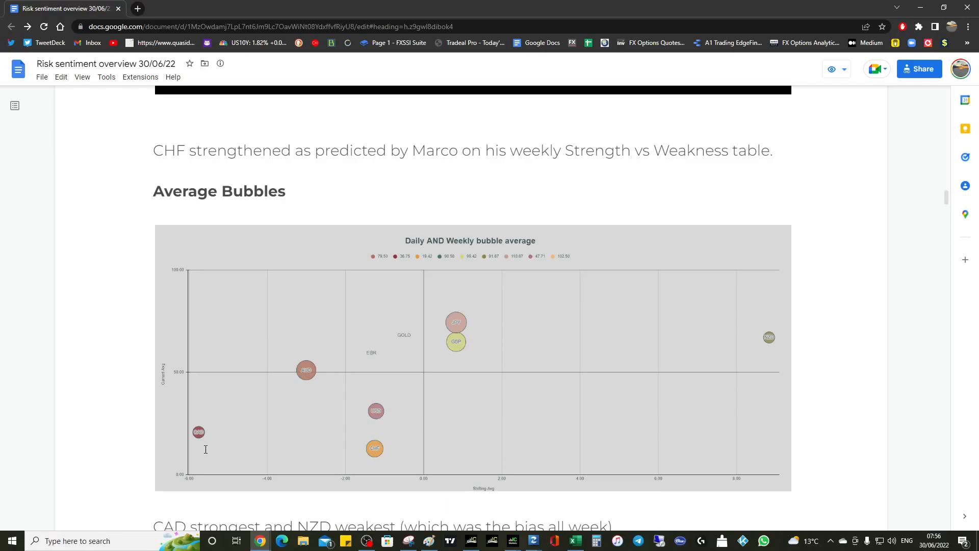
{"action": "mouse_move", "coordinate": [202, 420]}
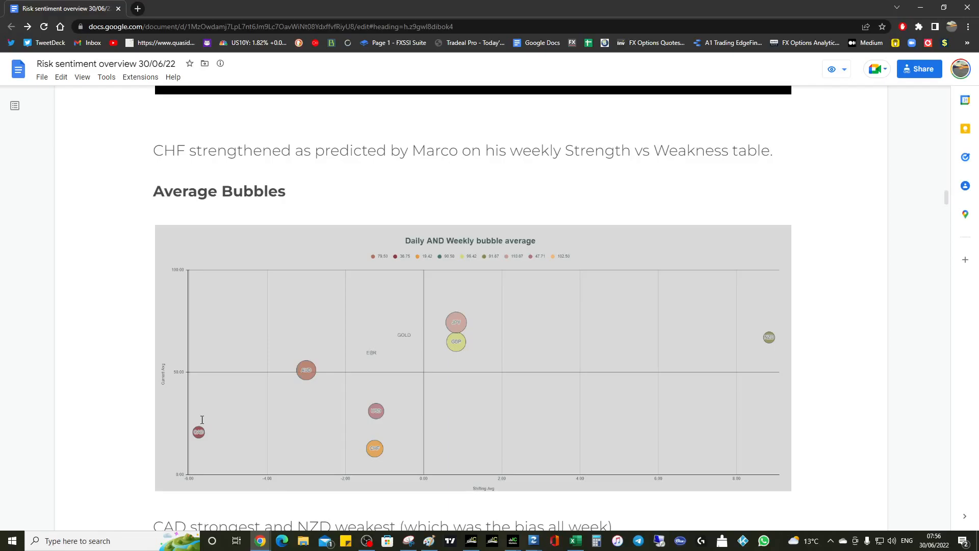
{"action": "mouse_move", "coordinate": [185, 427]}
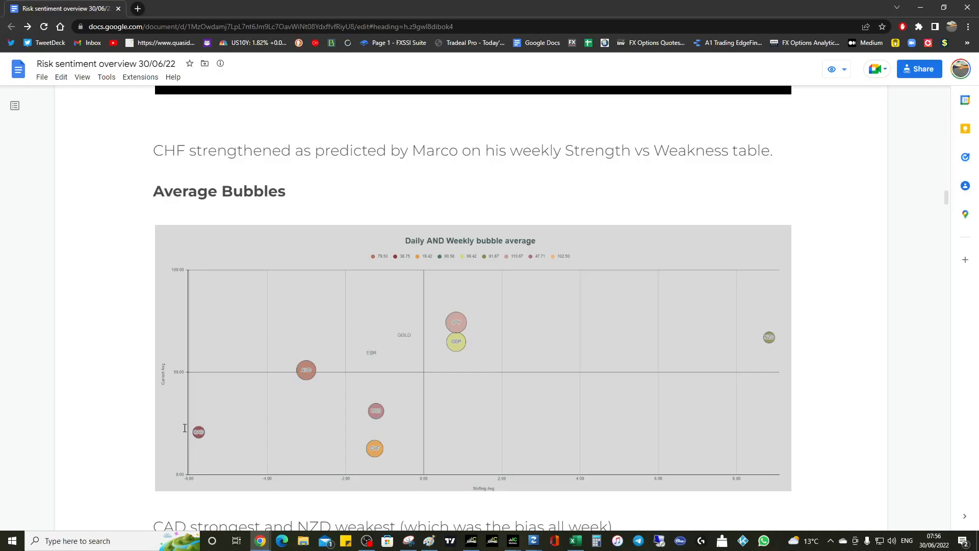
{"action": "mouse_move", "coordinate": [203, 424]}
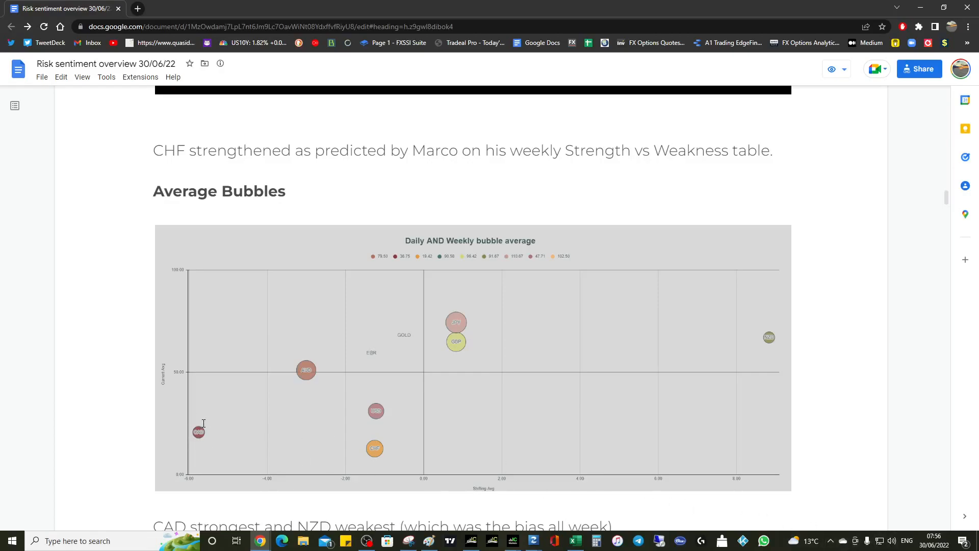
{"action": "mouse_move", "coordinate": [238, 441]}
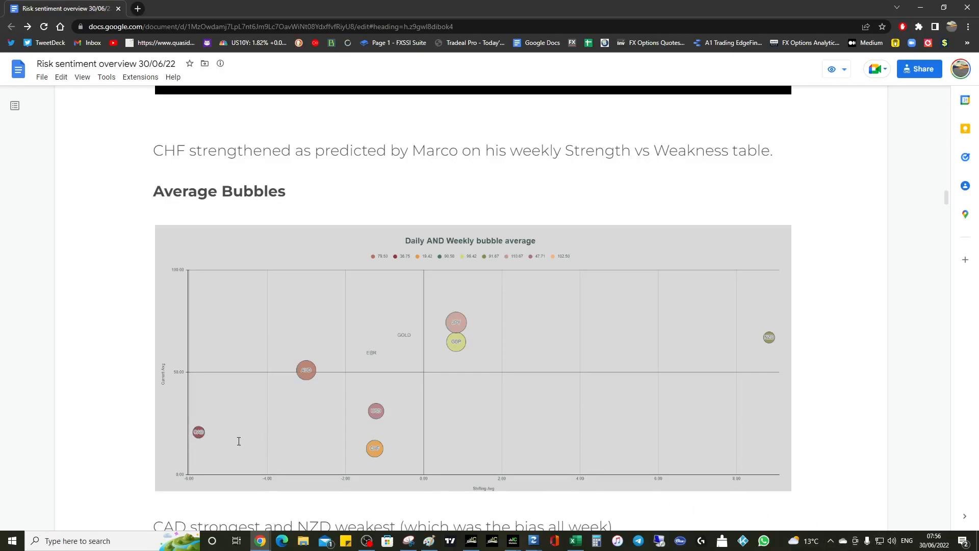
{"action": "mouse_move", "coordinate": [337, 467]}
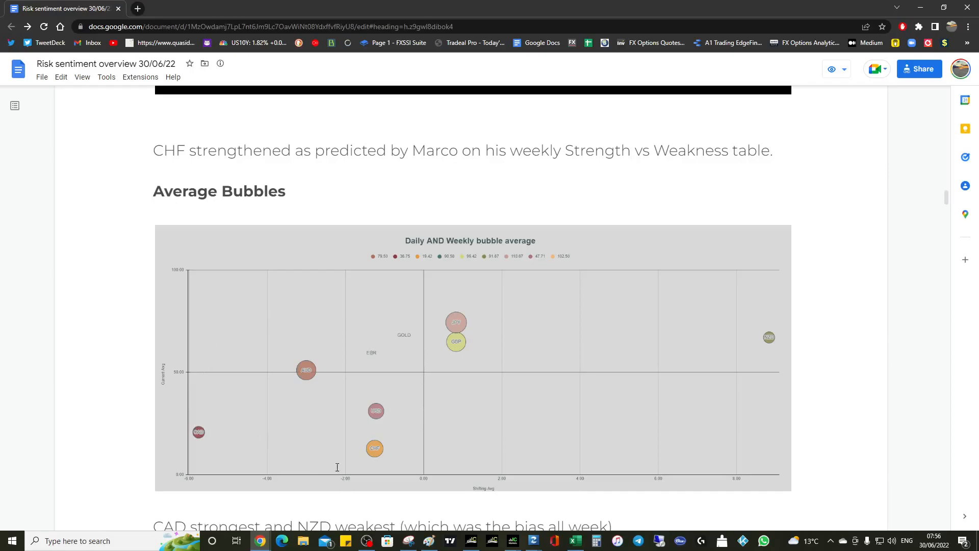
{"action": "mouse_move", "coordinate": [376, 481]}
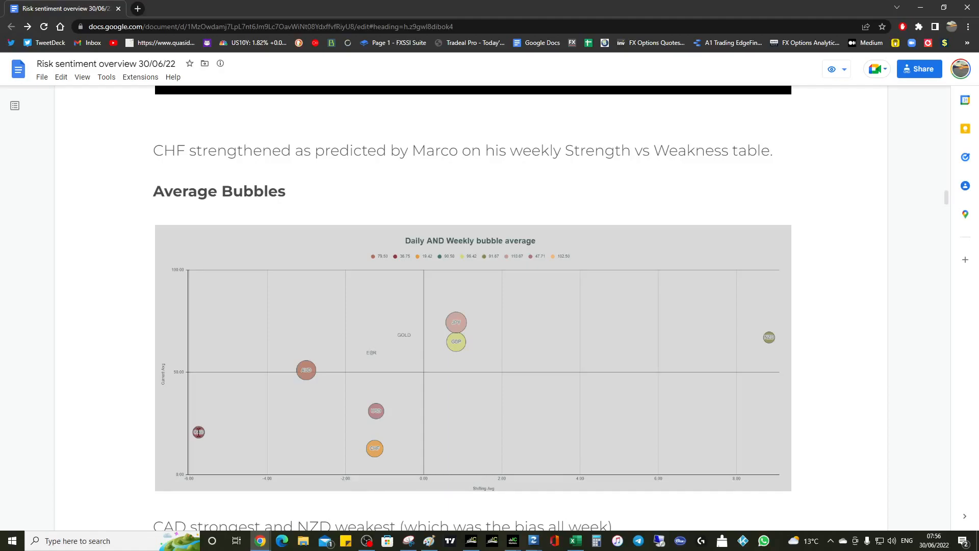
{"action": "mouse_move", "coordinate": [216, 422]}
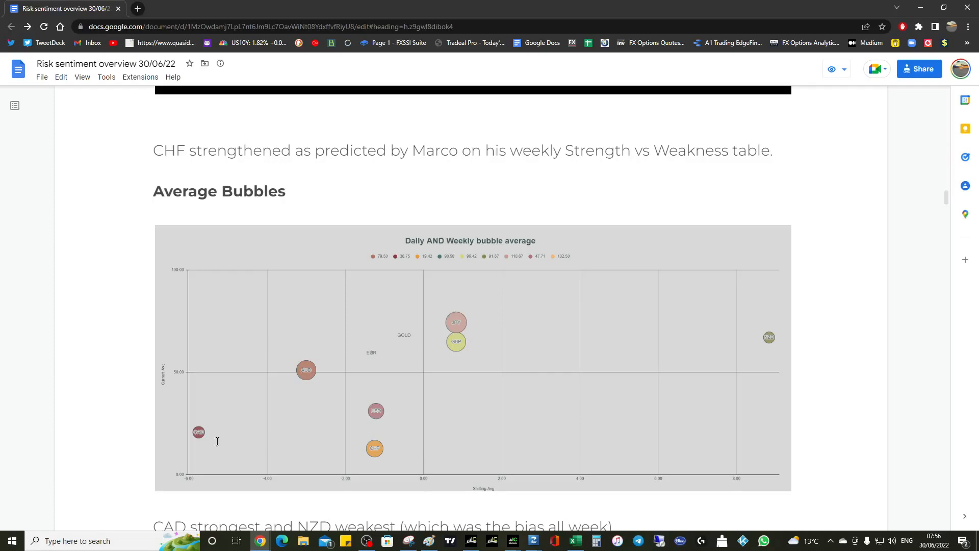
{"action": "mouse_move", "coordinate": [208, 428]}
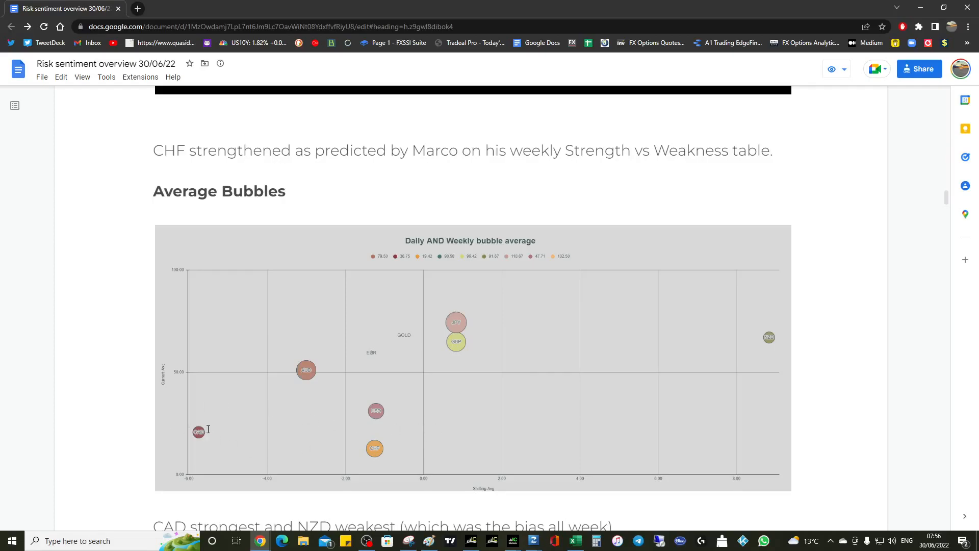
{"action": "mouse_move", "coordinate": [770, 336]}
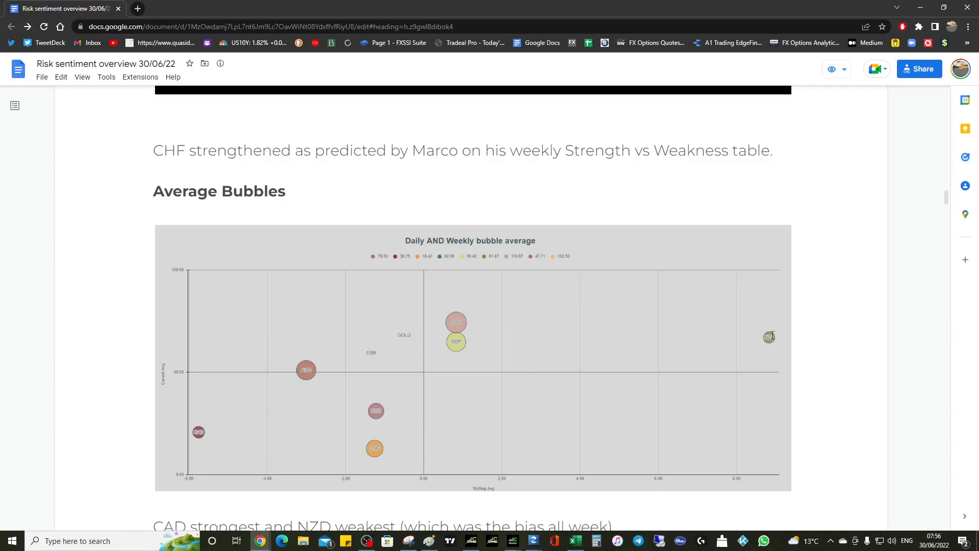
{"action": "mouse_move", "coordinate": [776, 331]}
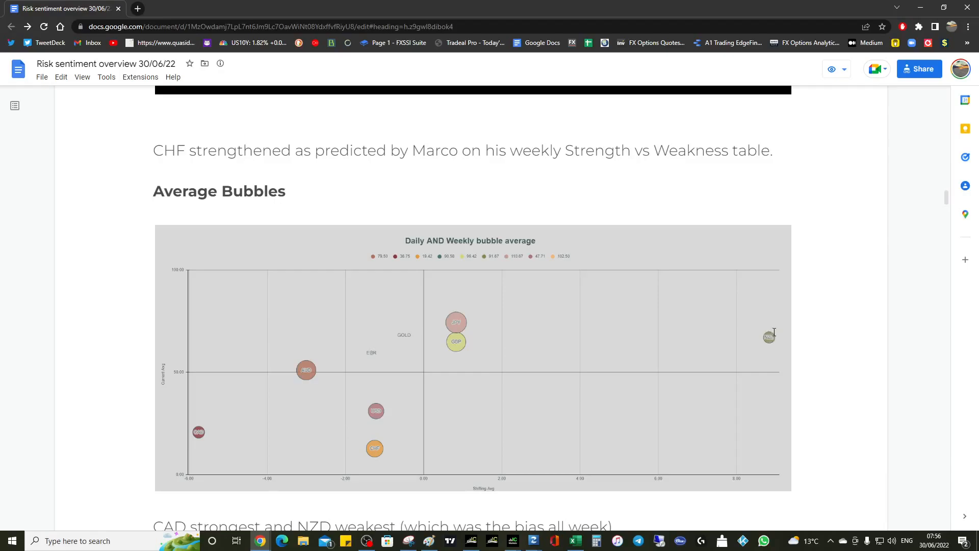
{"action": "mouse_move", "coordinate": [424, 345]}
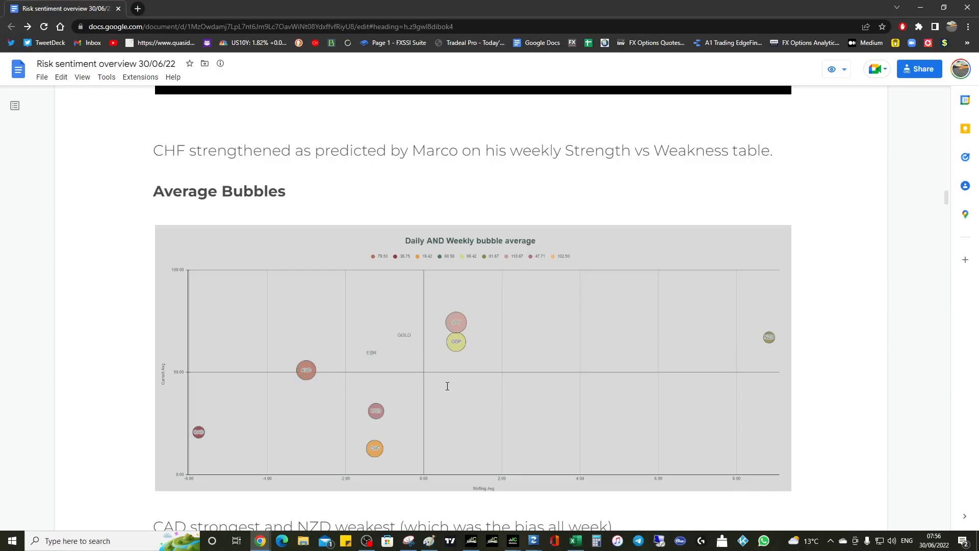
- Scroll through the sentiment bar chart down to USDJPY, USOil and XAUUSD at its axis
{"action": "scroll", "scroll_direction": "down", "scroll_amount": 3}
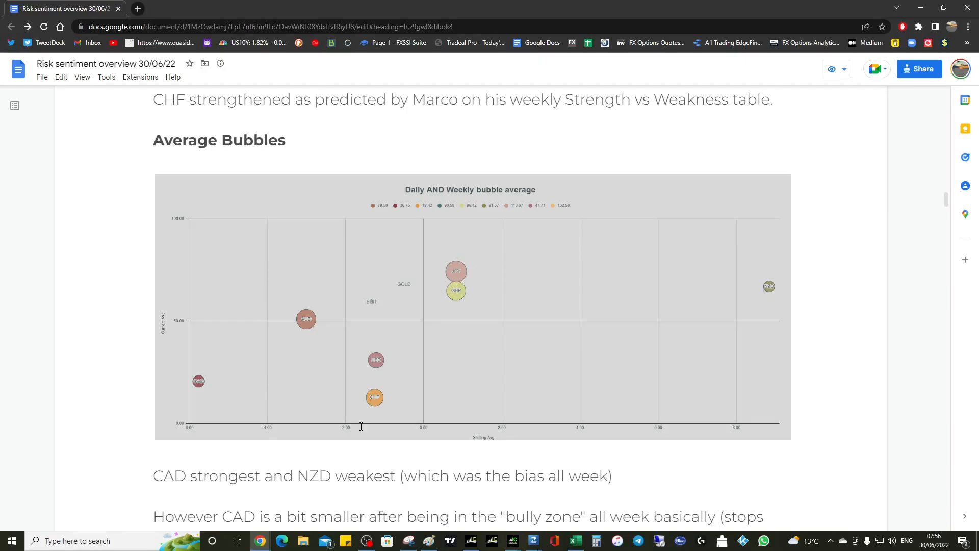
{"action": "scroll", "scroll_direction": "down", "scroll_amount": 3}
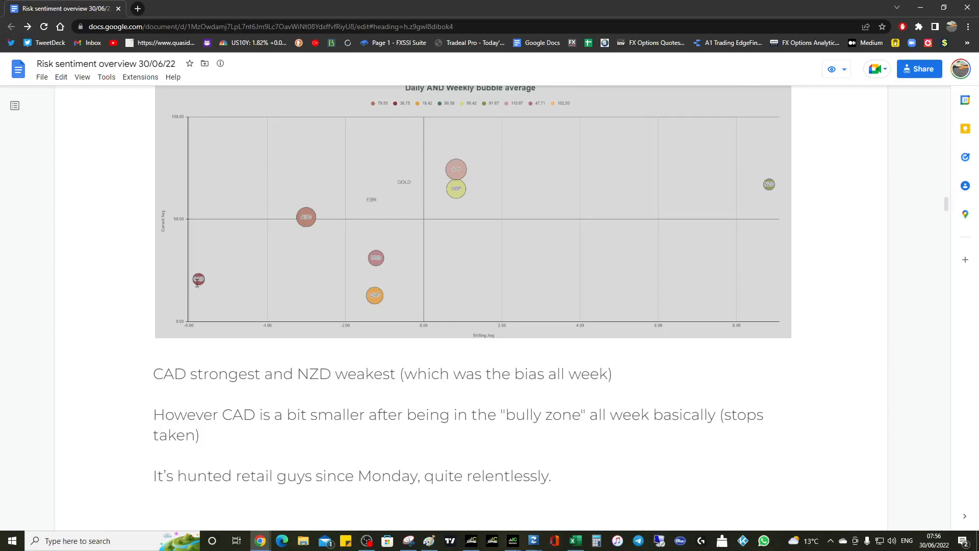
{"action": "mouse_move", "coordinate": [211, 281]}
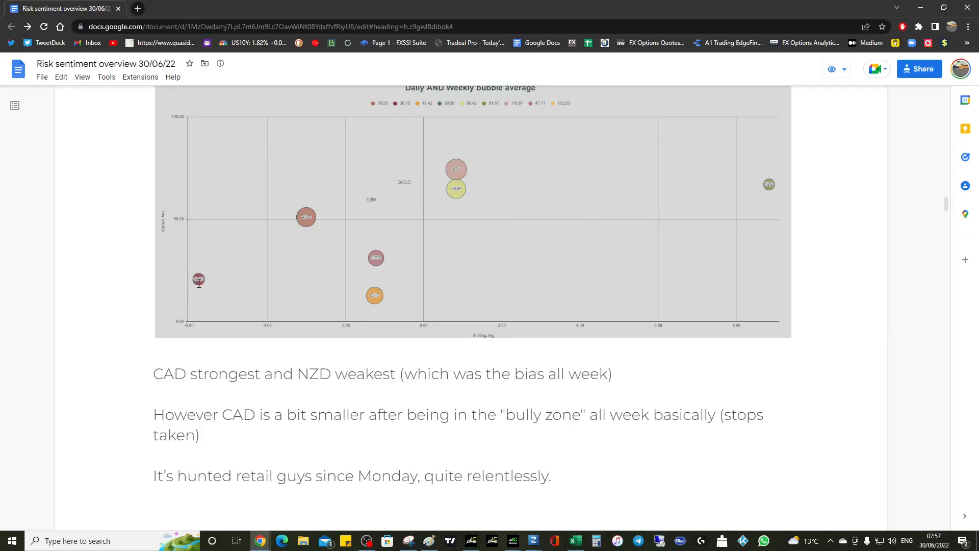
{"action": "mouse_move", "coordinate": [177, 278]}
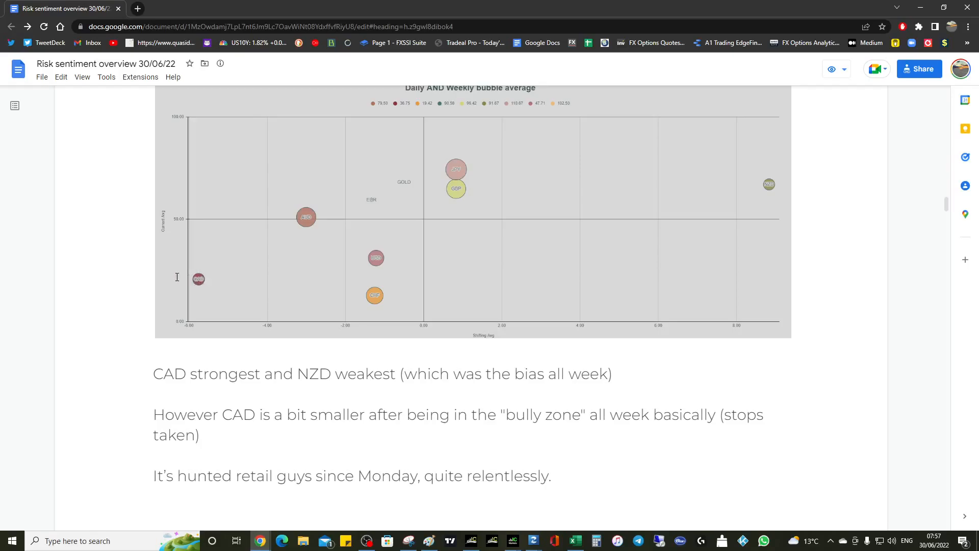
{"action": "mouse_move", "coordinate": [214, 280]}
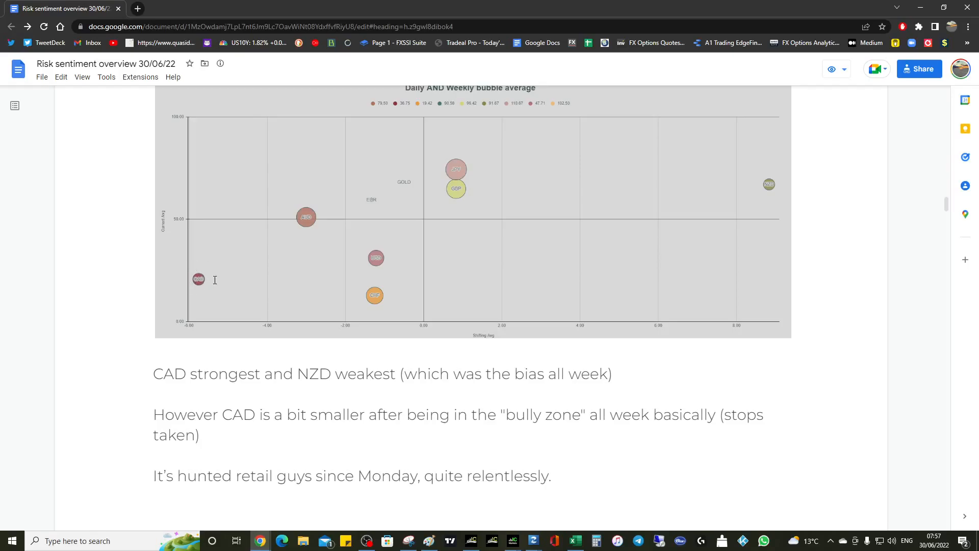
{"action": "scroll", "scroll_direction": "down", "scroll_amount": 3}
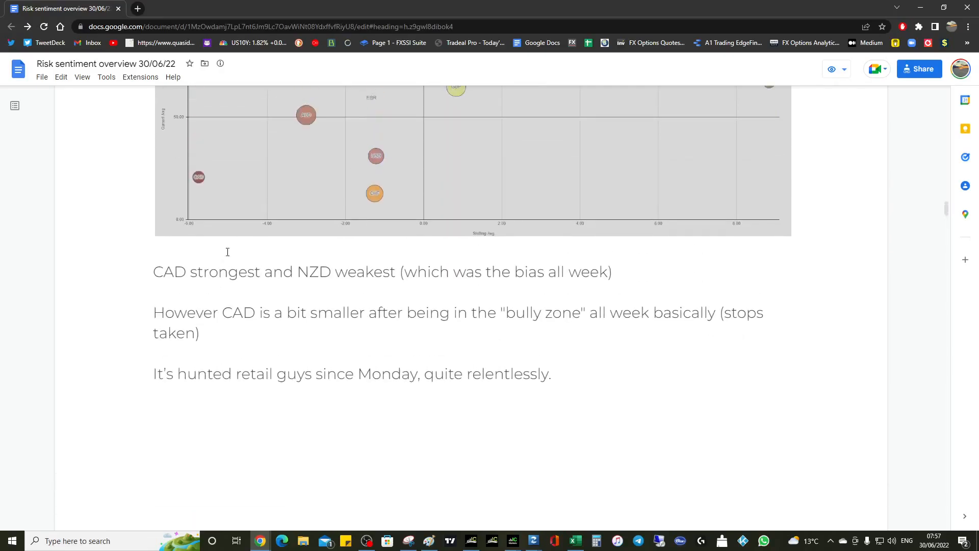
{"action": "mouse_move", "coordinate": [203, 187]}
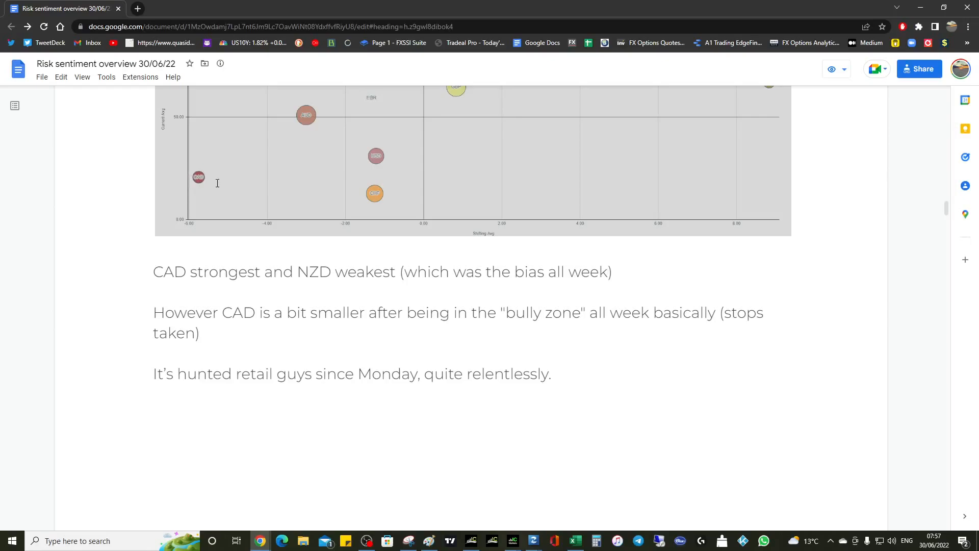
{"action": "mouse_move", "coordinate": [245, 187]}
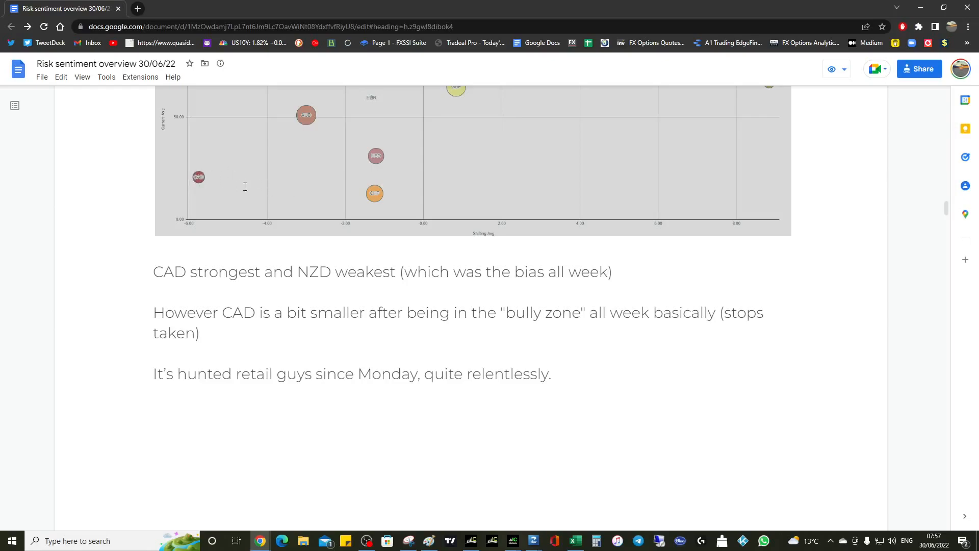
{"action": "mouse_move", "coordinate": [378, 164]}
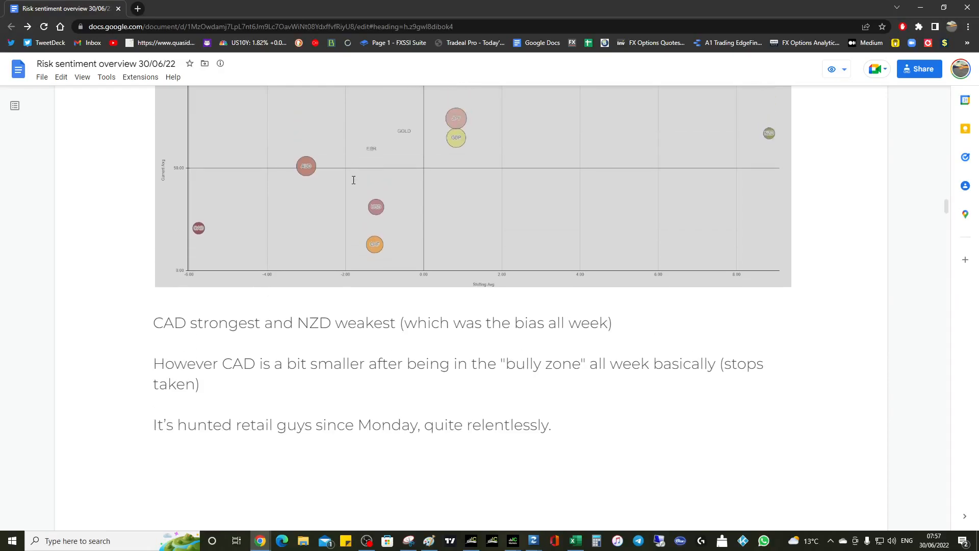
{"action": "mouse_move", "coordinate": [277, 230]}
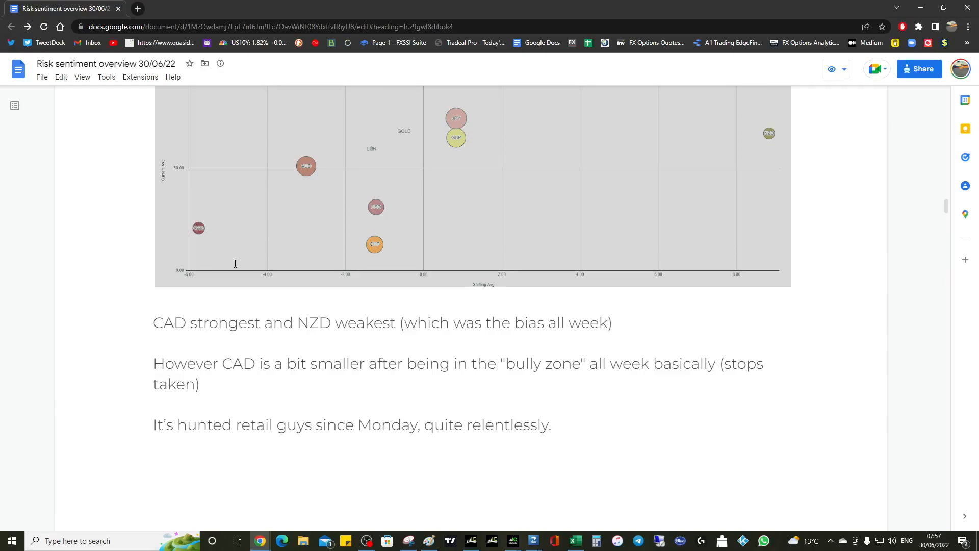
{"action": "scroll", "scroll_direction": "down", "scroll_amount": 3}
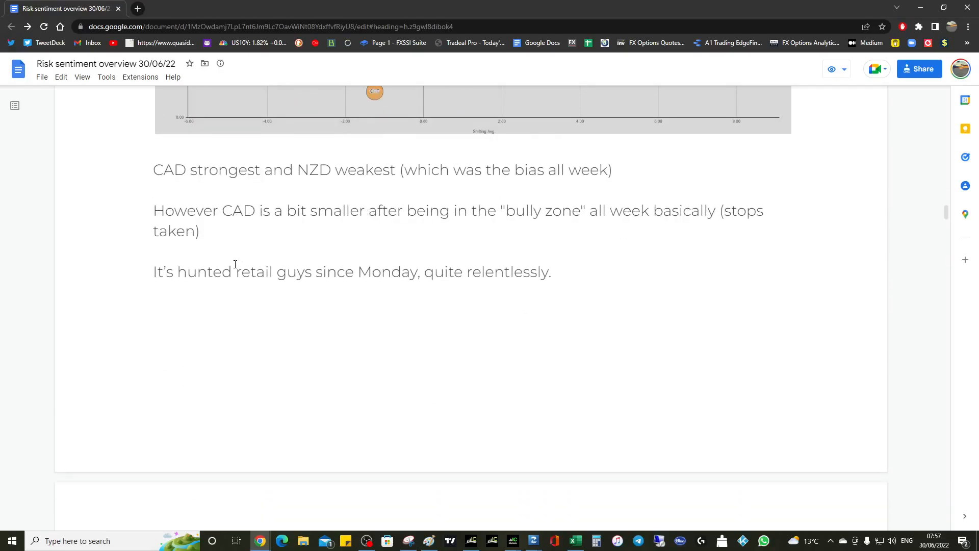
{"action": "scroll", "scroll_direction": "down", "scroll_amount": 3}
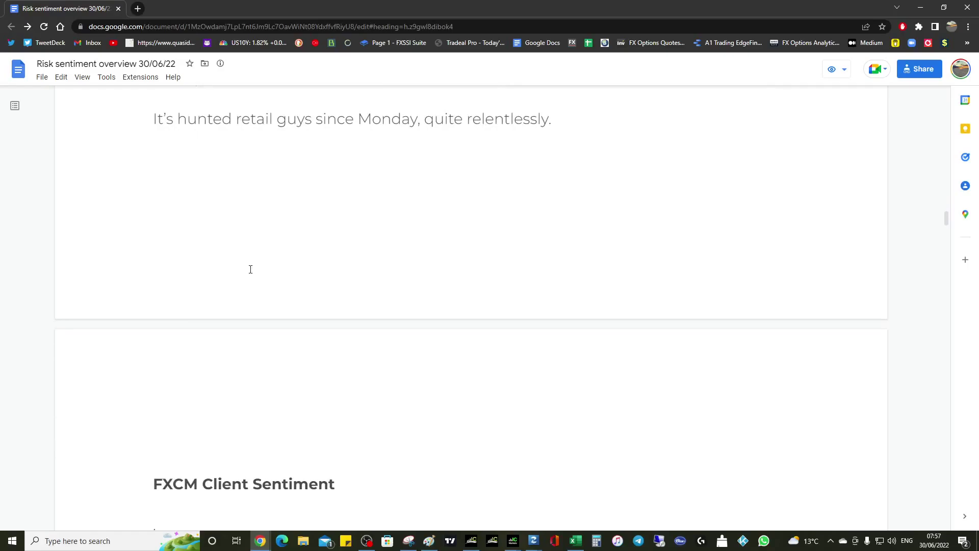
{"action": "scroll", "scroll_direction": "down", "scroll_amount": 3}
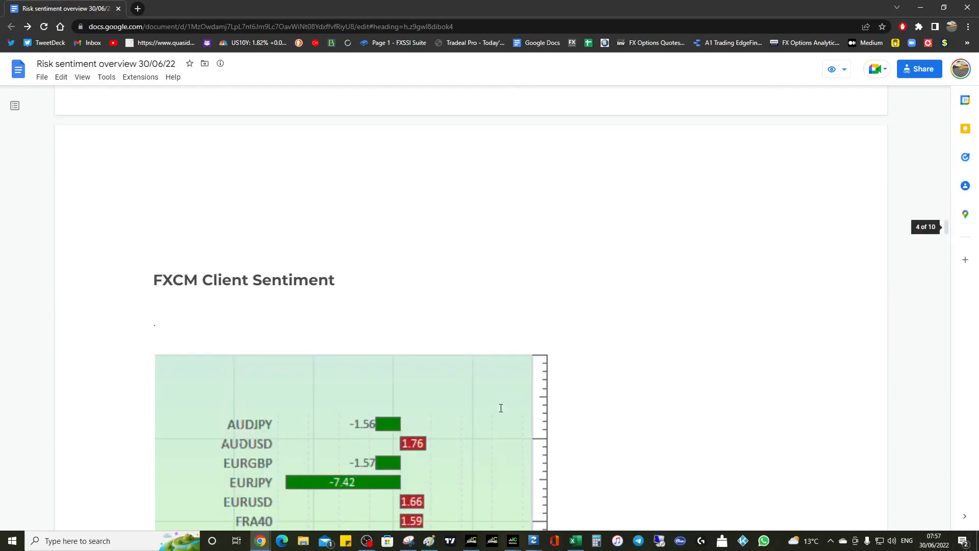
{"action": "scroll", "scroll_direction": "down", "scroll_amount": 3}
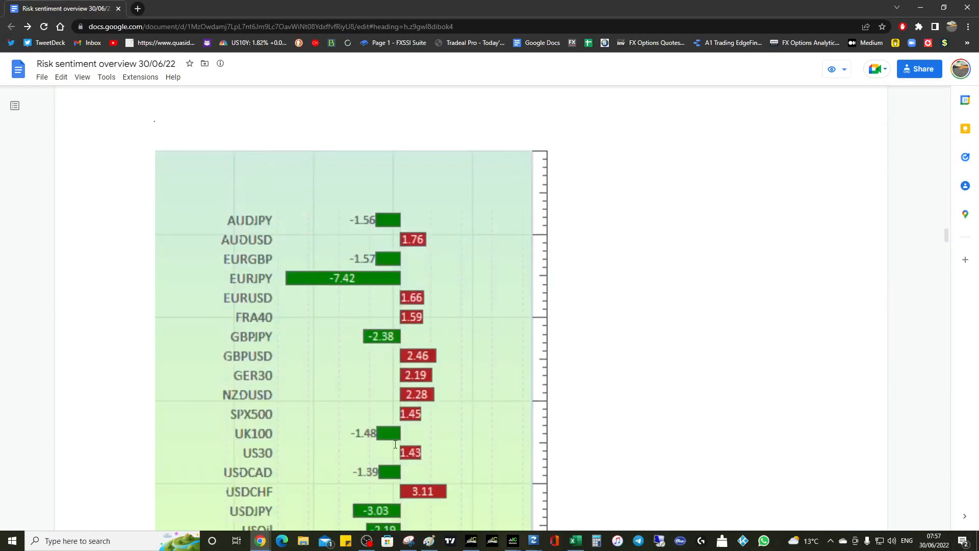
{"action": "mouse_move", "coordinate": [262, 476]}
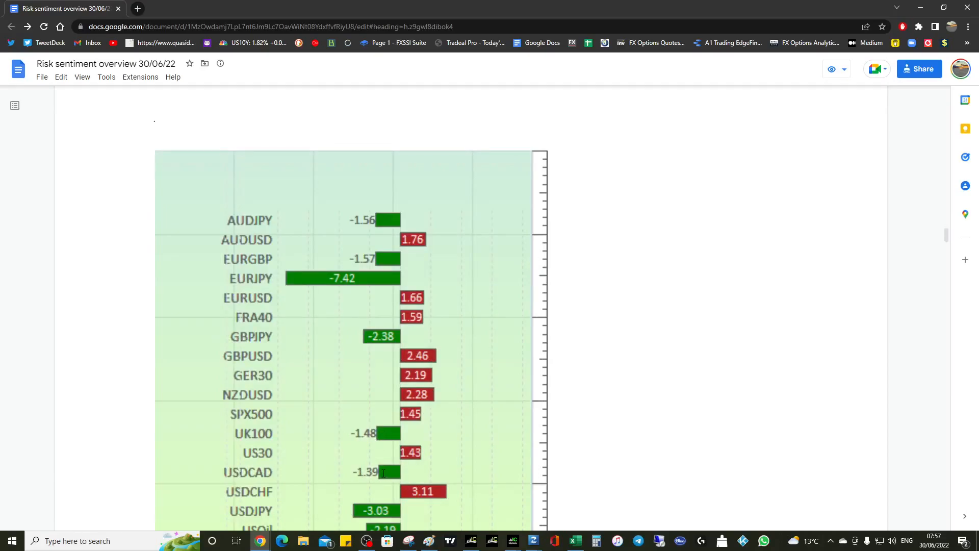
{"action": "mouse_move", "coordinate": [324, 195]}
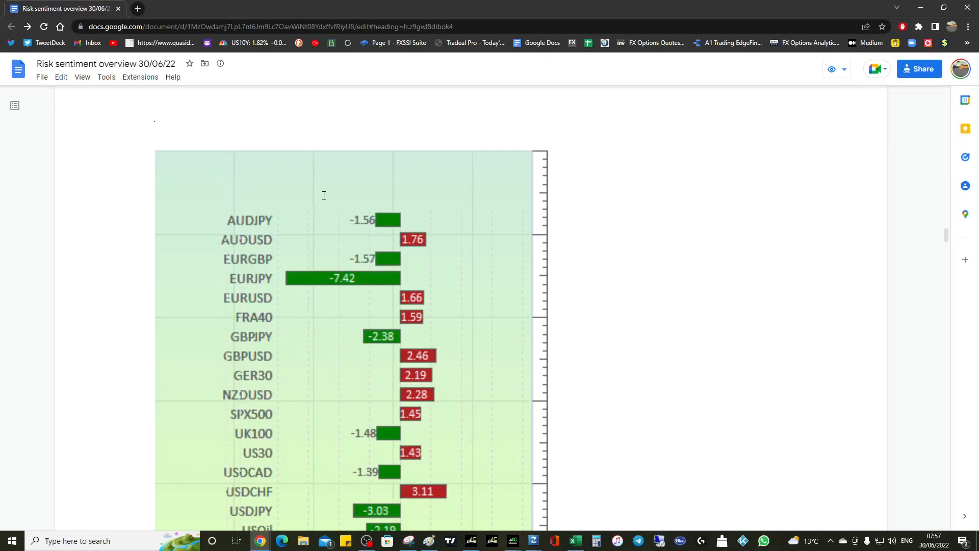
{"action": "scroll", "scroll_direction": "down", "scroll_amount": 3}
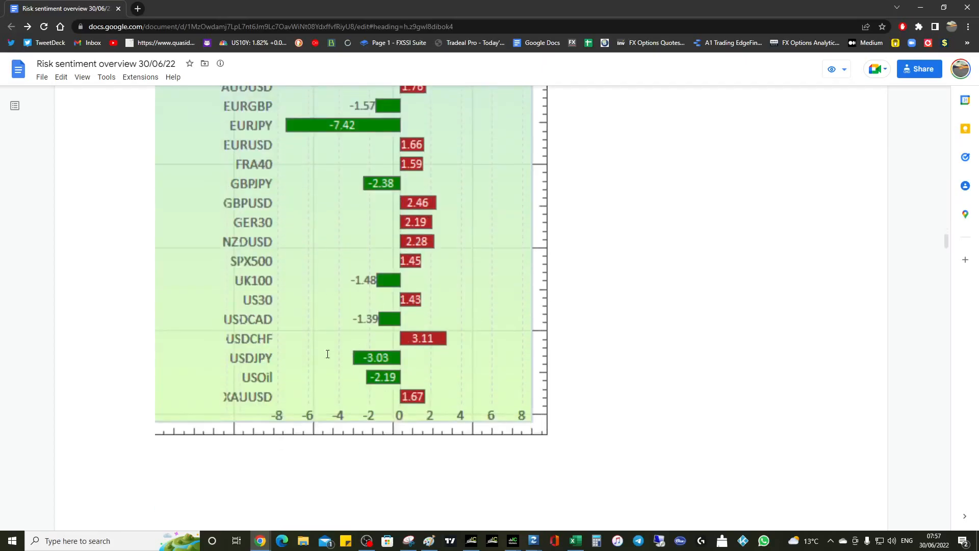
{"action": "mouse_move", "coordinate": [393, 321]}
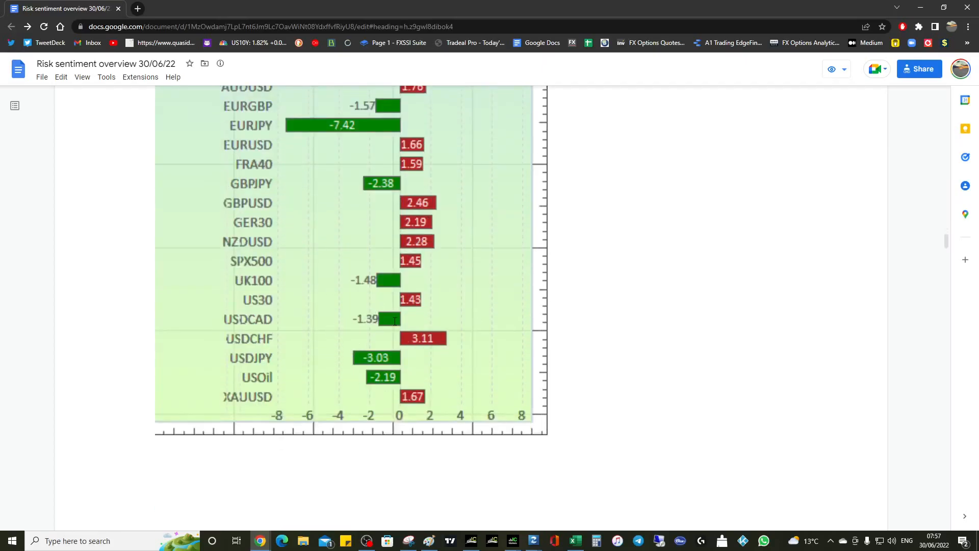
{"action": "mouse_move", "coordinate": [312, 315]}
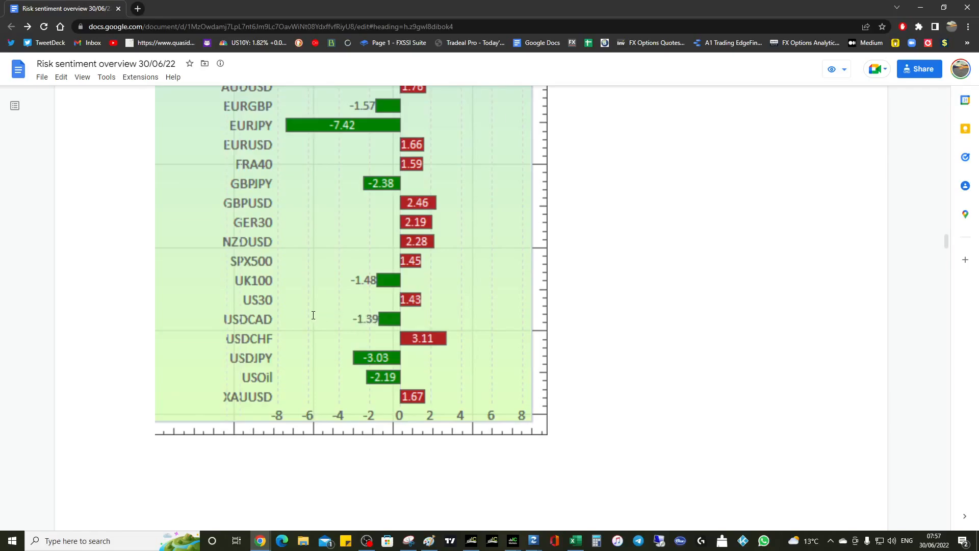
{"action": "mouse_move", "coordinate": [320, 321]}
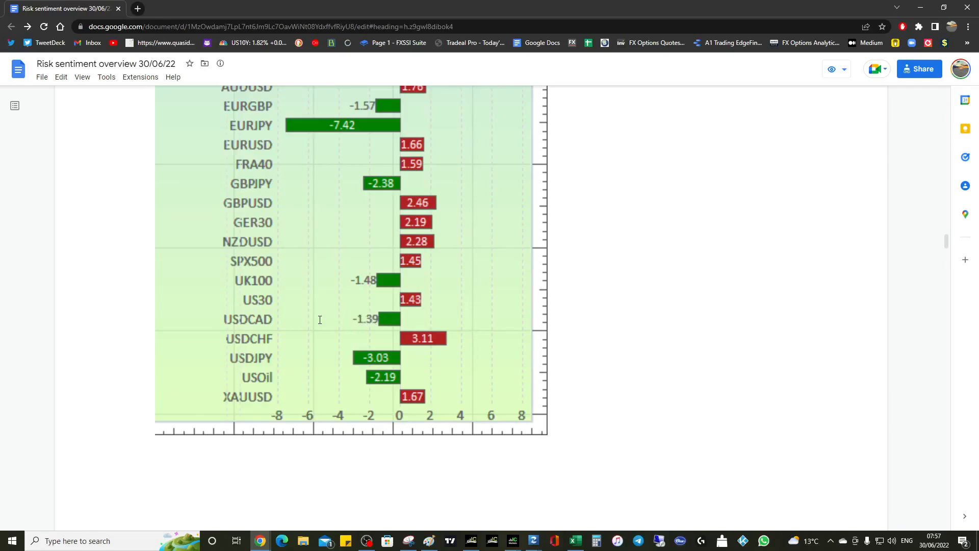
{"action": "mouse_move", "coordinate": [388, 319]}
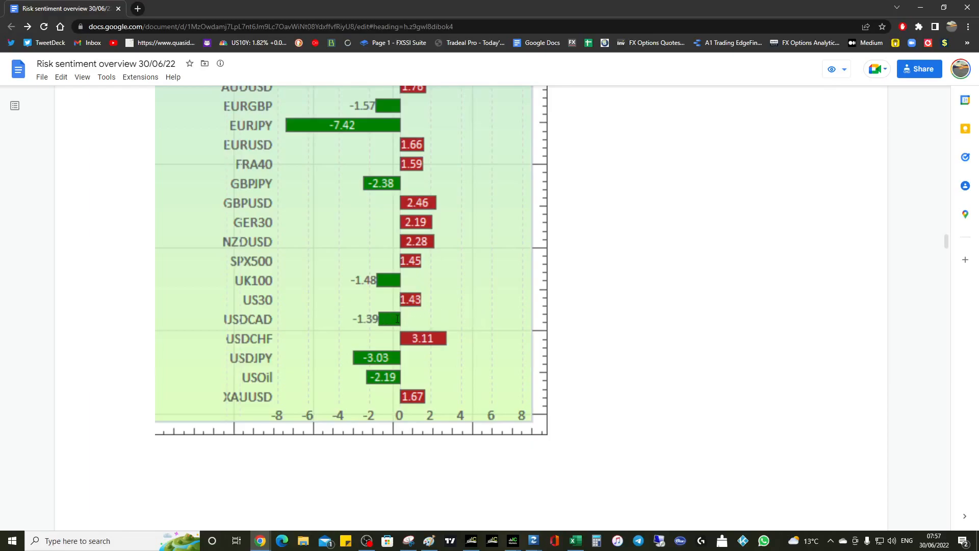
{"action": "mouse_move", "coordinate": [466, 324]}
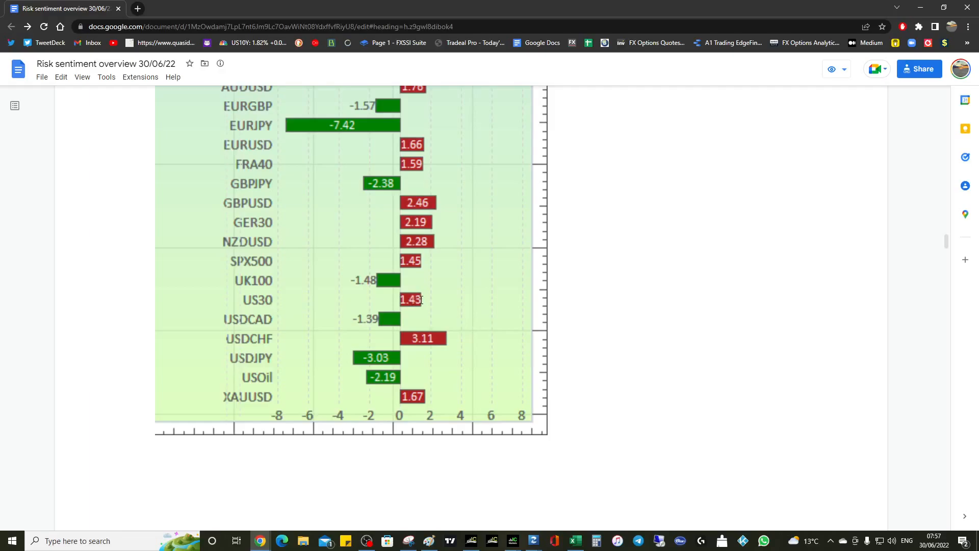
{"action": "mouse_move", "coordinate": [431, 299]}
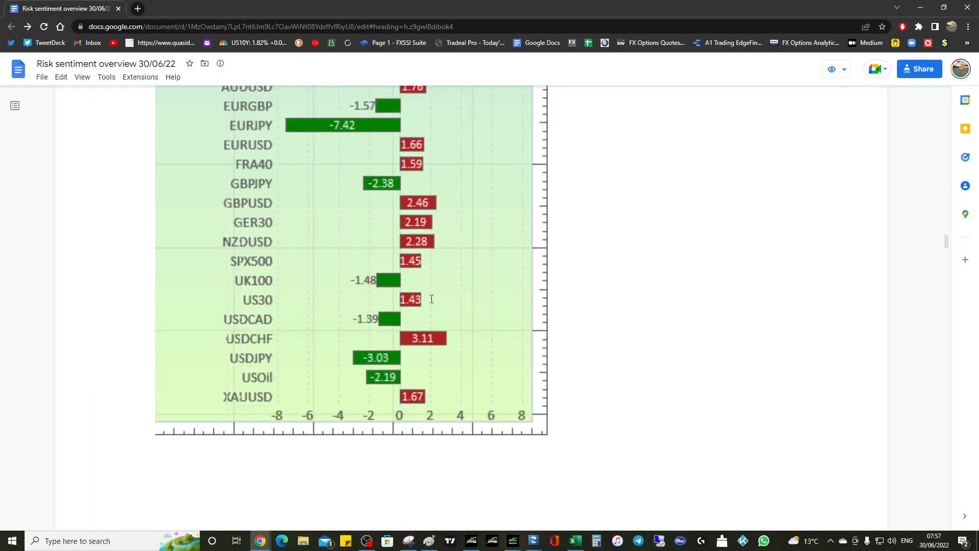
{"action": "scroll", "scroll_direction": "down", "scroll_amount": 3}
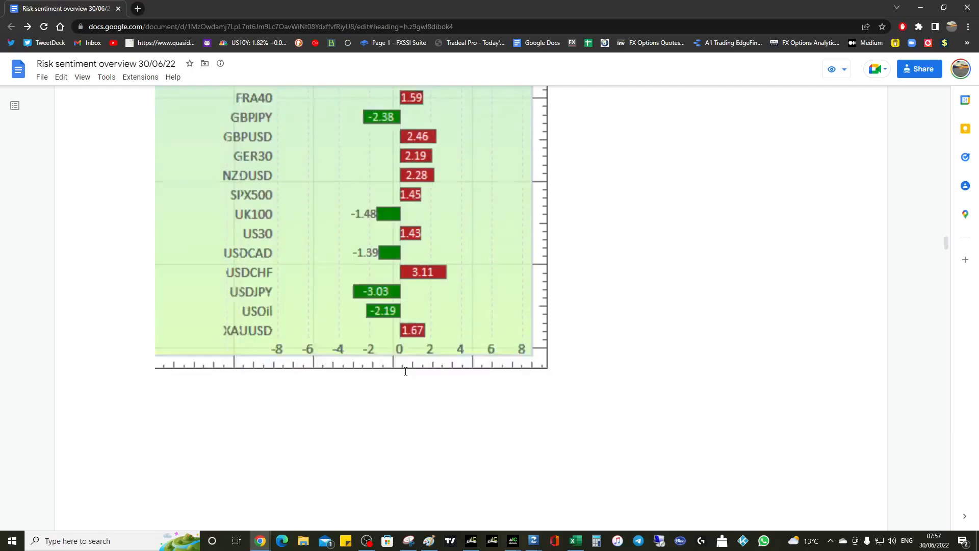
- Scroll past the page break to the SPX sentiment chart and its circle/hexagon note
{"action": "scroll", "scroll_direction": "down", "scroll_amount": 3}
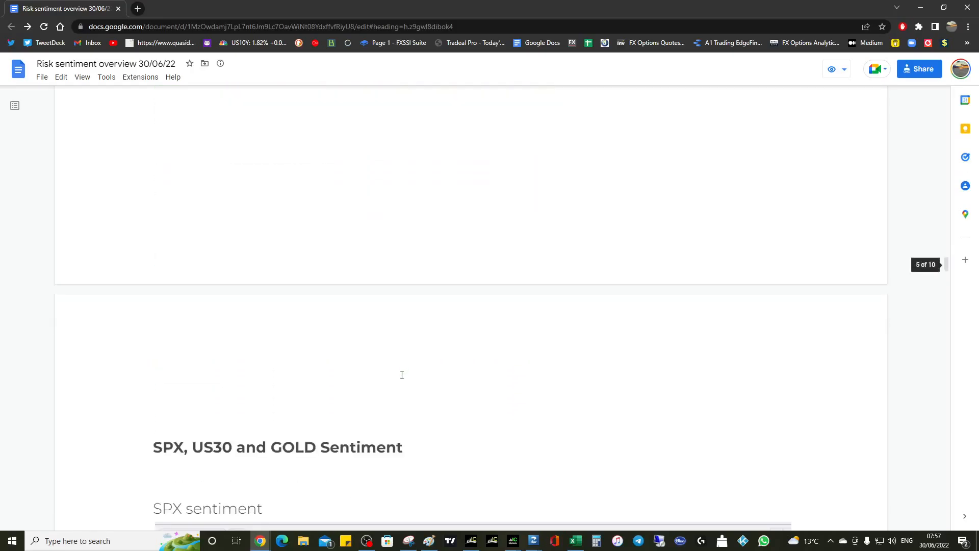
{"action": "scroll", "scroll_direction": "down", "scroll_amount": 3}
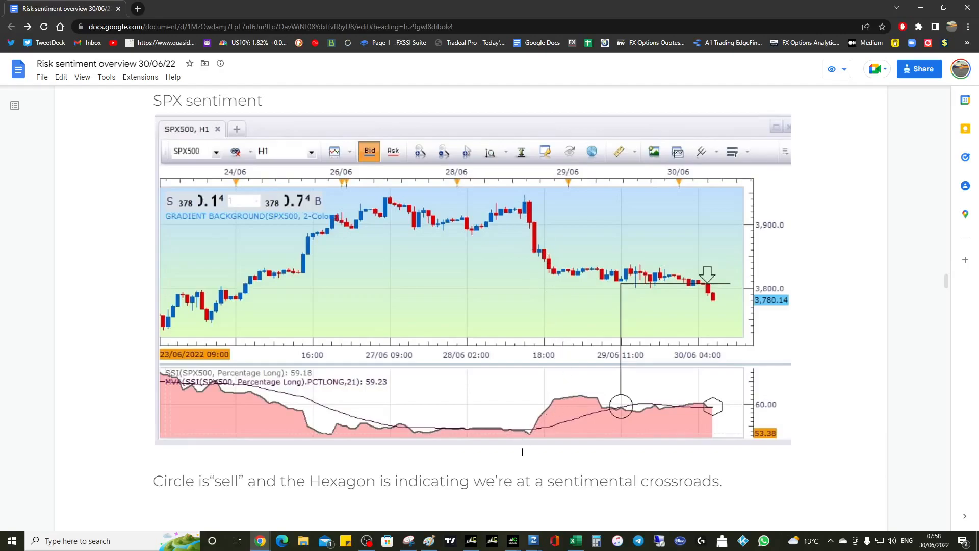
{"action": "mouse_move", "coordinate": [730, 295]}
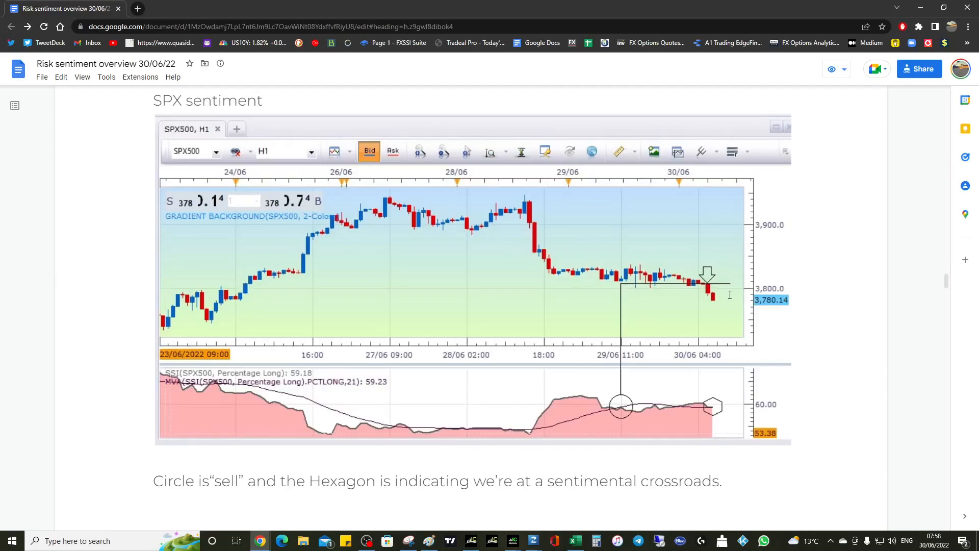
- Scroll to the US30 sentiment chart and its buy-the-dip caption
{"action": "scroll", "scroll_direction": "down", "scroll_amount": 3}
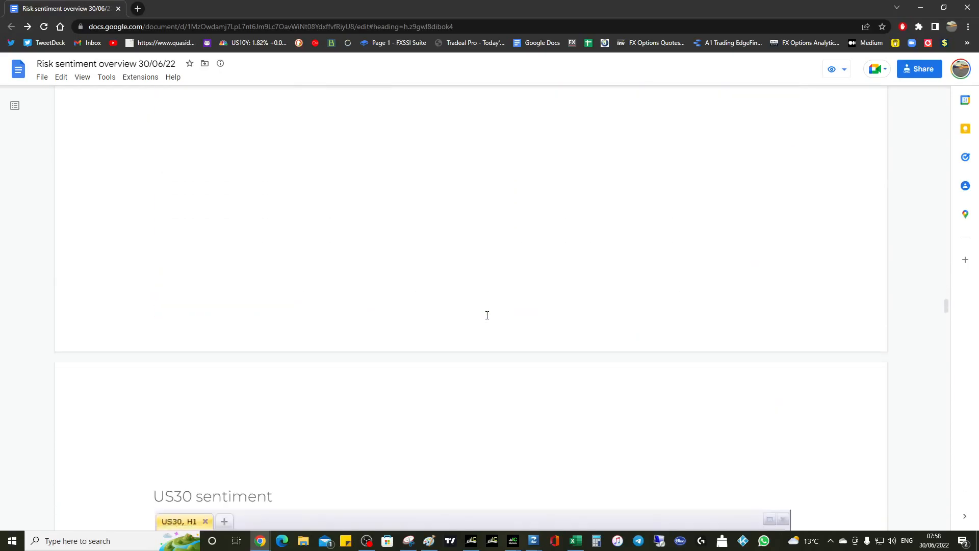
{"action": "scroll", "scroll_direction": "down", "scroll_amount": 3}
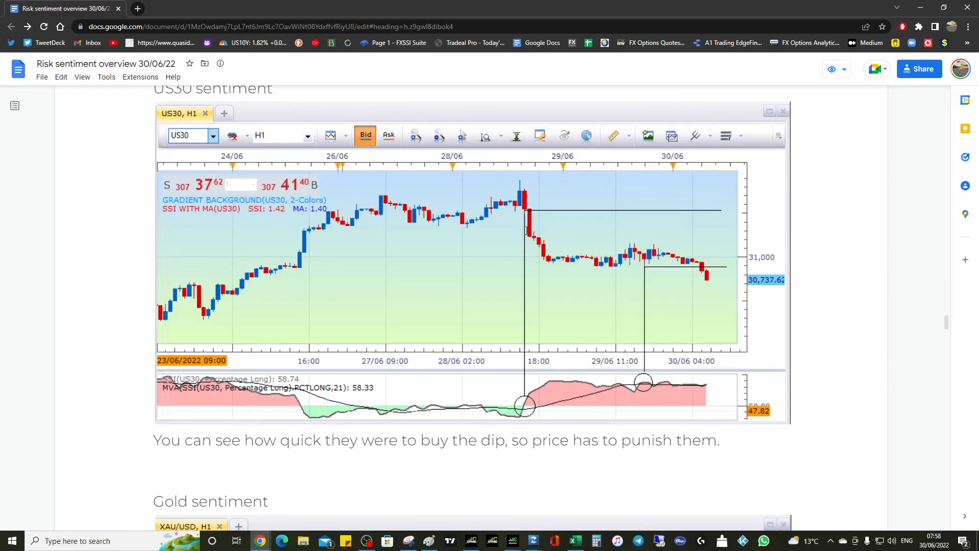
{"action": "mouse_move", "coordinate": [362, 235]}
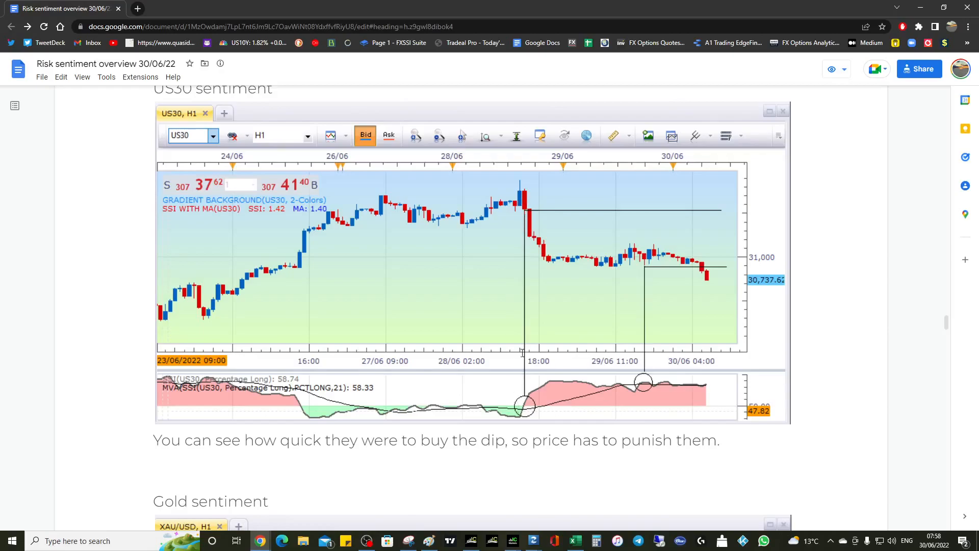
{"action": "mouse_move", "coordinate": [524, 210]}
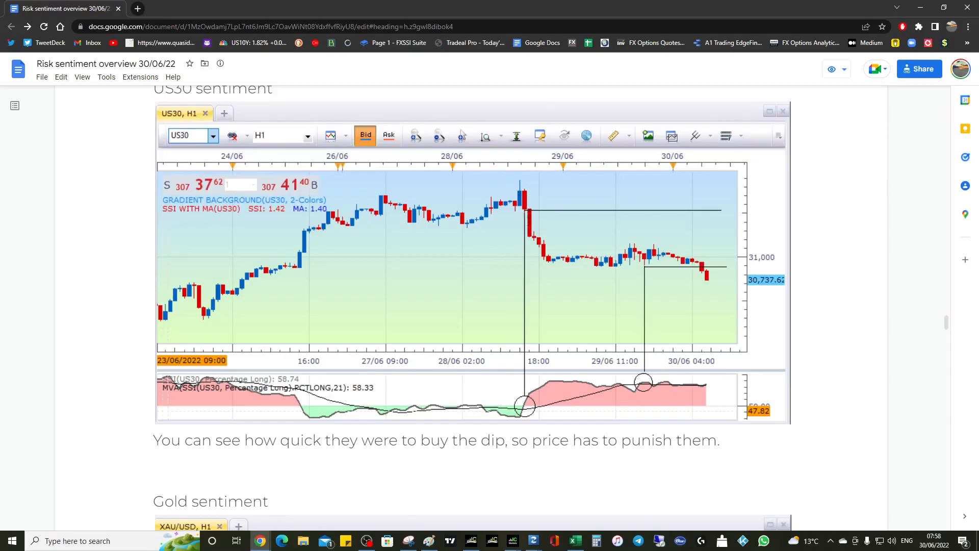
{"action": "mouse_move", "coordinate": [533, 246]}
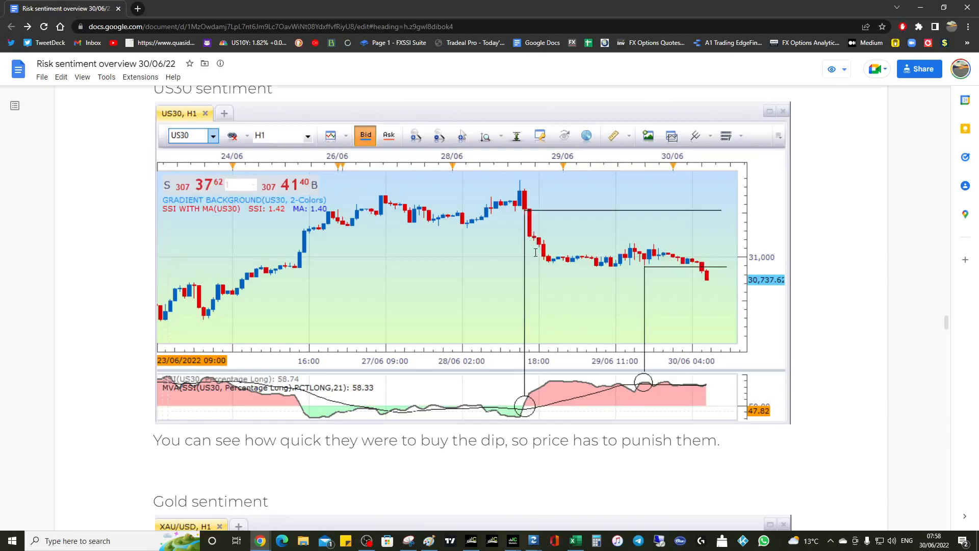
{"action": "mouse_move", "coordinate": [535, 391]}
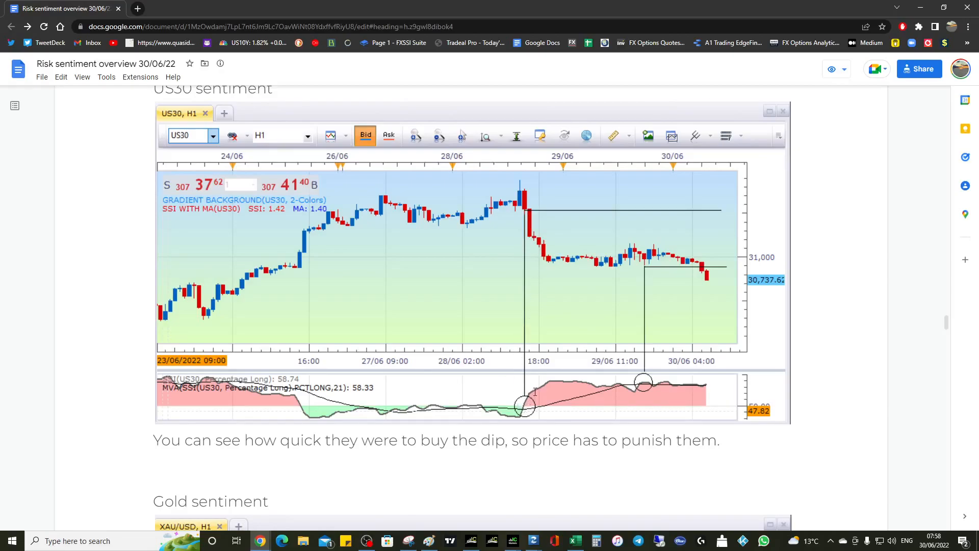
{"action": "mouse_move", "coordinate": [537, 229]}
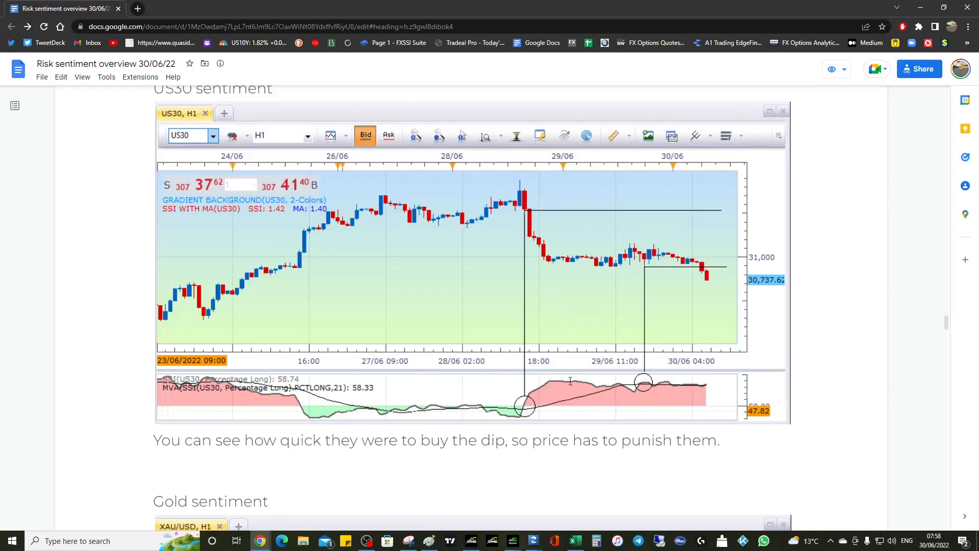
{"action": "mouse_move", "coordinate": [624, 386]}
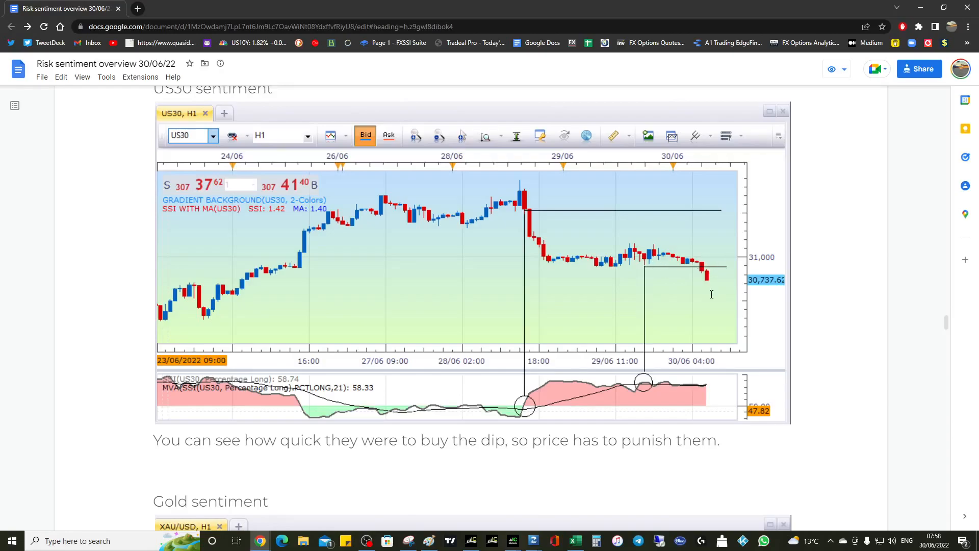
- Scroll to the Gold sentiment section and settle on the XAU/USD hourly chart
{"action": "scroll", "scroll_direction": "down", "scroll_amount": 3}
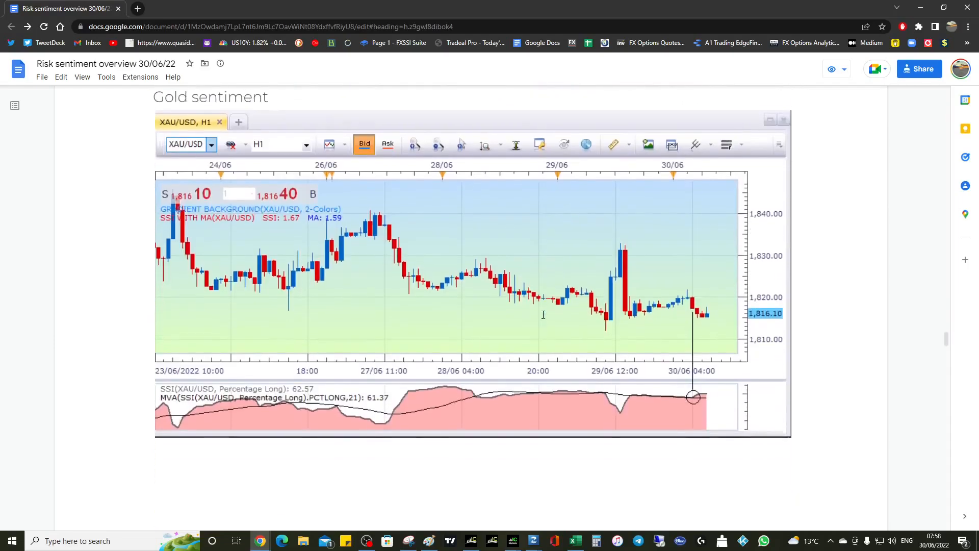
{"action": "scroll", "scroll_direction": "down", "scroll_amount": 3}
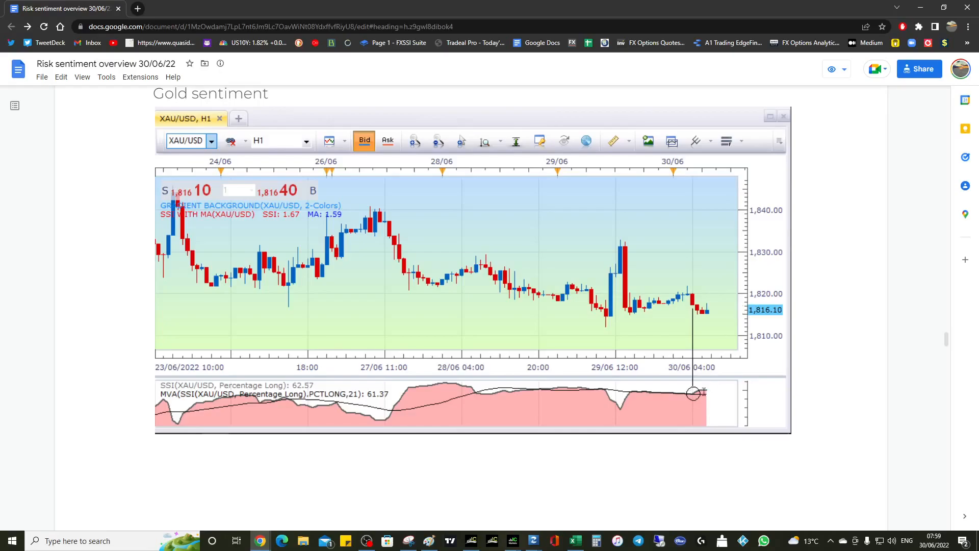
{"action": "scroll", "scroll_direction": "down", "scroll_amount": 3}
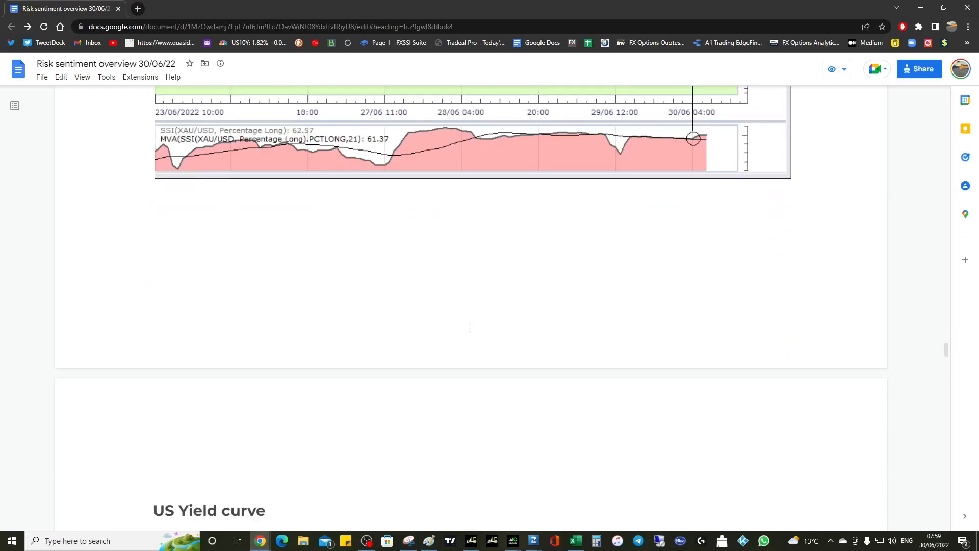
{"action": "scroll", "scroll_direction": "up", "scroll_amount": 3}
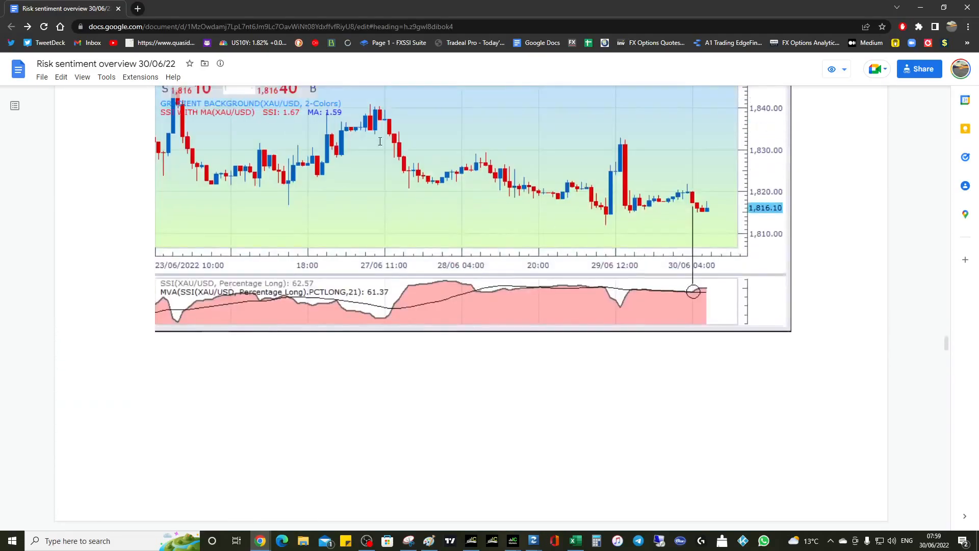
{"action": "mouse_move", "coordinate": [478, 267]}
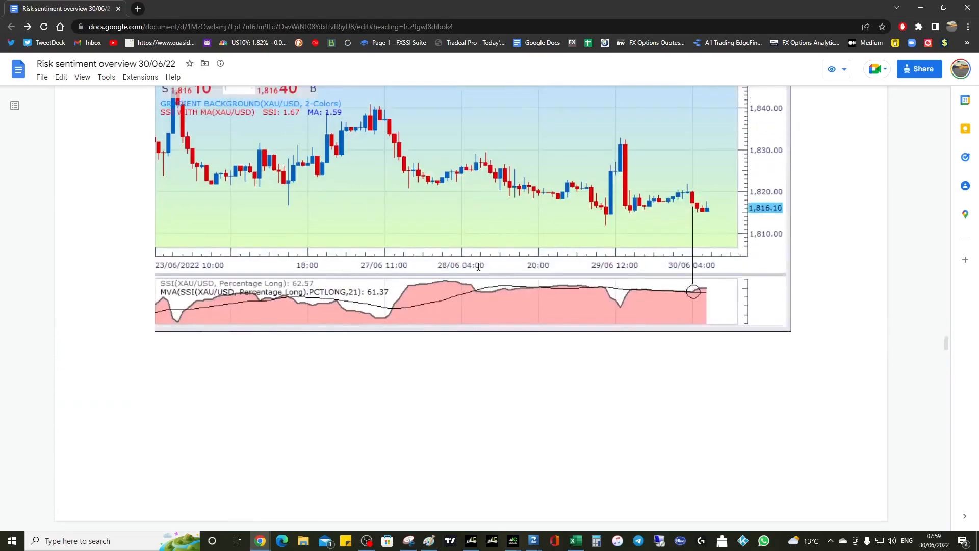
{"action": "scroll", "scroll_direction": "down", "scroll_amount": 3}
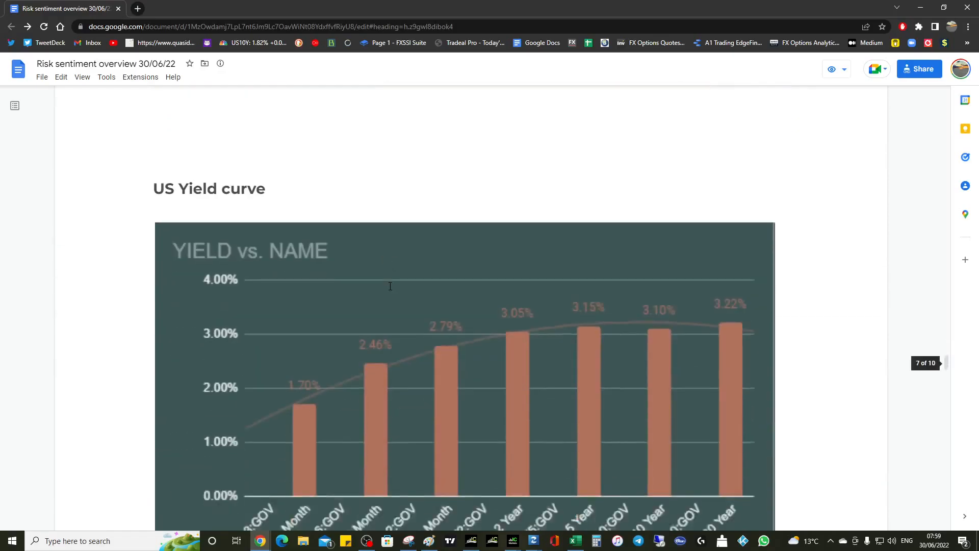
{"action": "scroll", "scroll_direction": "down", "scroll_amount": 3}
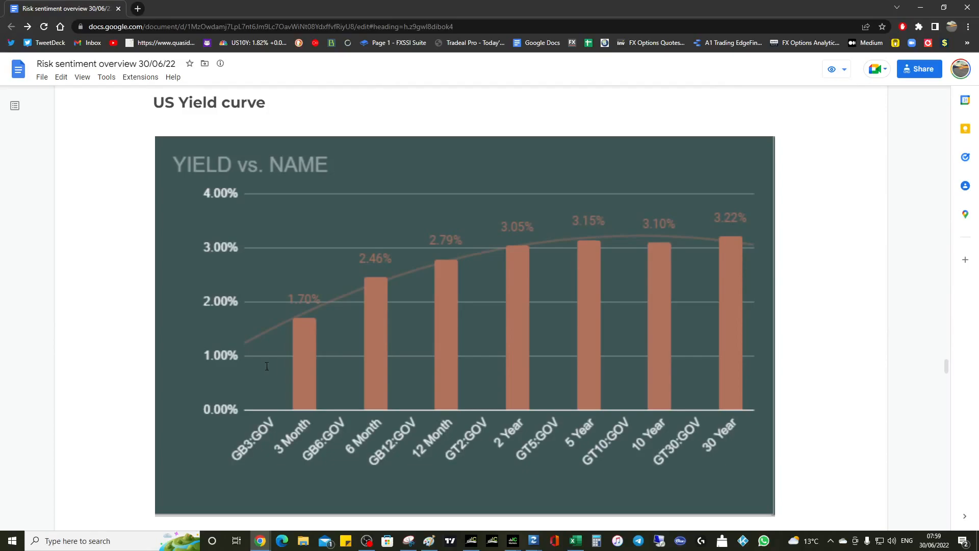
{"action": "mouse_move", "coordinate": [289, 310]}
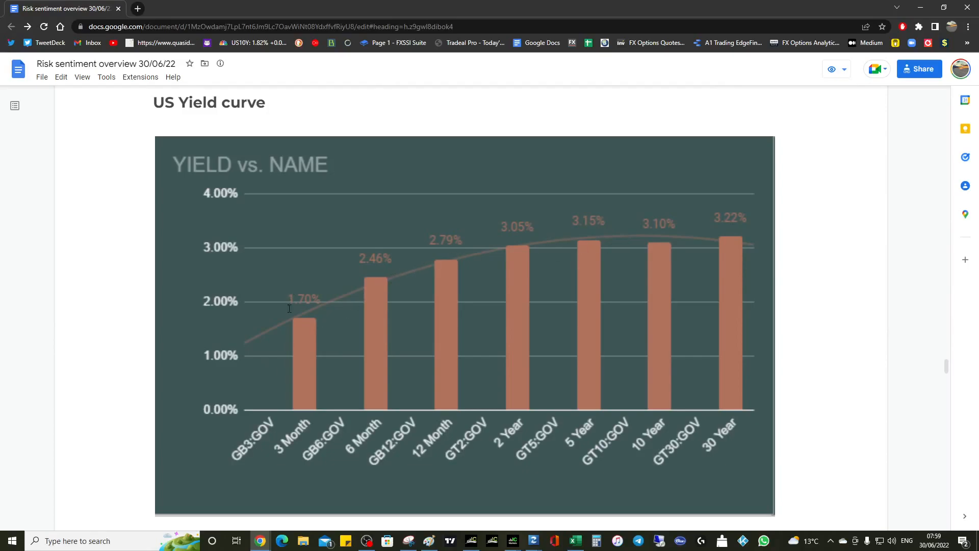
{"action": "mouse_move", "coordinate": [654, 248]}
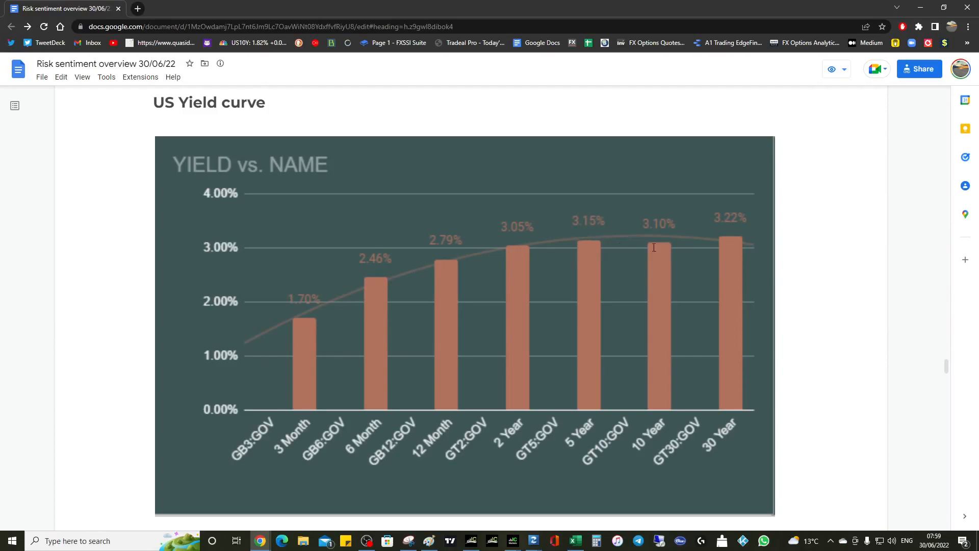
{"action": "mouse_move", "coordinate": [573, 202]}
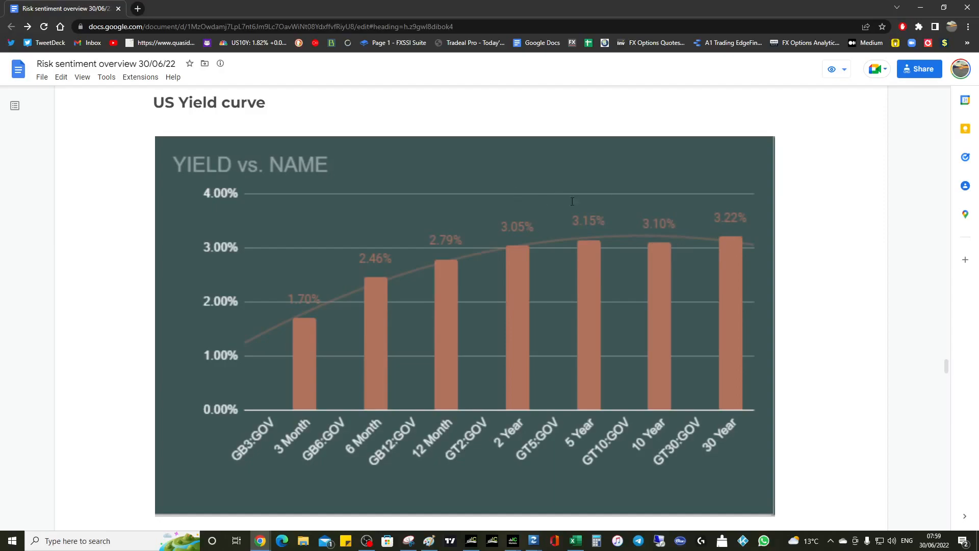
{"action": "mouse_move", "coordinate": [559, 224]}
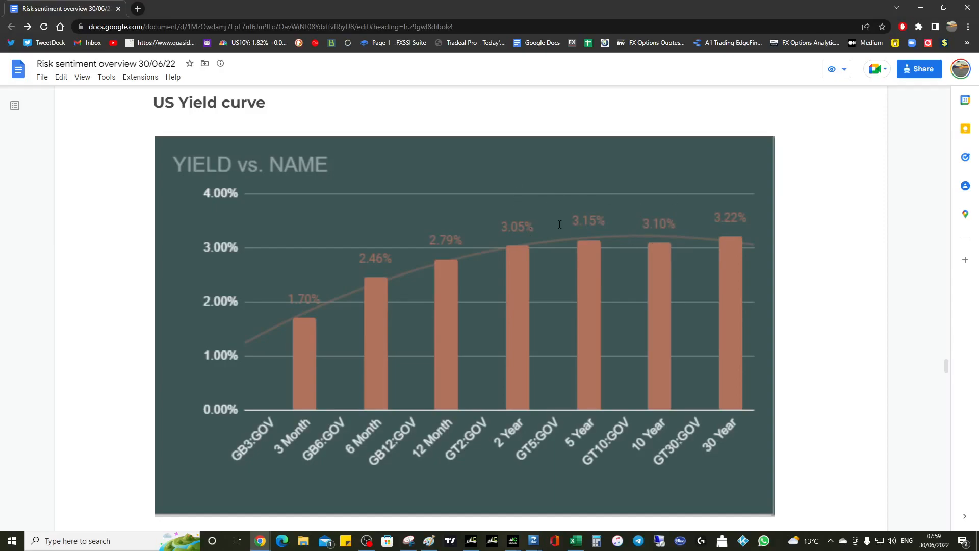
{"action": "mouse_move", "coordinate": [600, 228]}
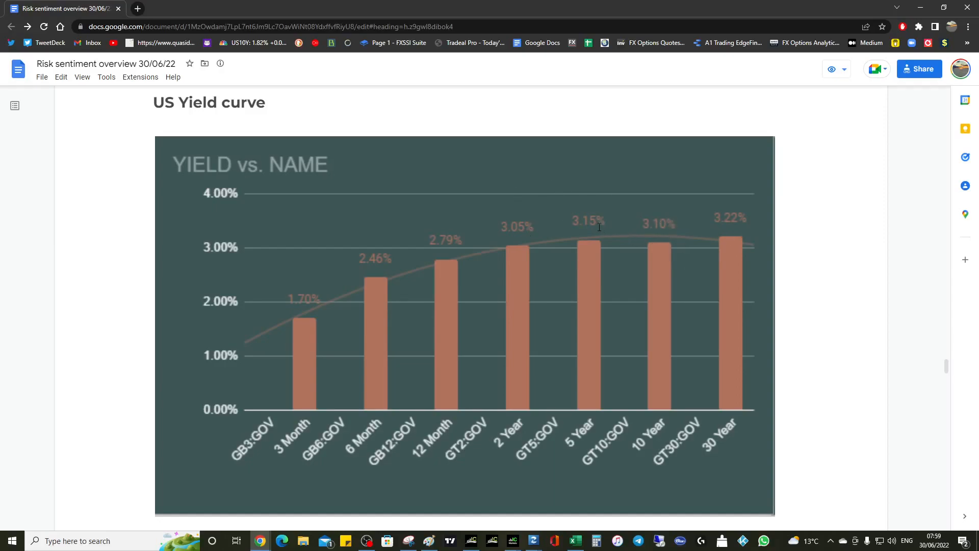
{"action": "mouse_move", "coordinate": [664, 212]}
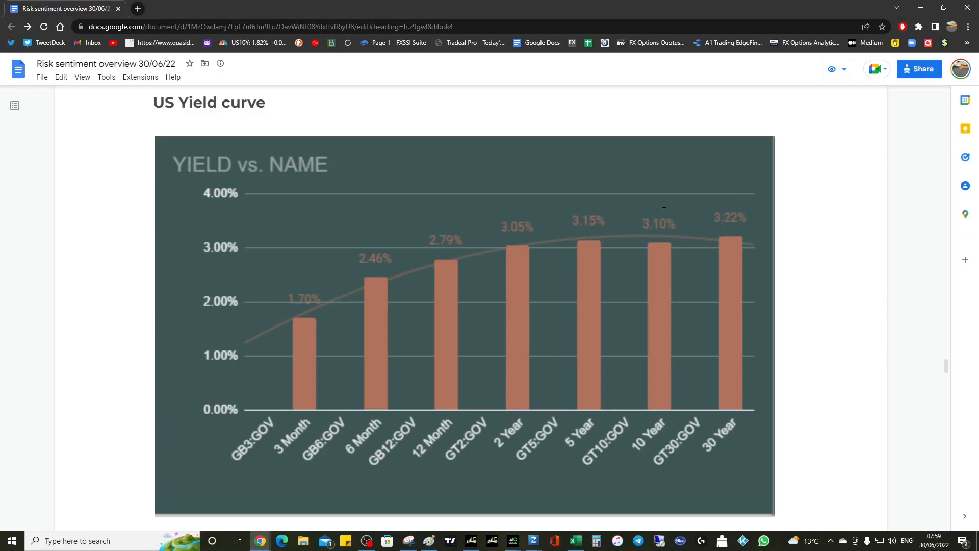
{"action": "mouse_move", "coordinate": [416, 270]}
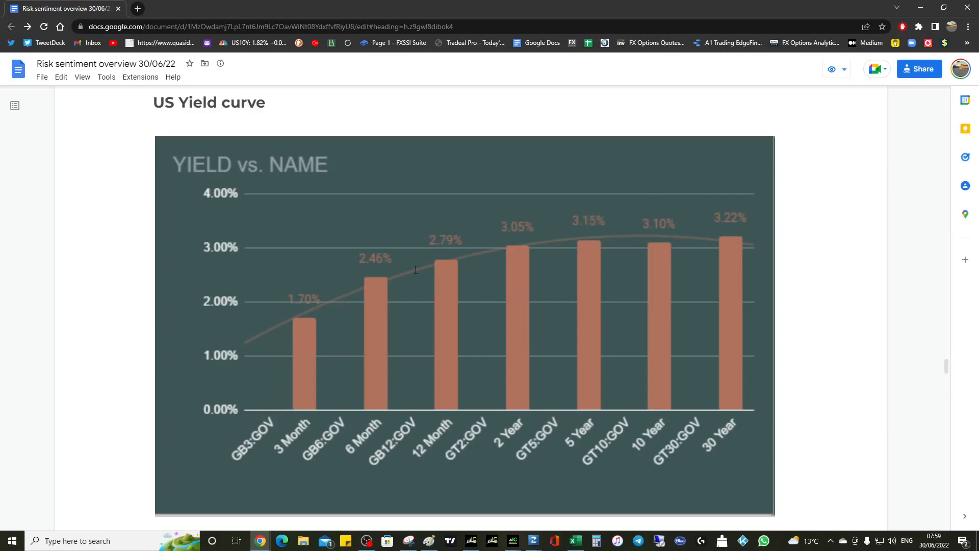
{"action": "mouse_move", "coordinate": [602, 266]}
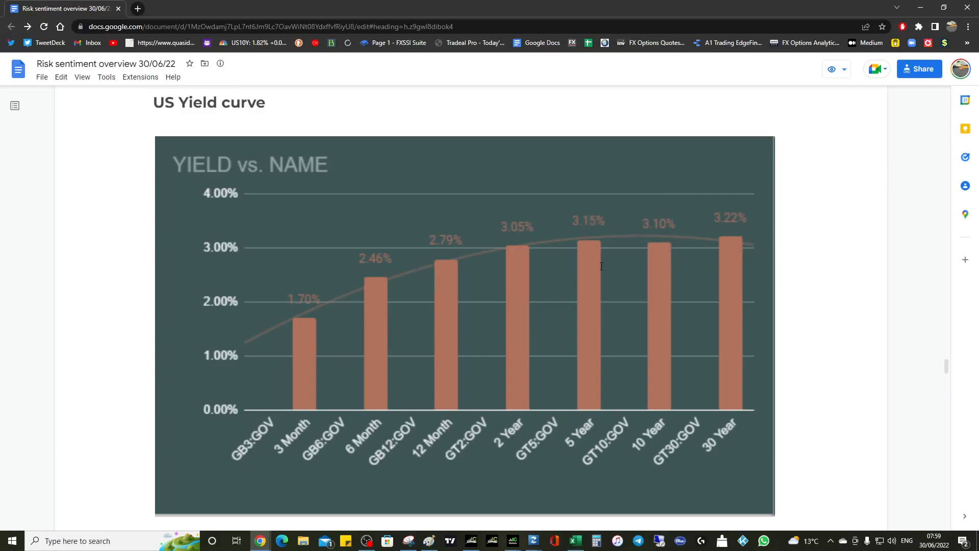
{"action": "mouse_move", "coordinate": [699, 232]}
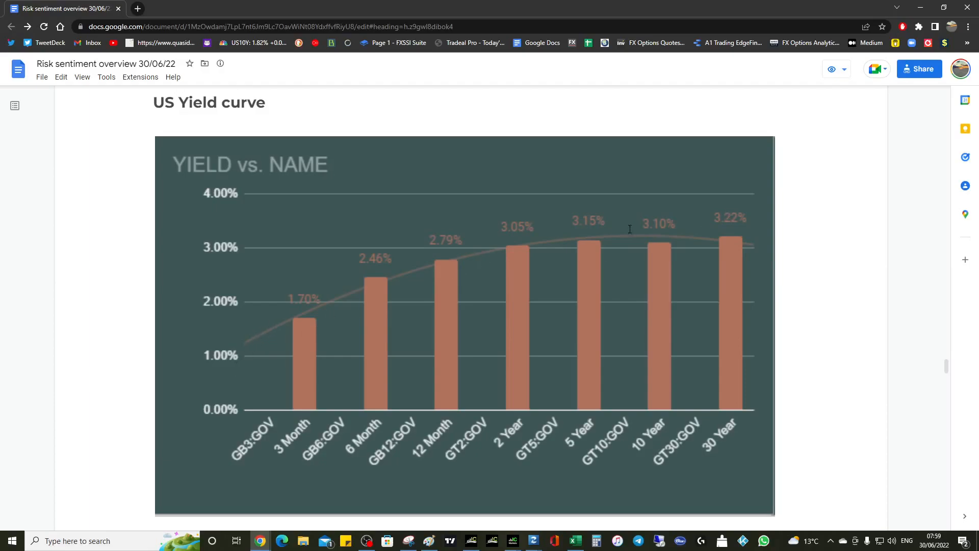
{"action": "mouse_move", "coordinate": [681, 239]}
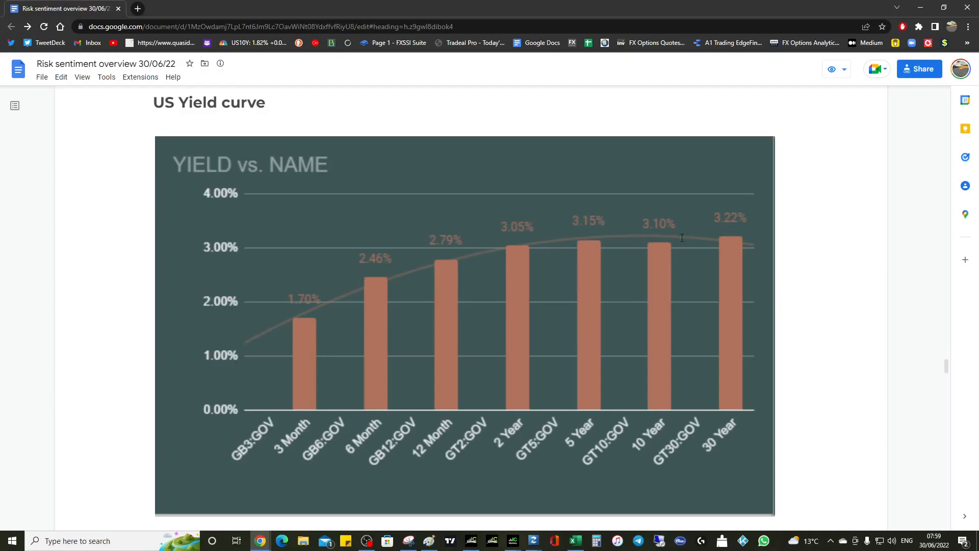
{"action": "mouse_move", "coordinate": [408, 279]}
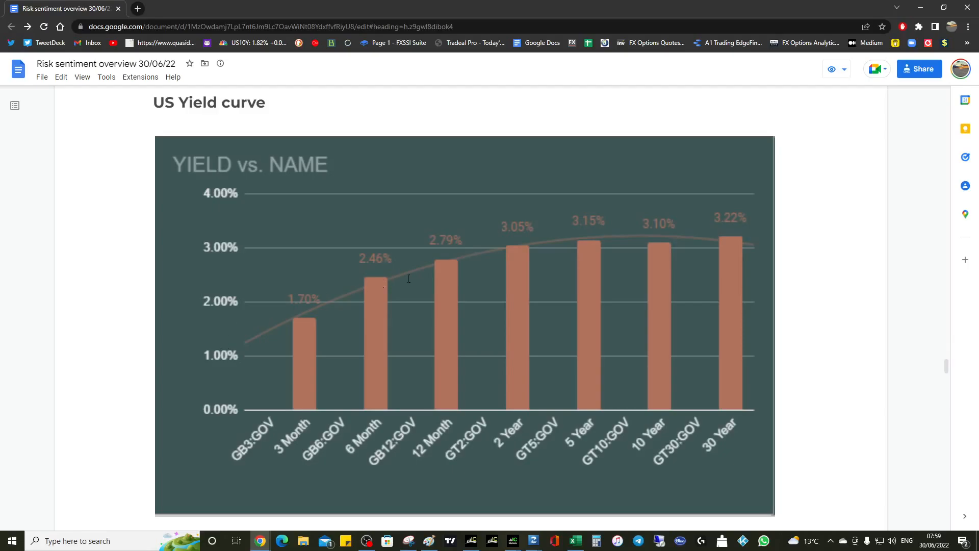
{"action": "mouse_move", "coordinate": [591, 226]}
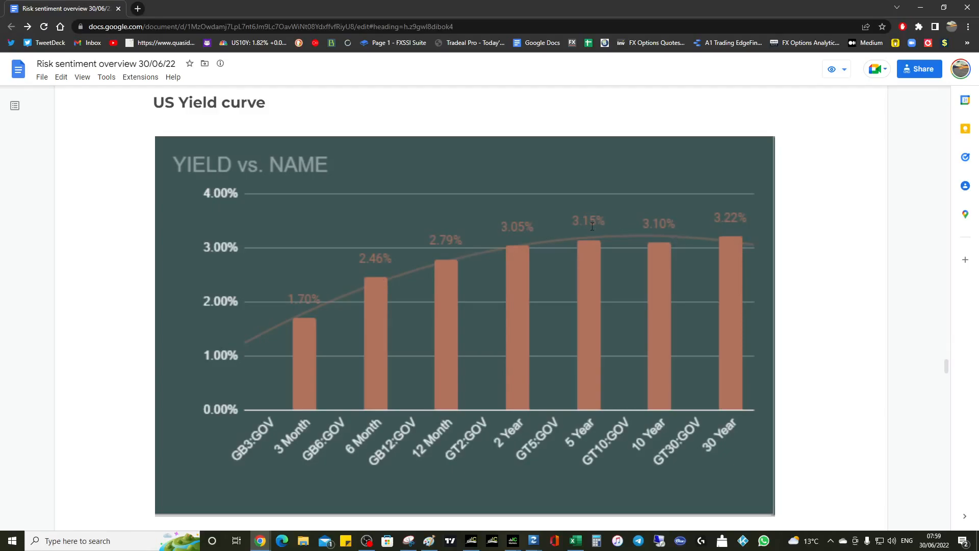
- Scroll to the Stop Loss Cluster update table with its bar and bubble charts
{"action": "scroll", "scroll_direction": "down", "scroll_amount": 3}
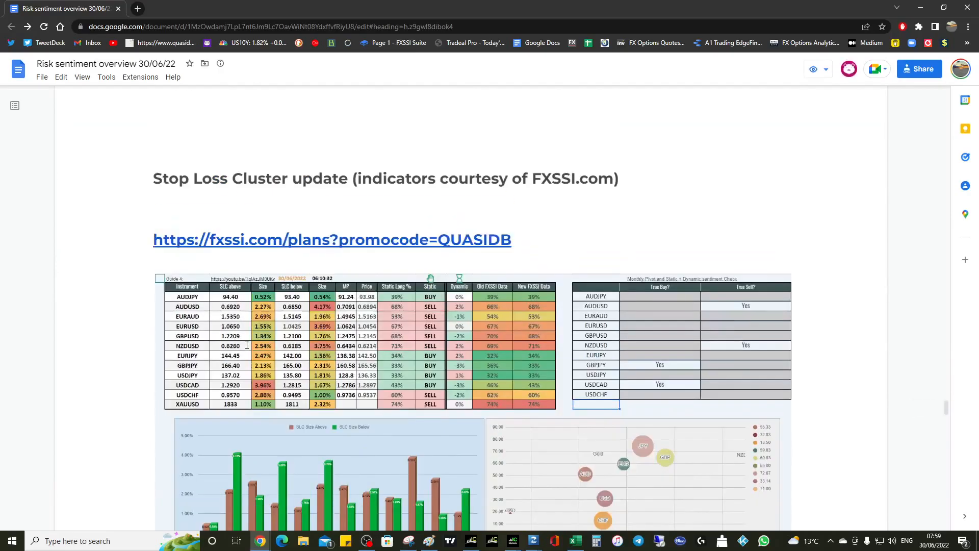
{"action": "scroll", "scroll_direction": "down", "scroll_amount": 3}
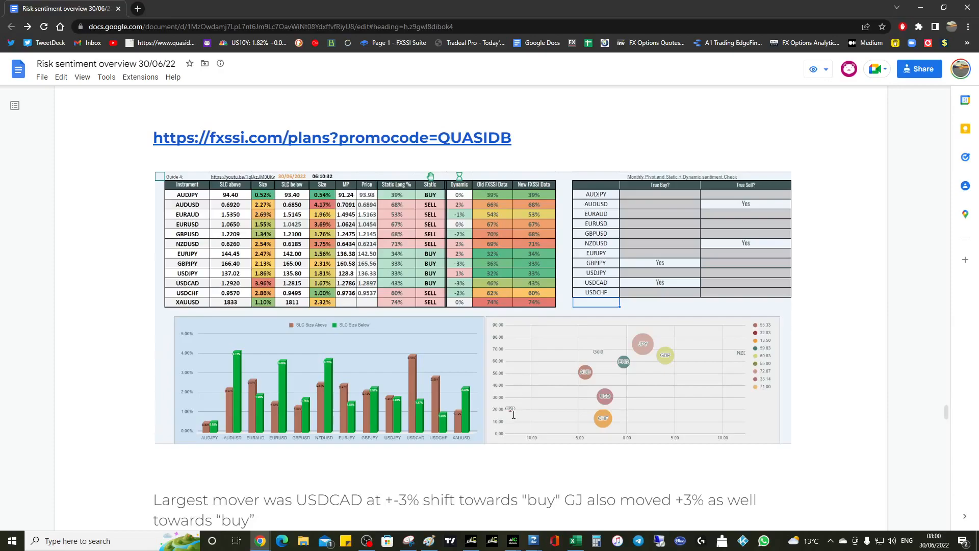
{"action": "mouse_move", "coordinate": [510, 408]}
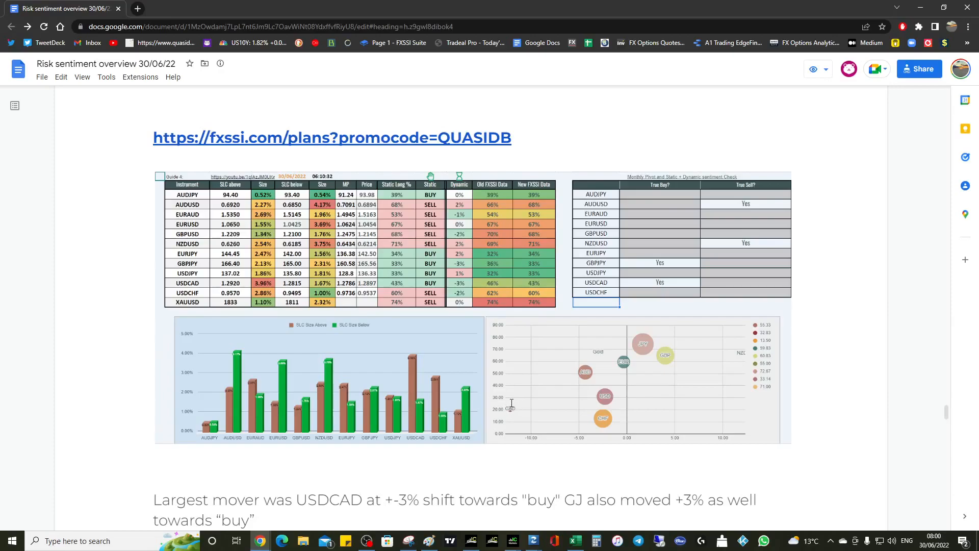
{"action": "mouse_move", "coordinate": [510, 408]}
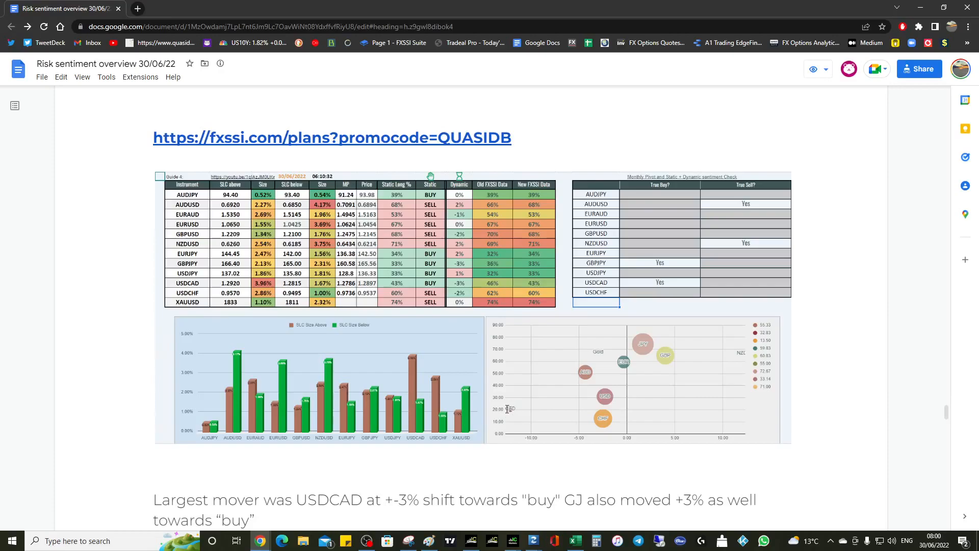
{"action": "mouse_move", "coordinate": [614, 397]}
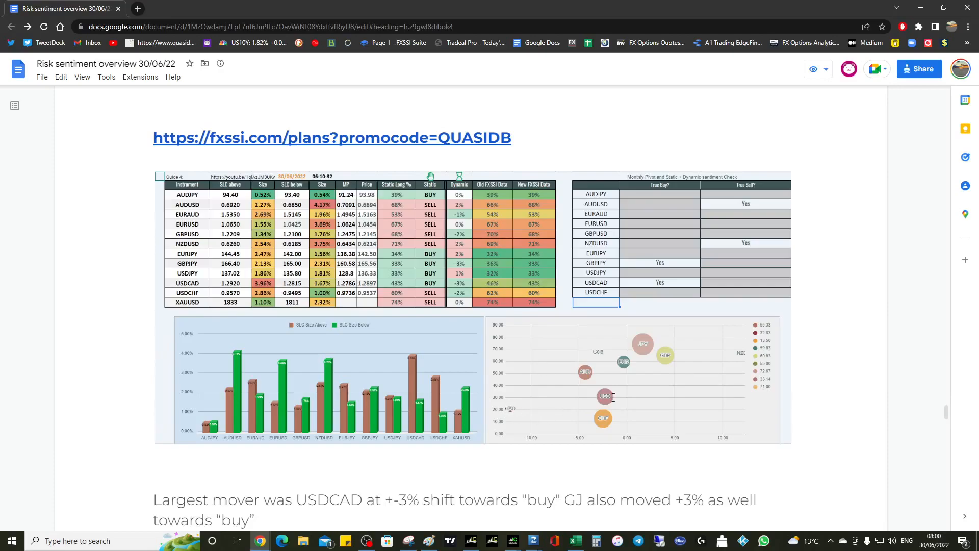
{"action": "mouse_move", "coordinate": [508, 408]}
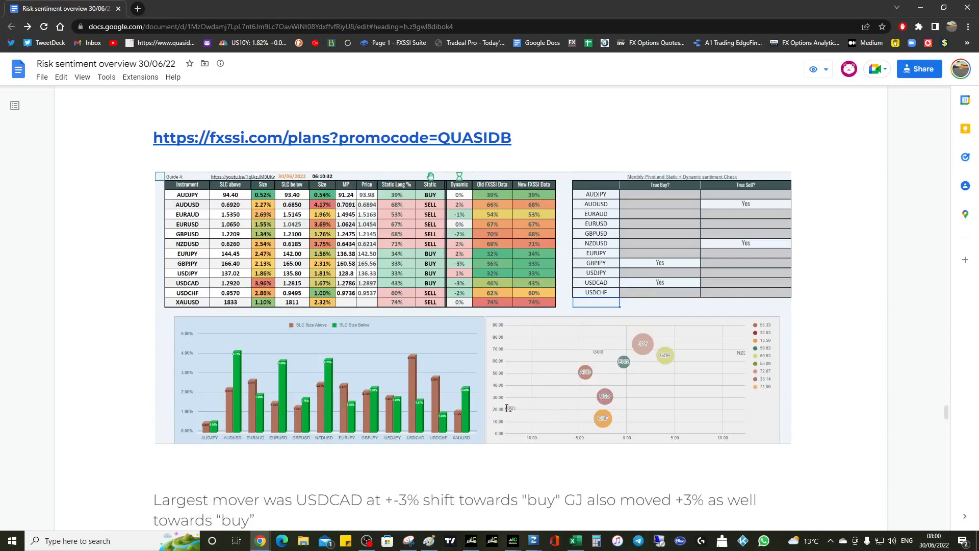
{"action": "mouse_move", "coordinate": [591, 397]}
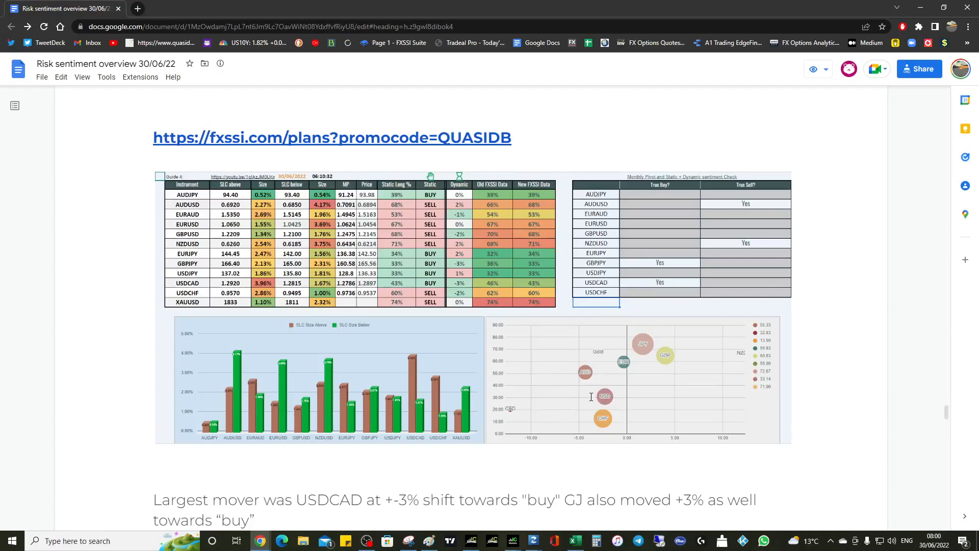
{"action": "mouse_move", "coordinate": [521, 407]}
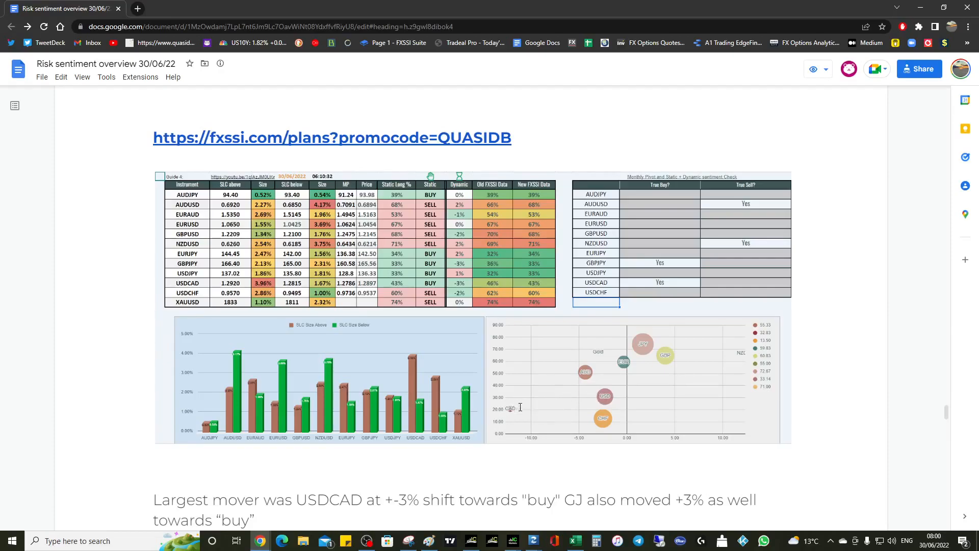
{"action": "mouse_move", "coordinate": [414, 284]}
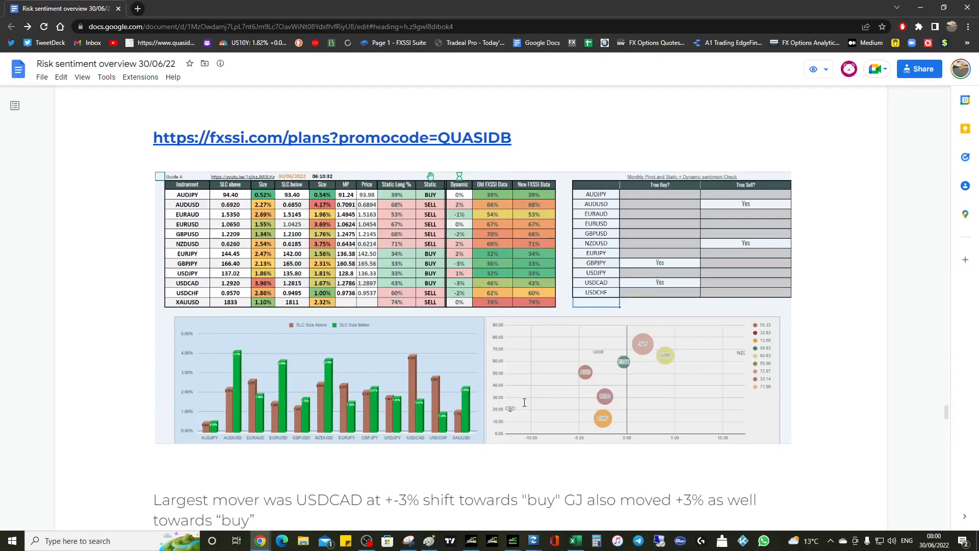
{"action": "mouse_move", "coordinate": [568, 411]}
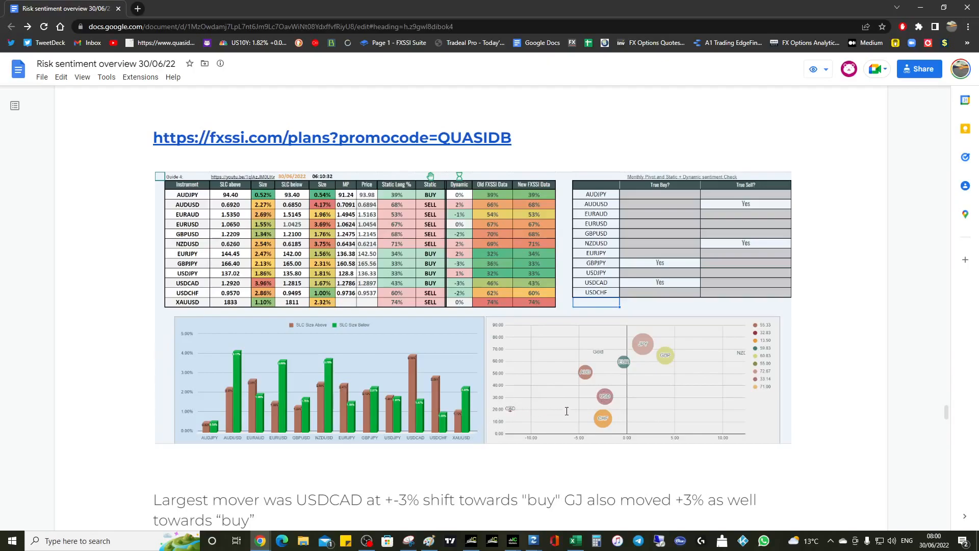
{"action": "mouse_move", "coordinate": [735, 353]}
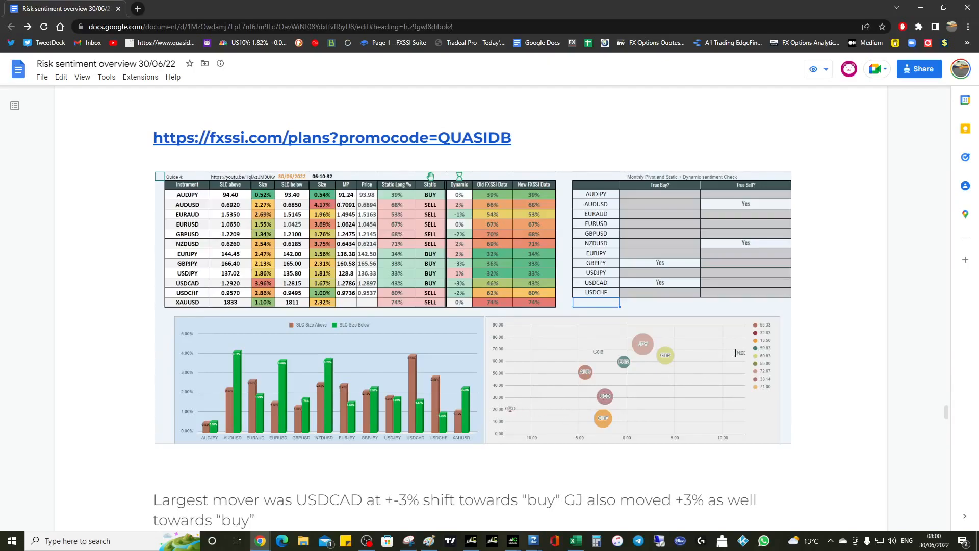
{"action": "mouse_move", "coordinate": [761, 349]}
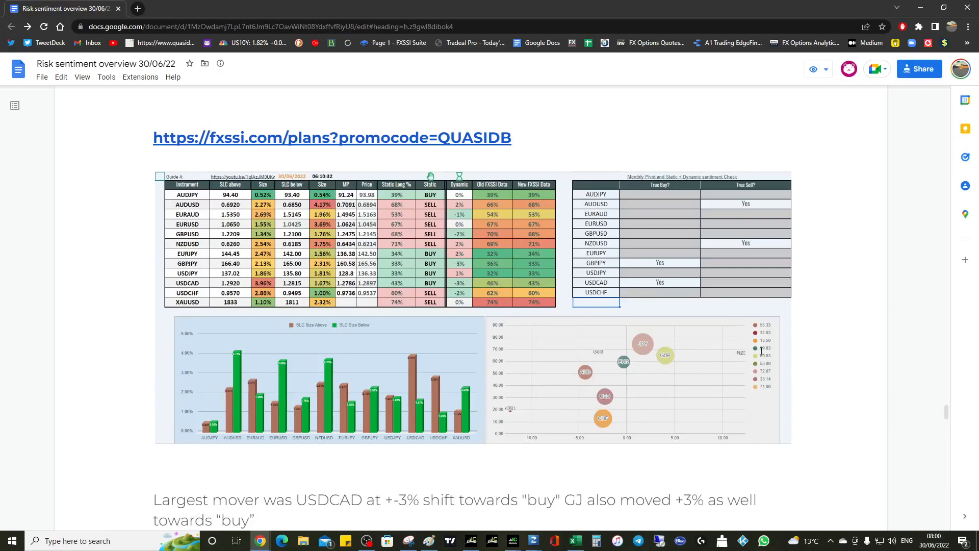
{"action": "mouse_move", "coordinate": [518, 426]}
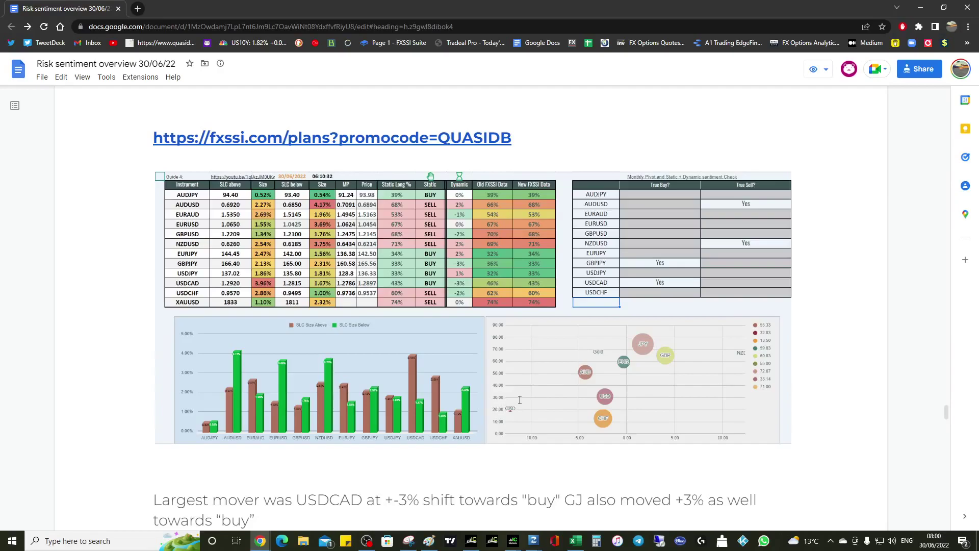
{"action": "mouse_move", "coordinate": [503, 397]}
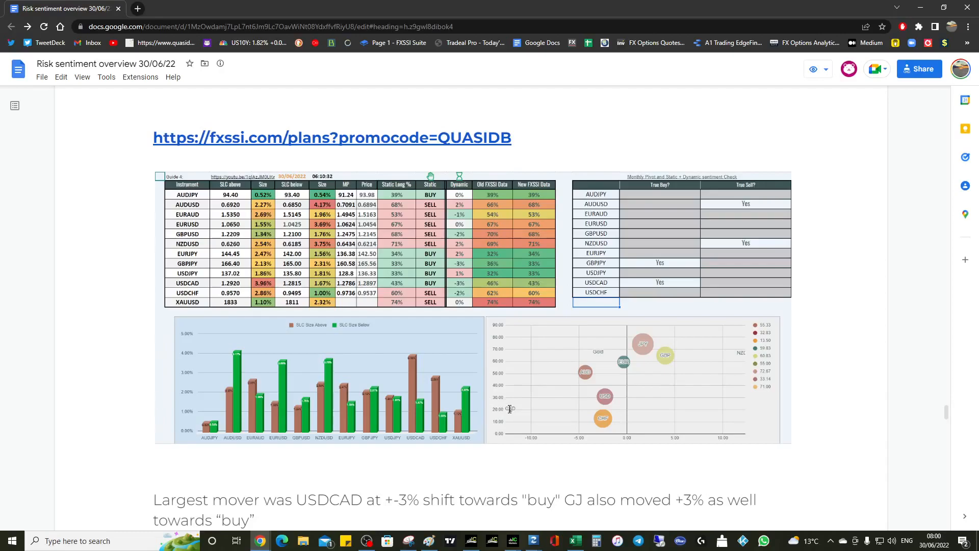
{"action": "mouse_move", "coordinate": [506, 415]}
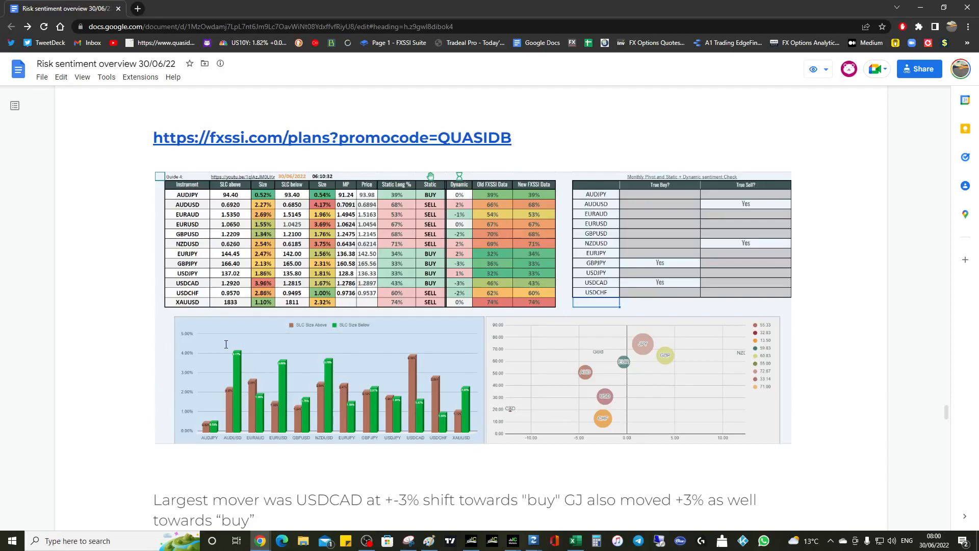
{"action": "mouse_move", "coordinate": [231, 347]}
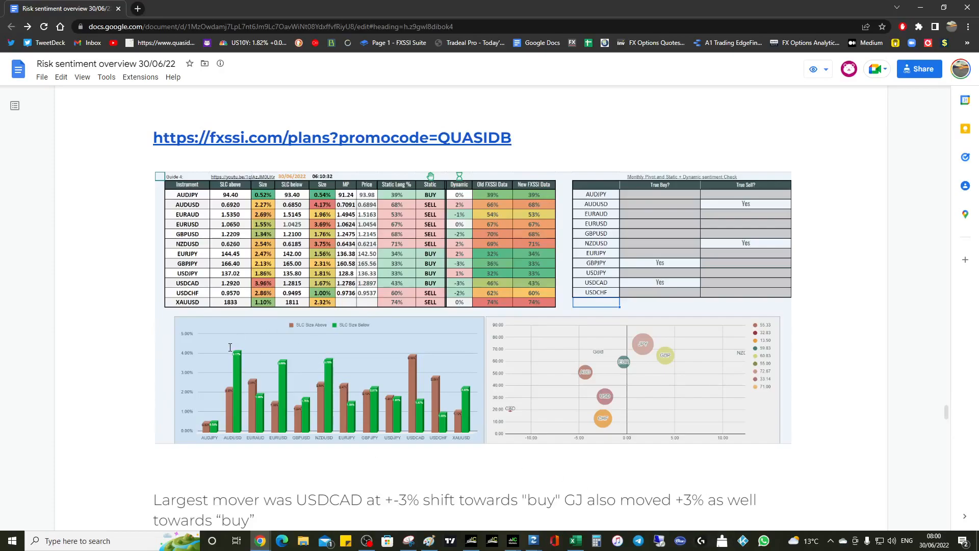
{"action": "mouse_move", "coordinate": [233, 352]}
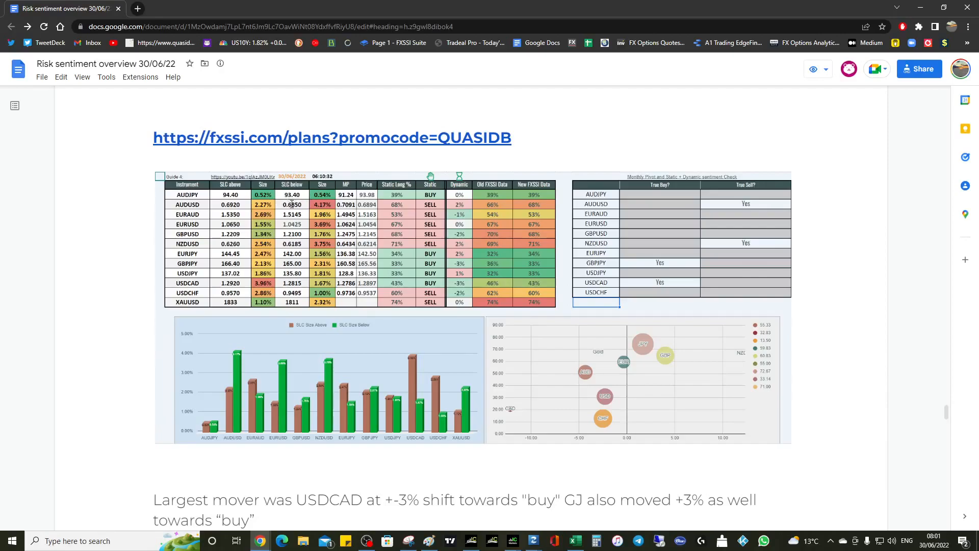
- Scroll past the cluster charts to the USDCAD commentary and the Signals table below
{"action": "scroll", "scroll_direction": "down", "scroll_amount": 3}
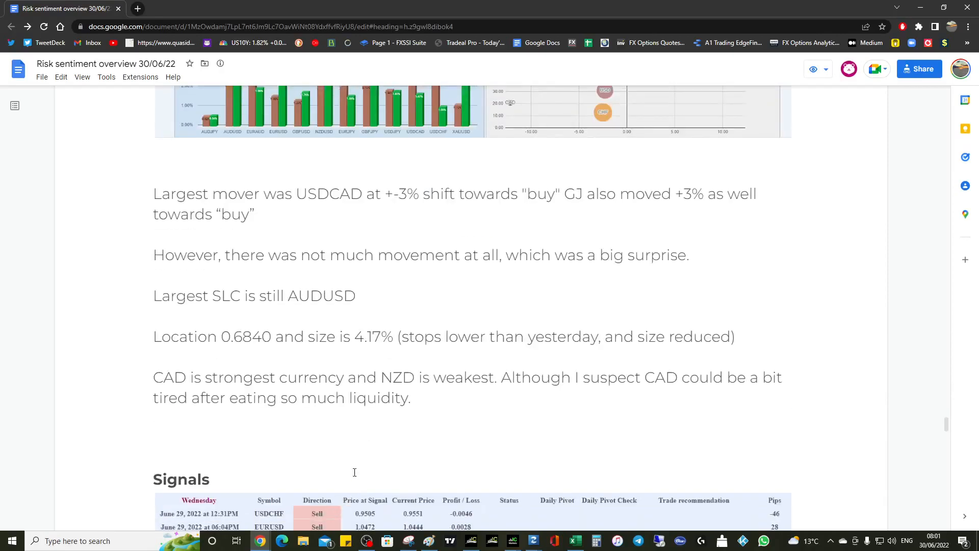
{"action": "scroll", "scroll_direction": "down", "scroll_amount": 3}
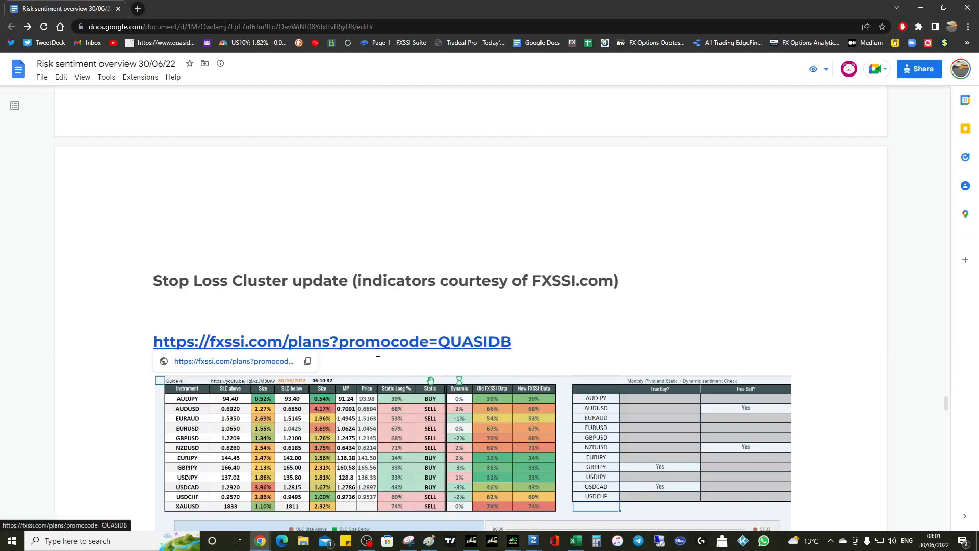
{"action": "scroll", "scroll_direction": "down", "scroll_amount": 3}
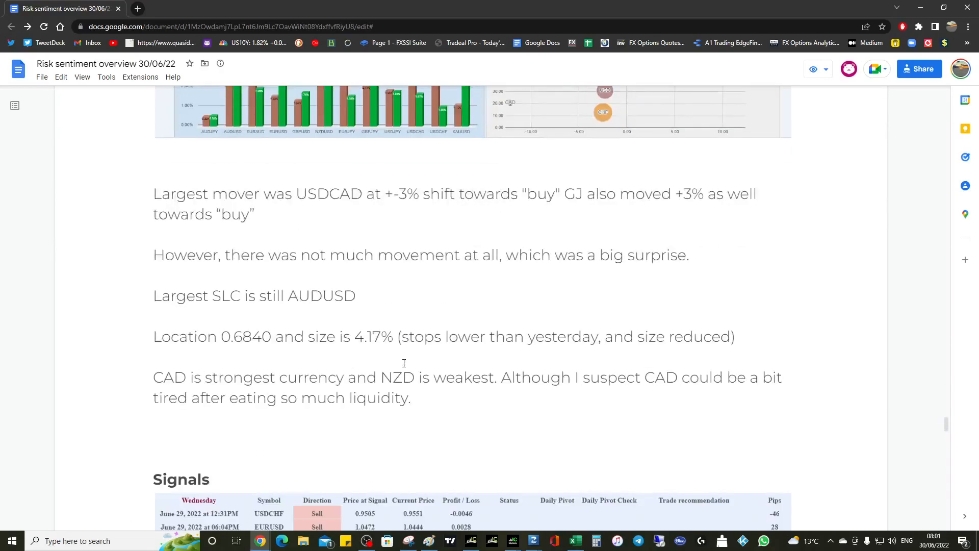
{"action": "mouse_move", "coordinate": [469, 371]}
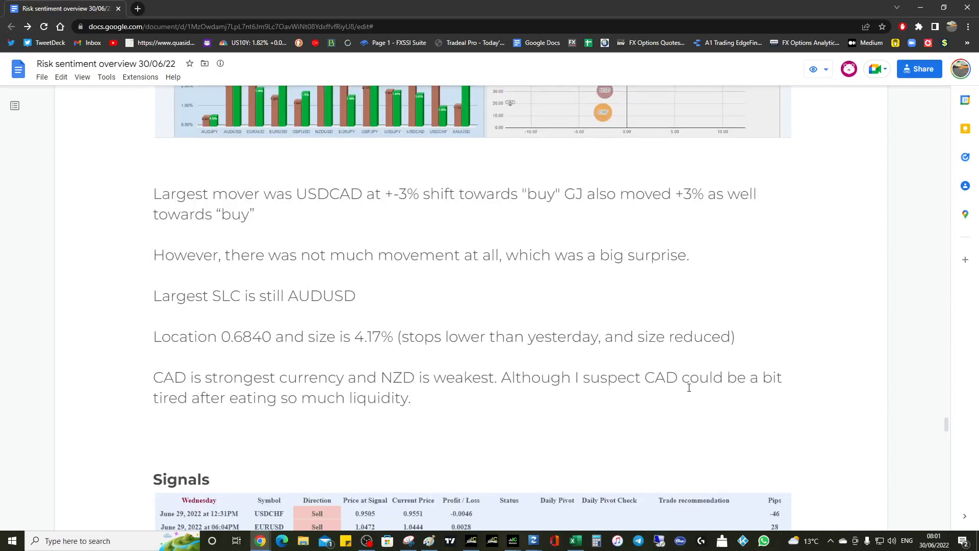
{"action": "scroll", "scroll_direction": "up", "scroll_amount": 3}
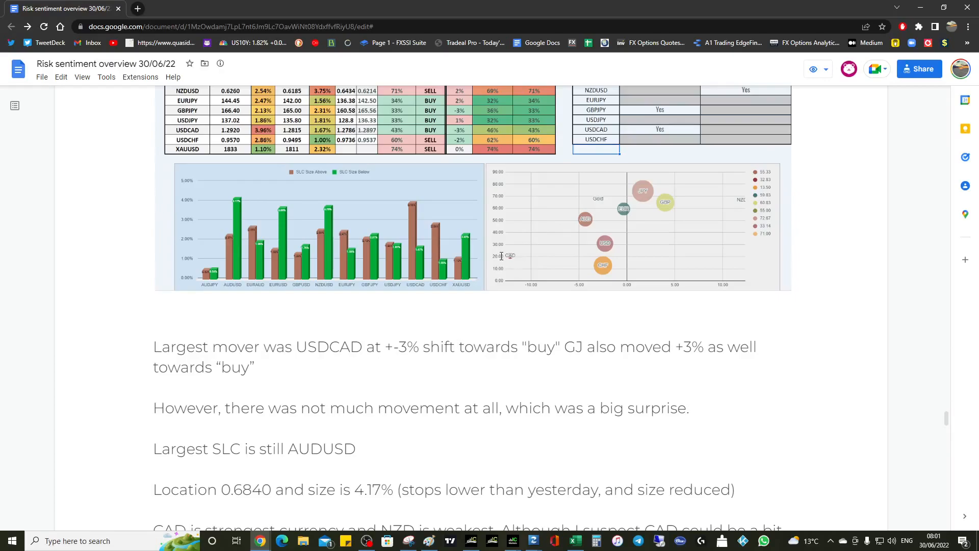
{"action": "mouse_move", "coordinate": [511, 255]}
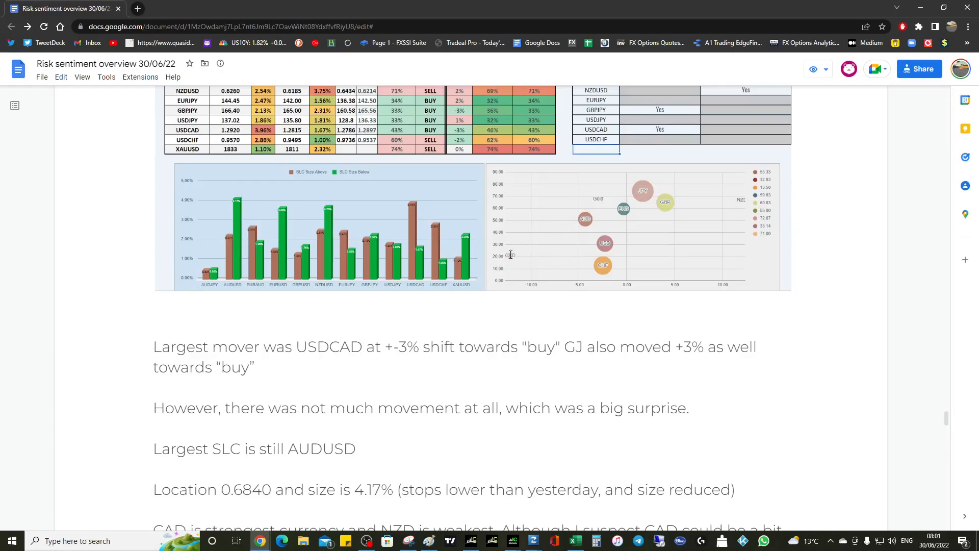
{"action": "mouse_move", "coordinate": [517, 259]}
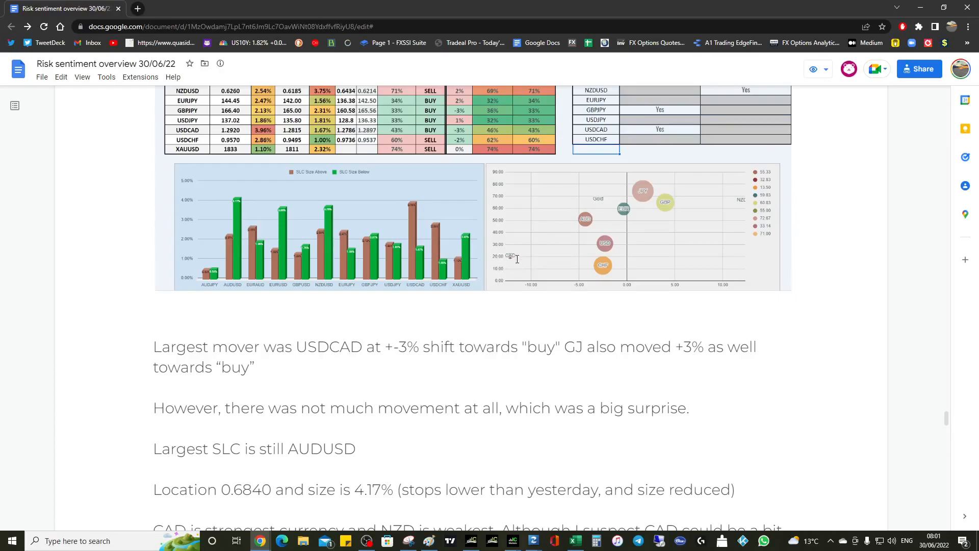
{"action": "mouse_move", "coordinate": [673, 240]}
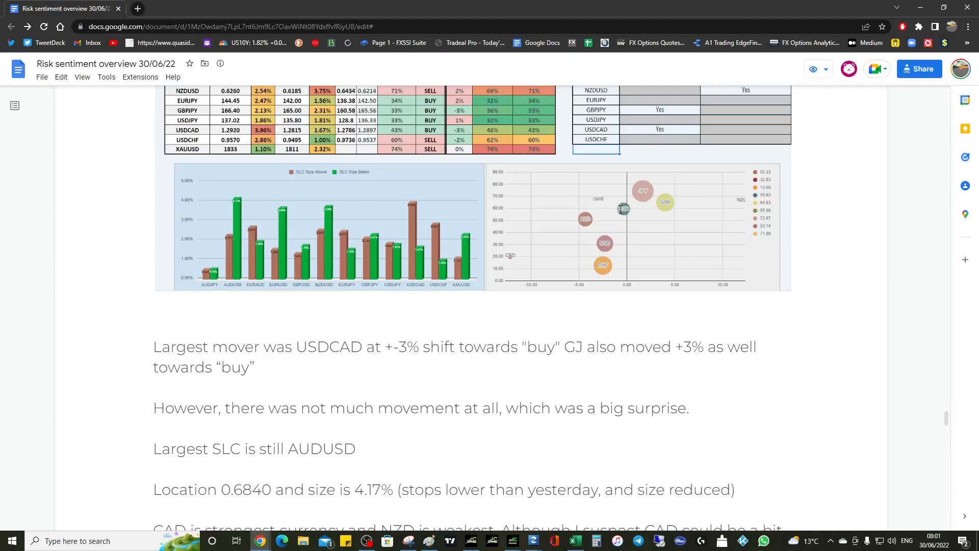
{"action": "mouse_move", "coordinate": [511, 263]}
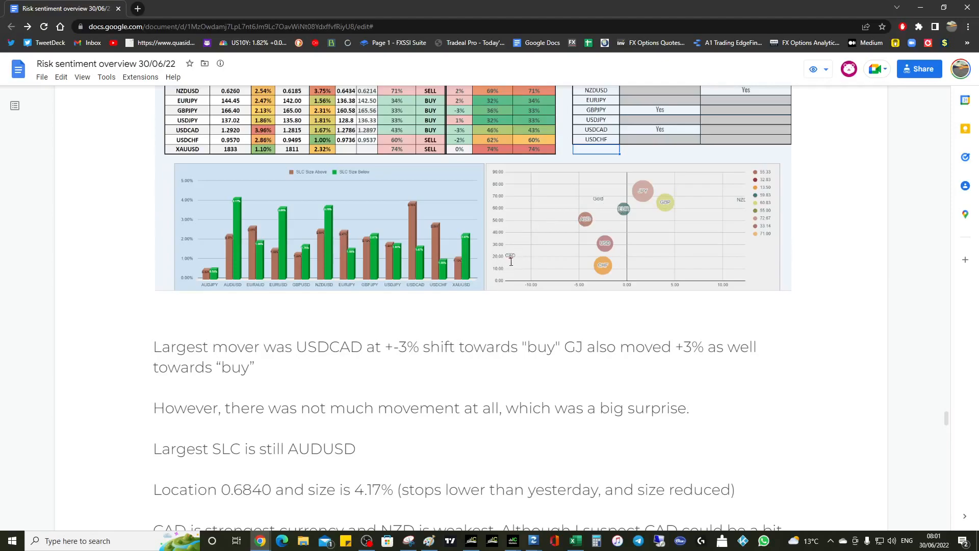
{"action": "scroll", "scroll_direction": "down", "scroll_amount": 3}
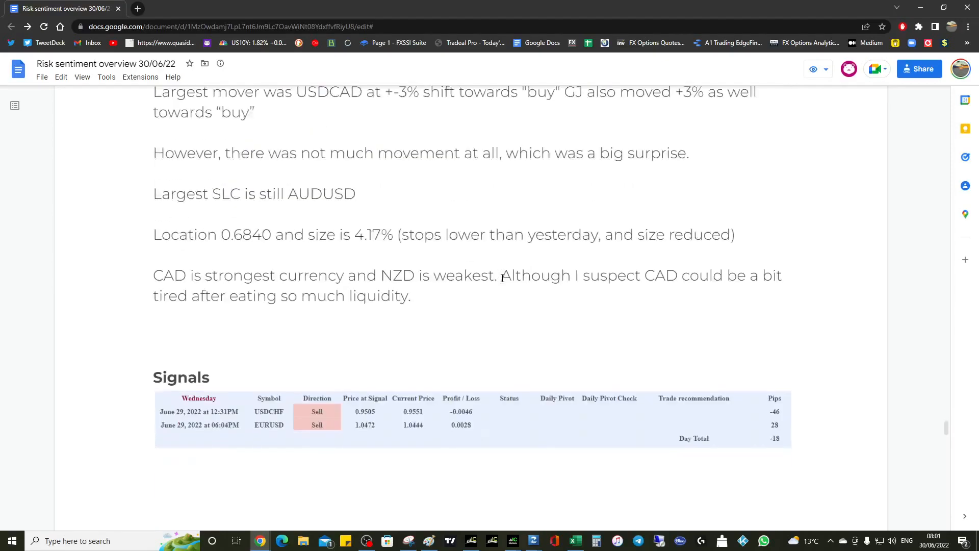
- Scroll past the Signals results to the Quasidb loss note and EUR/USD, GBP/USD technical table
{"action": "scroll", "scroll_direction": "down", "scroll_amount": 3}
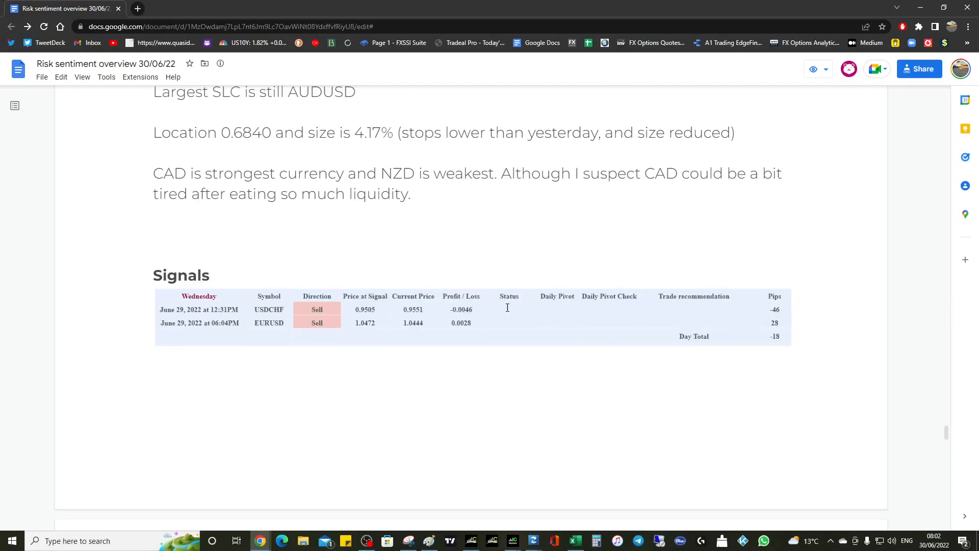
{"action": "mouse_move", "coordinate": [188, 322]}
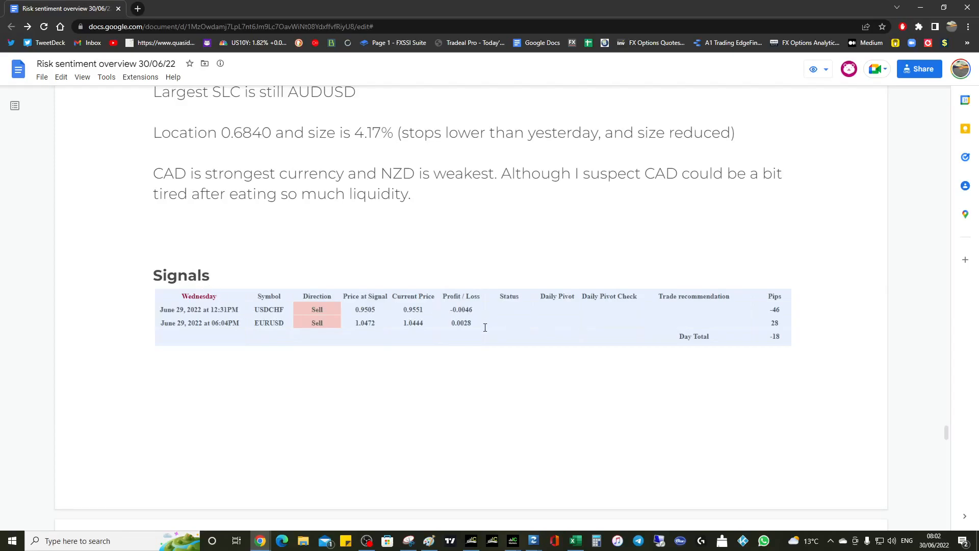
{"action": "mouse_move", "coordinate": [490, 329]}
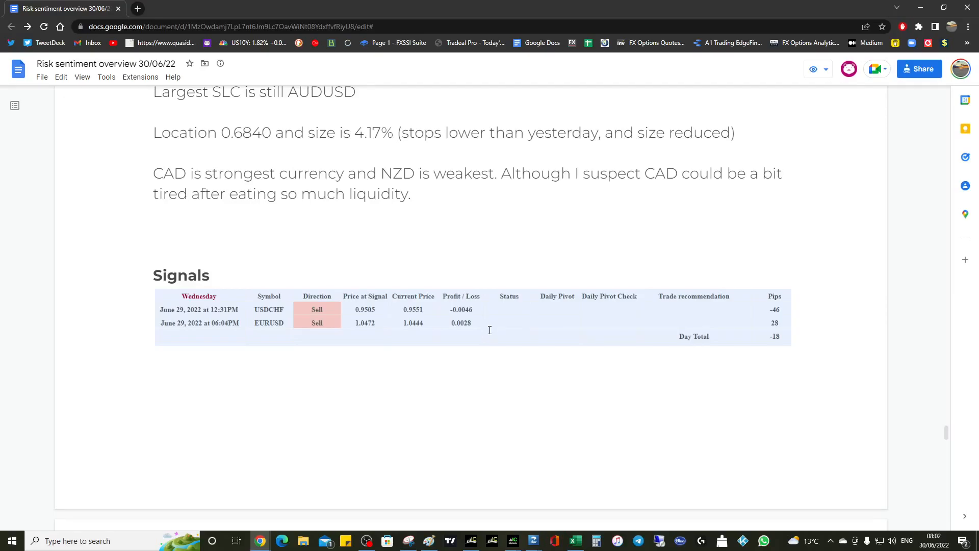
{"action": "mouse_move", "coordinate": [414, 309]}
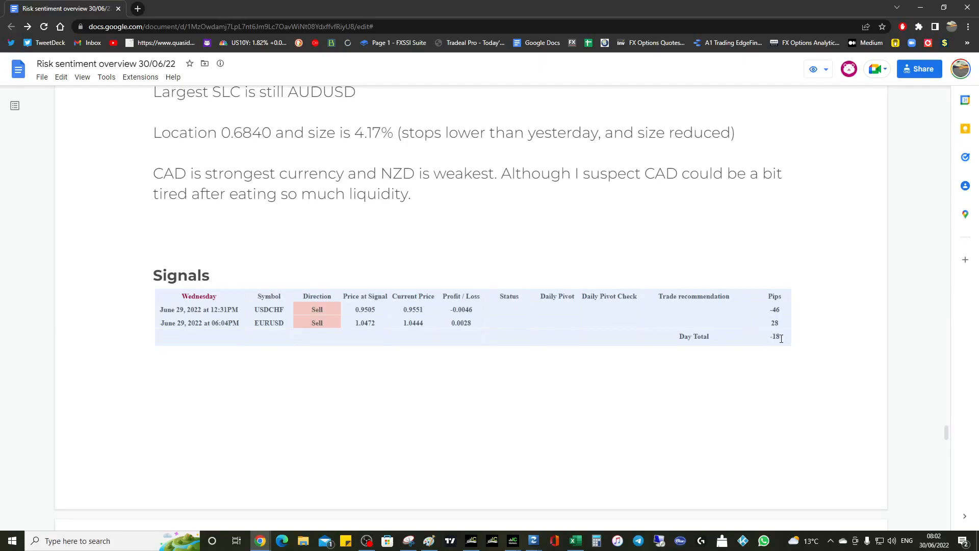
{"action": "scroll", "scroll_direction": "down", "scroll_amount": 3}
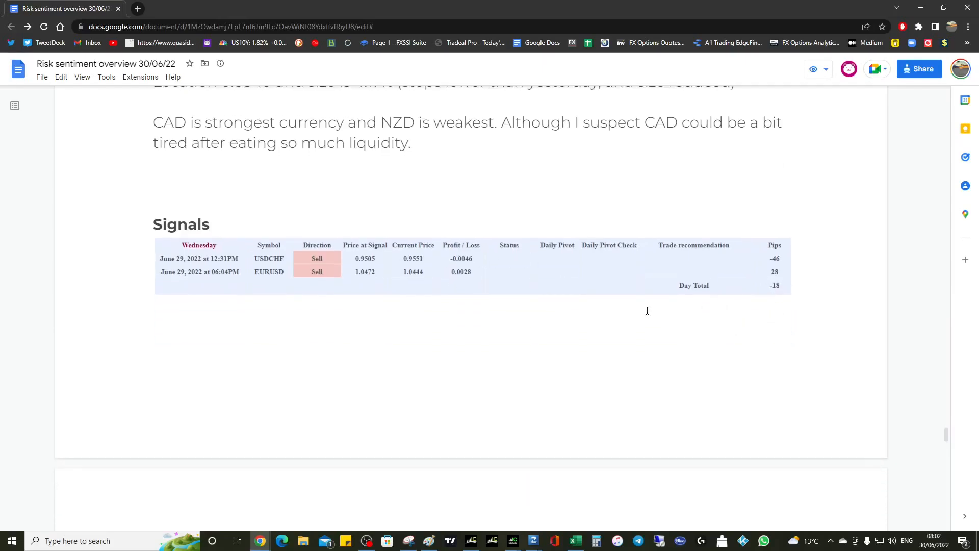
{"action": "scroll", "scroll_direction": "down", "scroll_amount": 3}
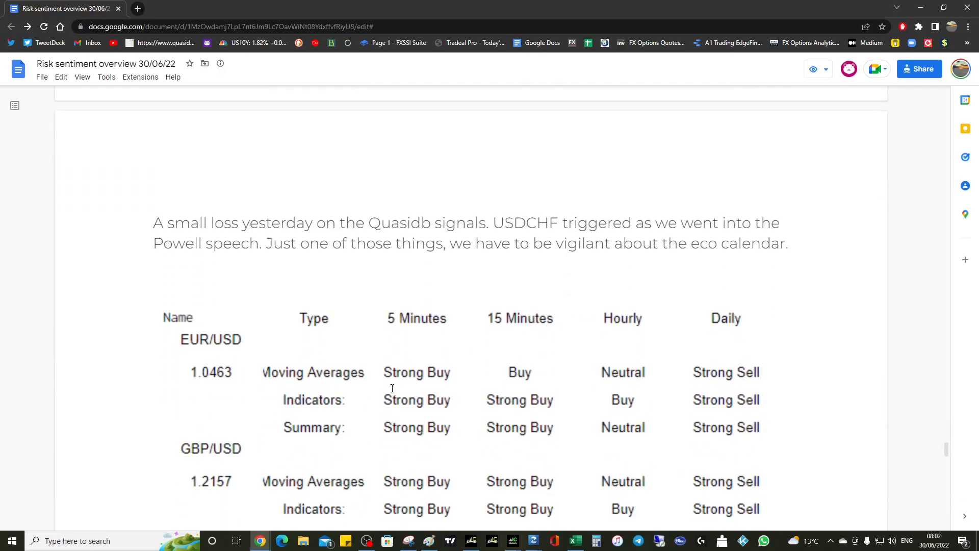
- Scroll the technical table from EUR/USD through USD/CAD until the economic calendar and 'Enjoy your day ahead' appear
{"action": "scroll", "scroll_direction": "down", "scroll_amount": 3}
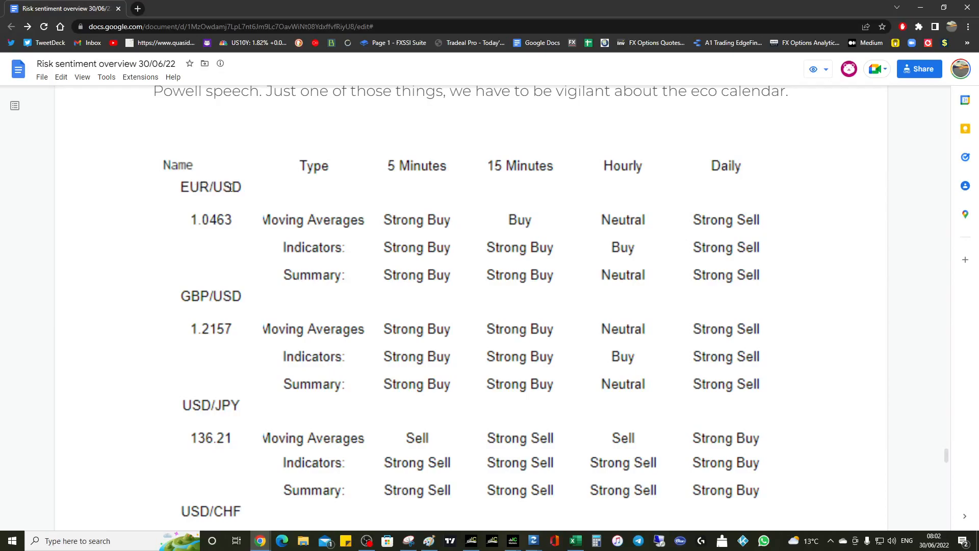
{"action": "scroll", "scroll_direction": "down", "scroll_amount": 3}
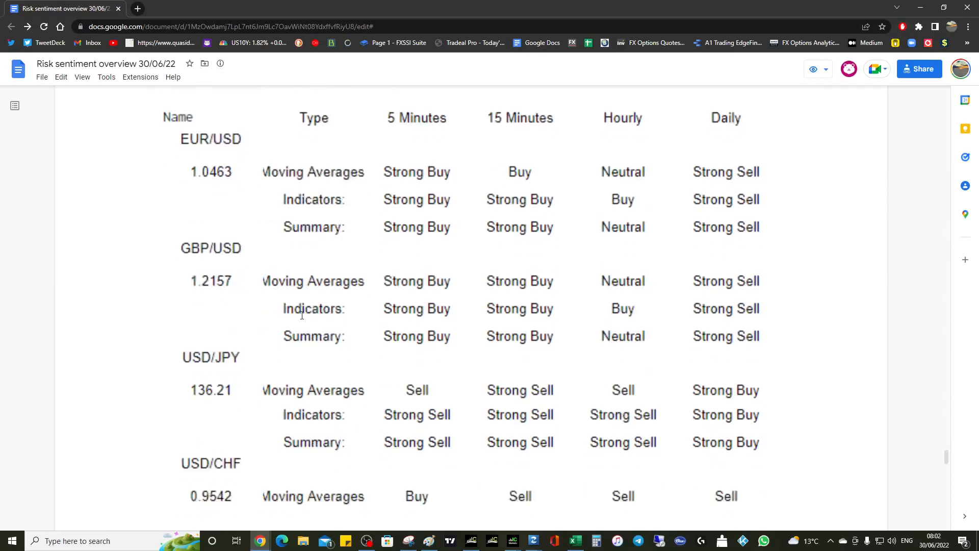
{"action": "scroll", "scroll_direction": "down", "scroll_amount": 3}
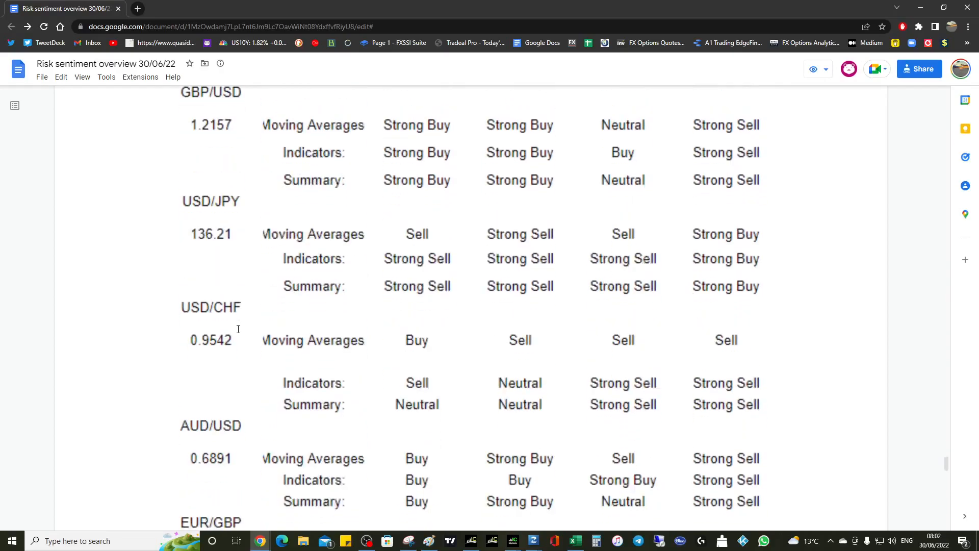
{"action": "mouse_move", "coordinate": [729, 404]}
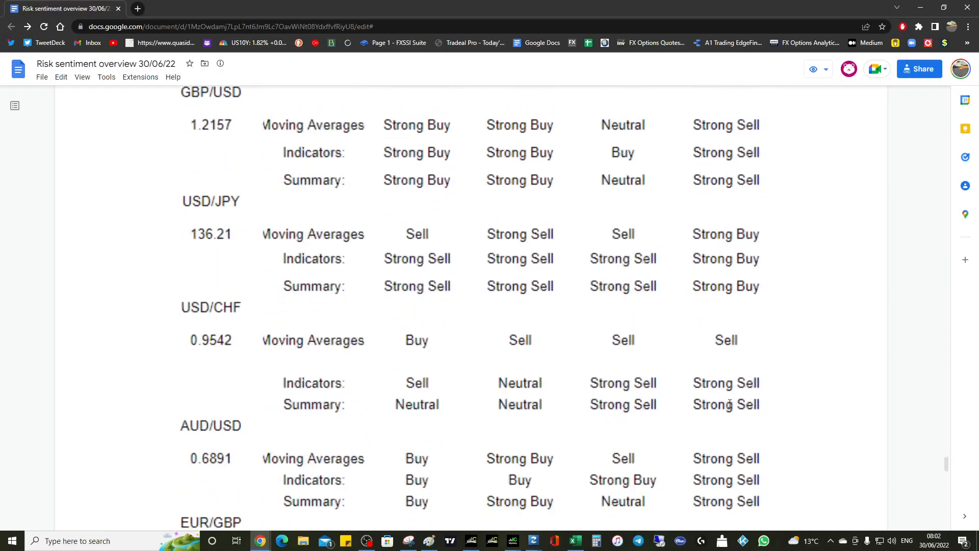
{"action": "mouse_move", "coordinate": [724, 405]}
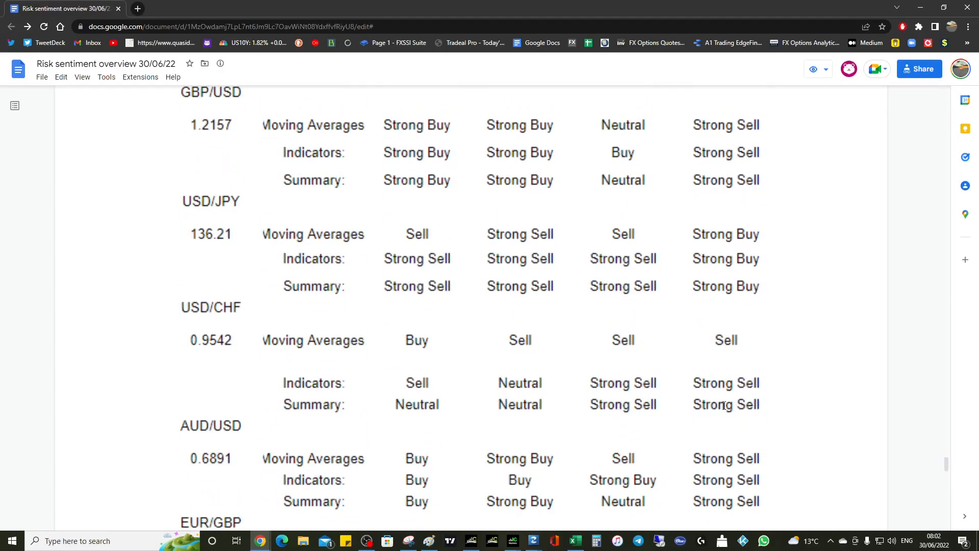
{"action": "scroll", "scroll_direction": "down", "scroll_amount": 3}
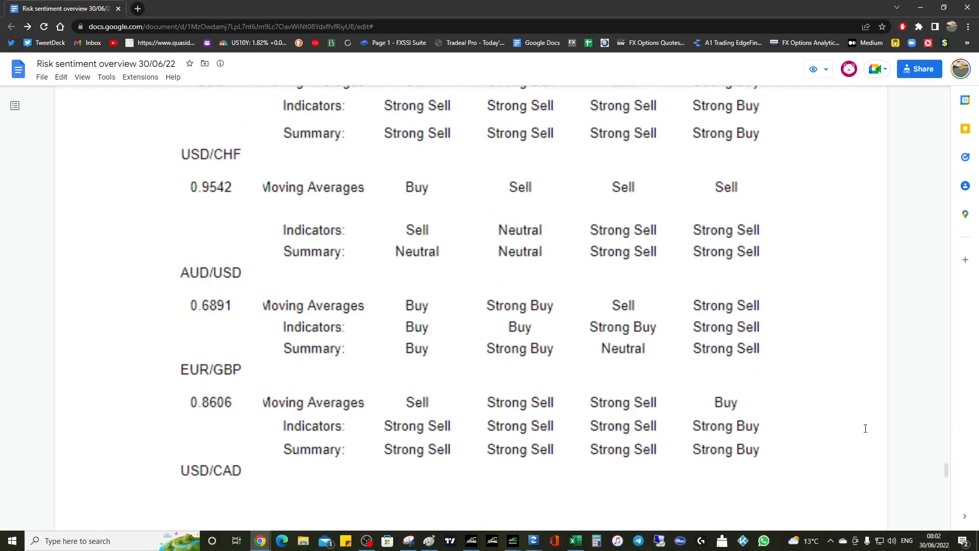
{"action": "mouse_move", "coordinate": [159, 377]}
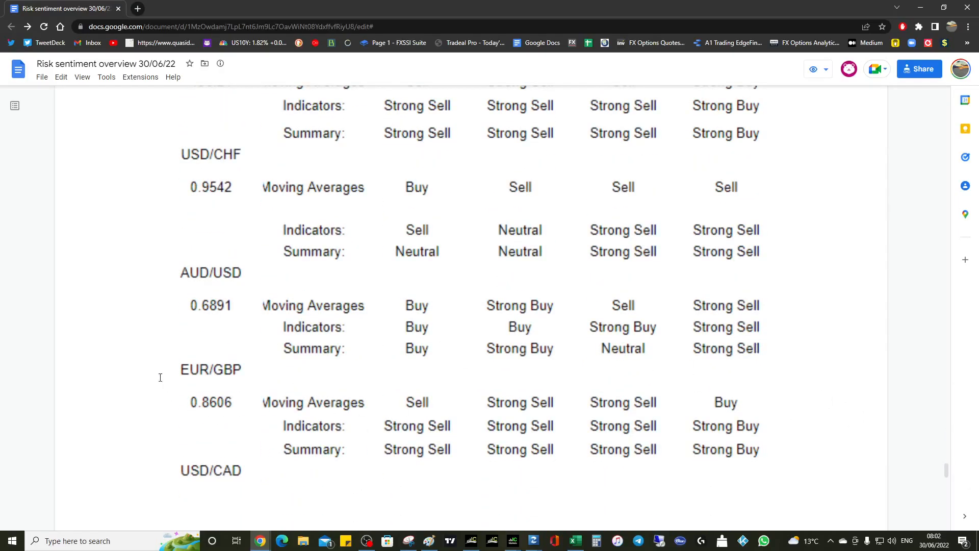
{"action": "scroll", "scroll_direction": "up", "scroll_amount": 3}
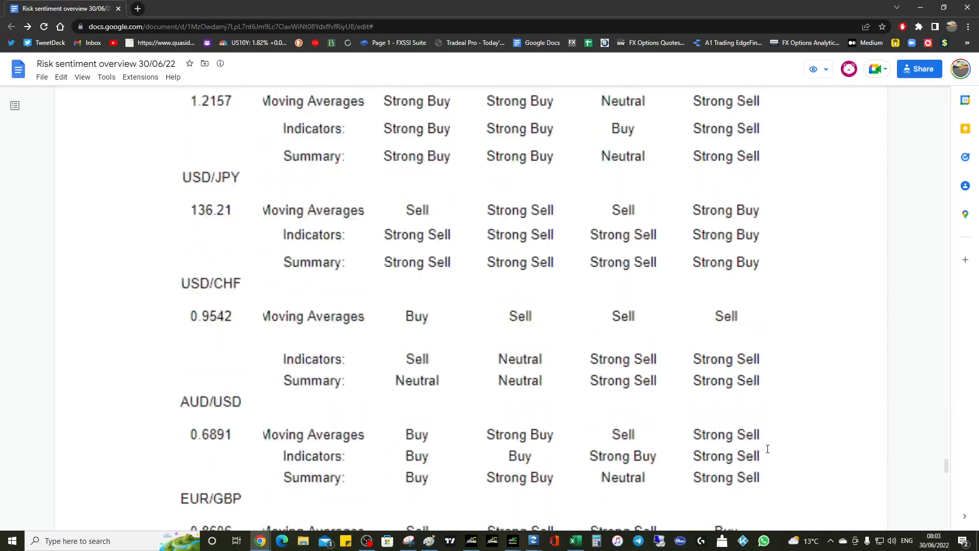
{"action": "scroll", "scroll_direction": "up", "scroll_amount": 3}
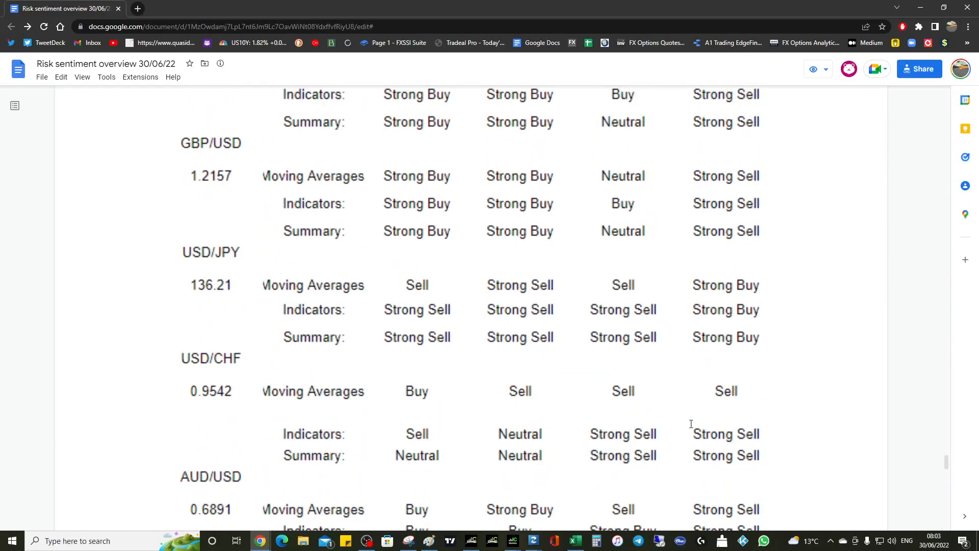
{"action": "scroll", "scroll_direction": "down", "scroll_amount": 3}
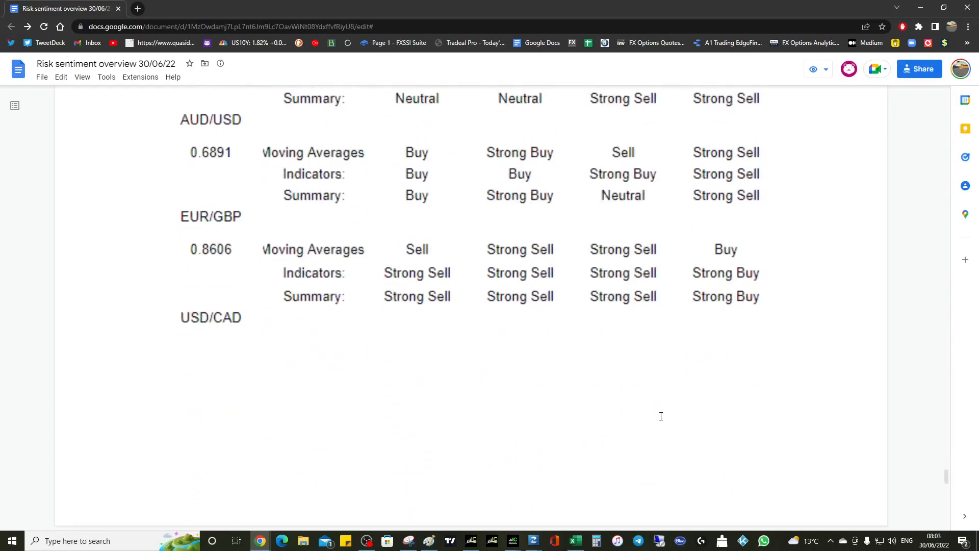
{"action": "scroll", "scroll_direction": "up", "scroll_amount": 3}
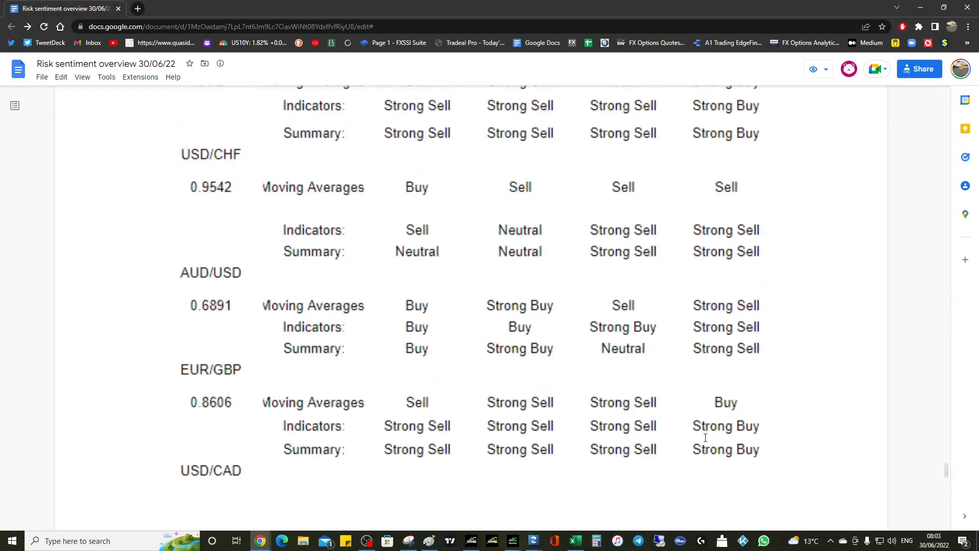
{"action": "scroll", "scroll_direction": "down", "scroll_amount": 3}
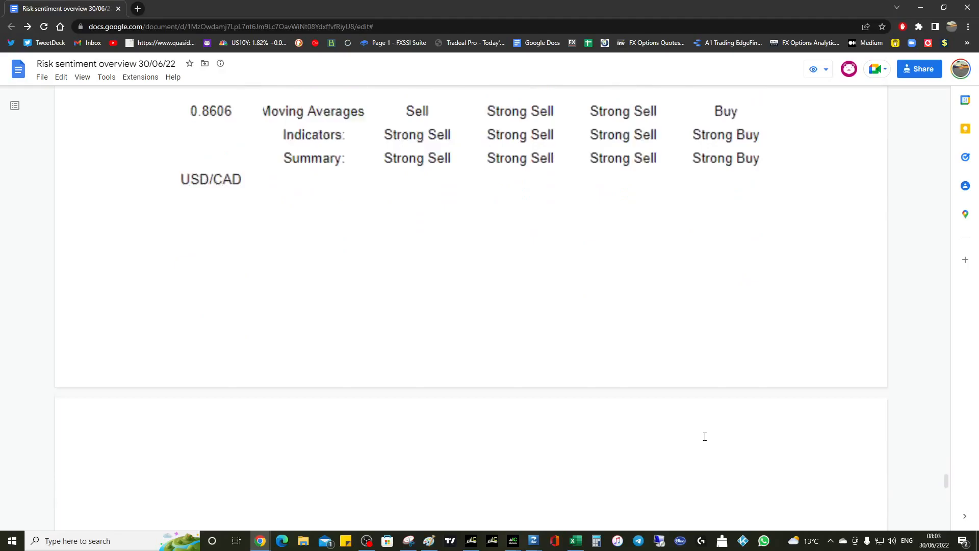
{"action": "scroll", "scroll_direction": "down", "scroll_amount": 3}
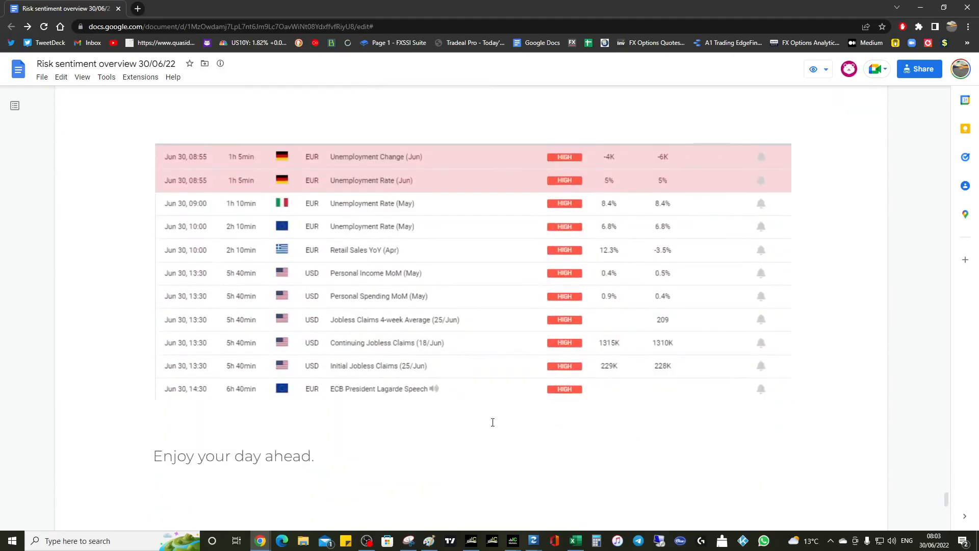
{"action": "mouse_move", "coordinate": [353, 300]}
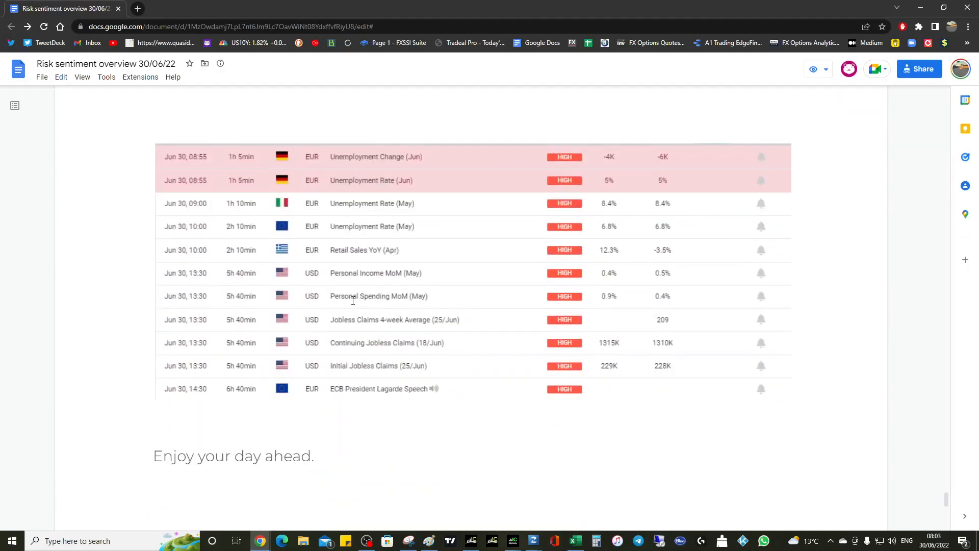
{"action": "mouse_move", "coordinate": [369, 331]}
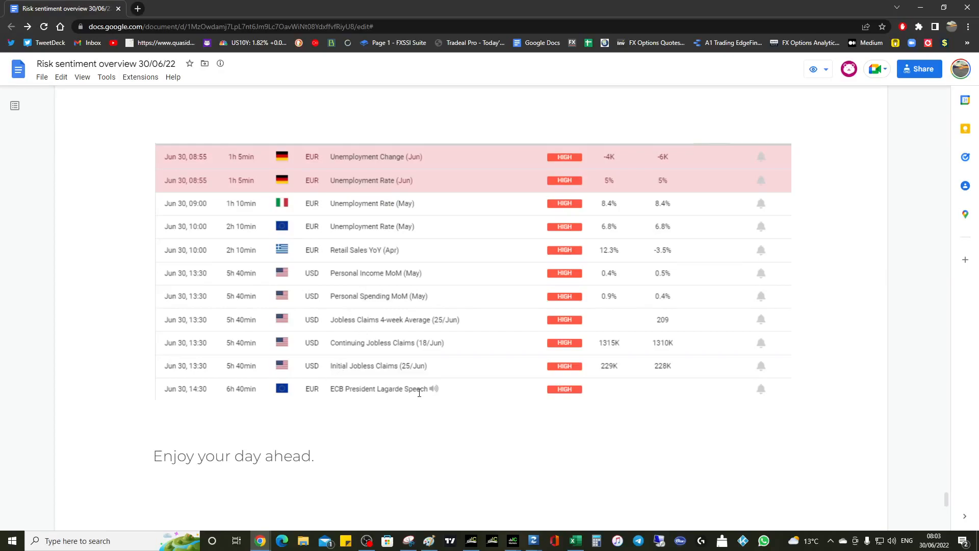
{"action": "mouse_move", "coordinate": [255, 298]}
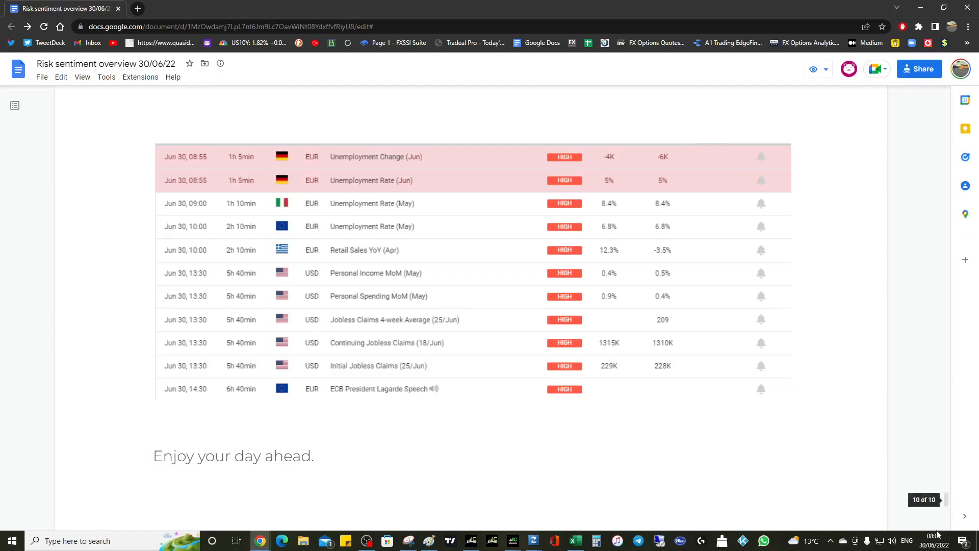
- Scroll past the economic calendar to the 'Keep calm, always trade safely. Dave' sign-off and logo
{"action": "scroll", "scroll_direction": "down", "scroll_amount": 3}
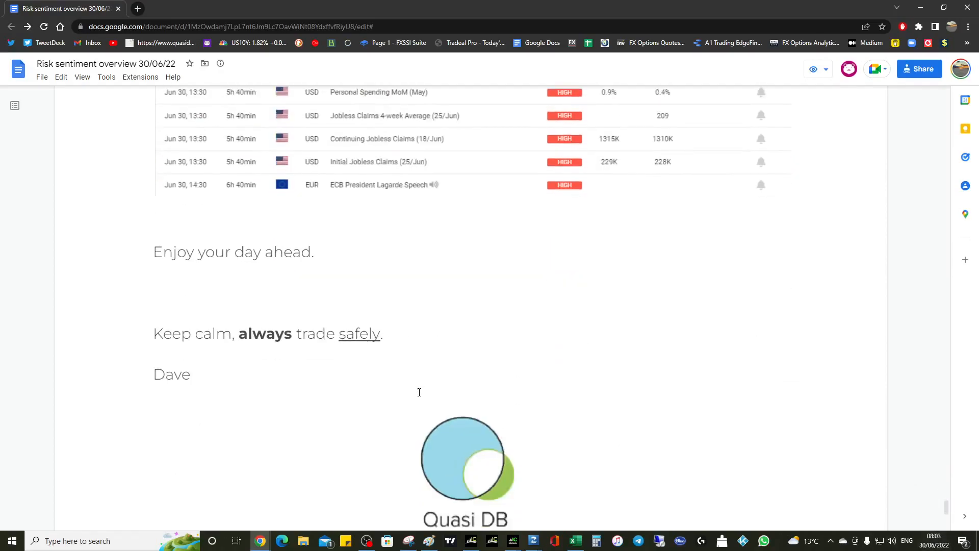
{"action": "scroll", "scroll_direction": "up", "scroll_amount": 3}
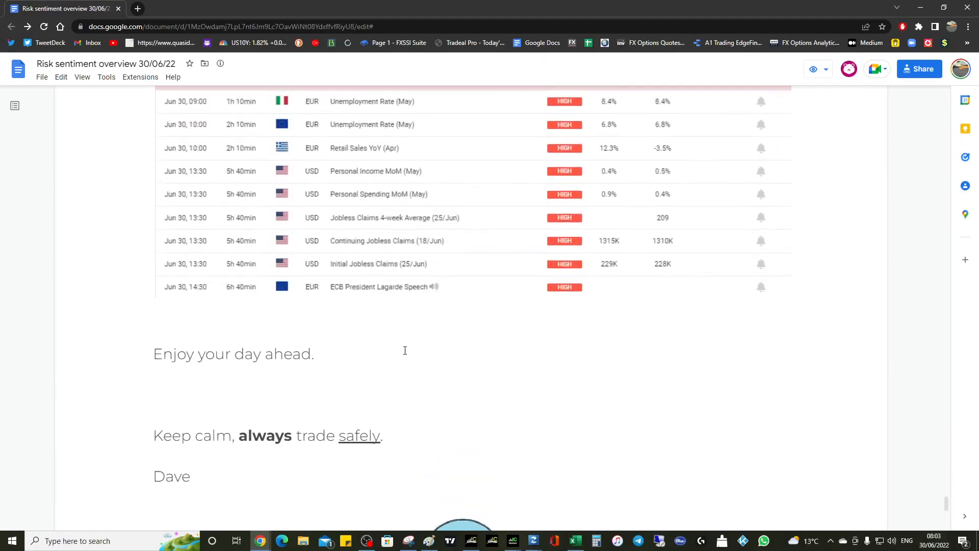
{"action": "scroll", "scroll_direction": "down", "scroll_amount": 3}
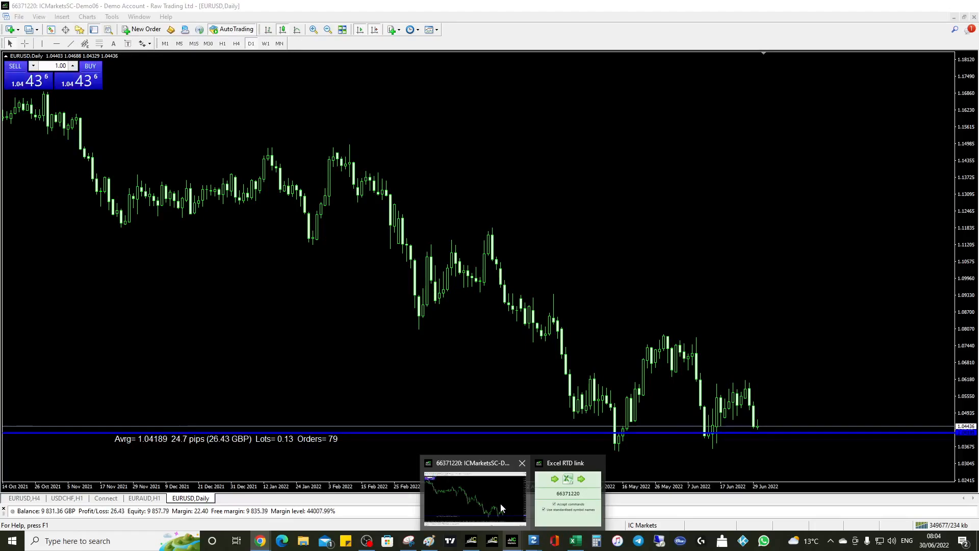
{"action": "left_click", "coordinate": [259, 540]}
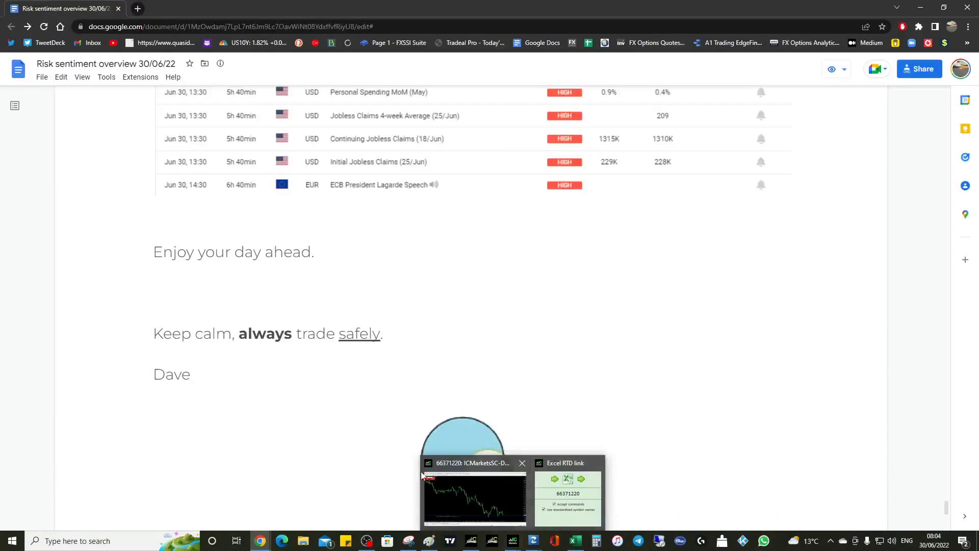